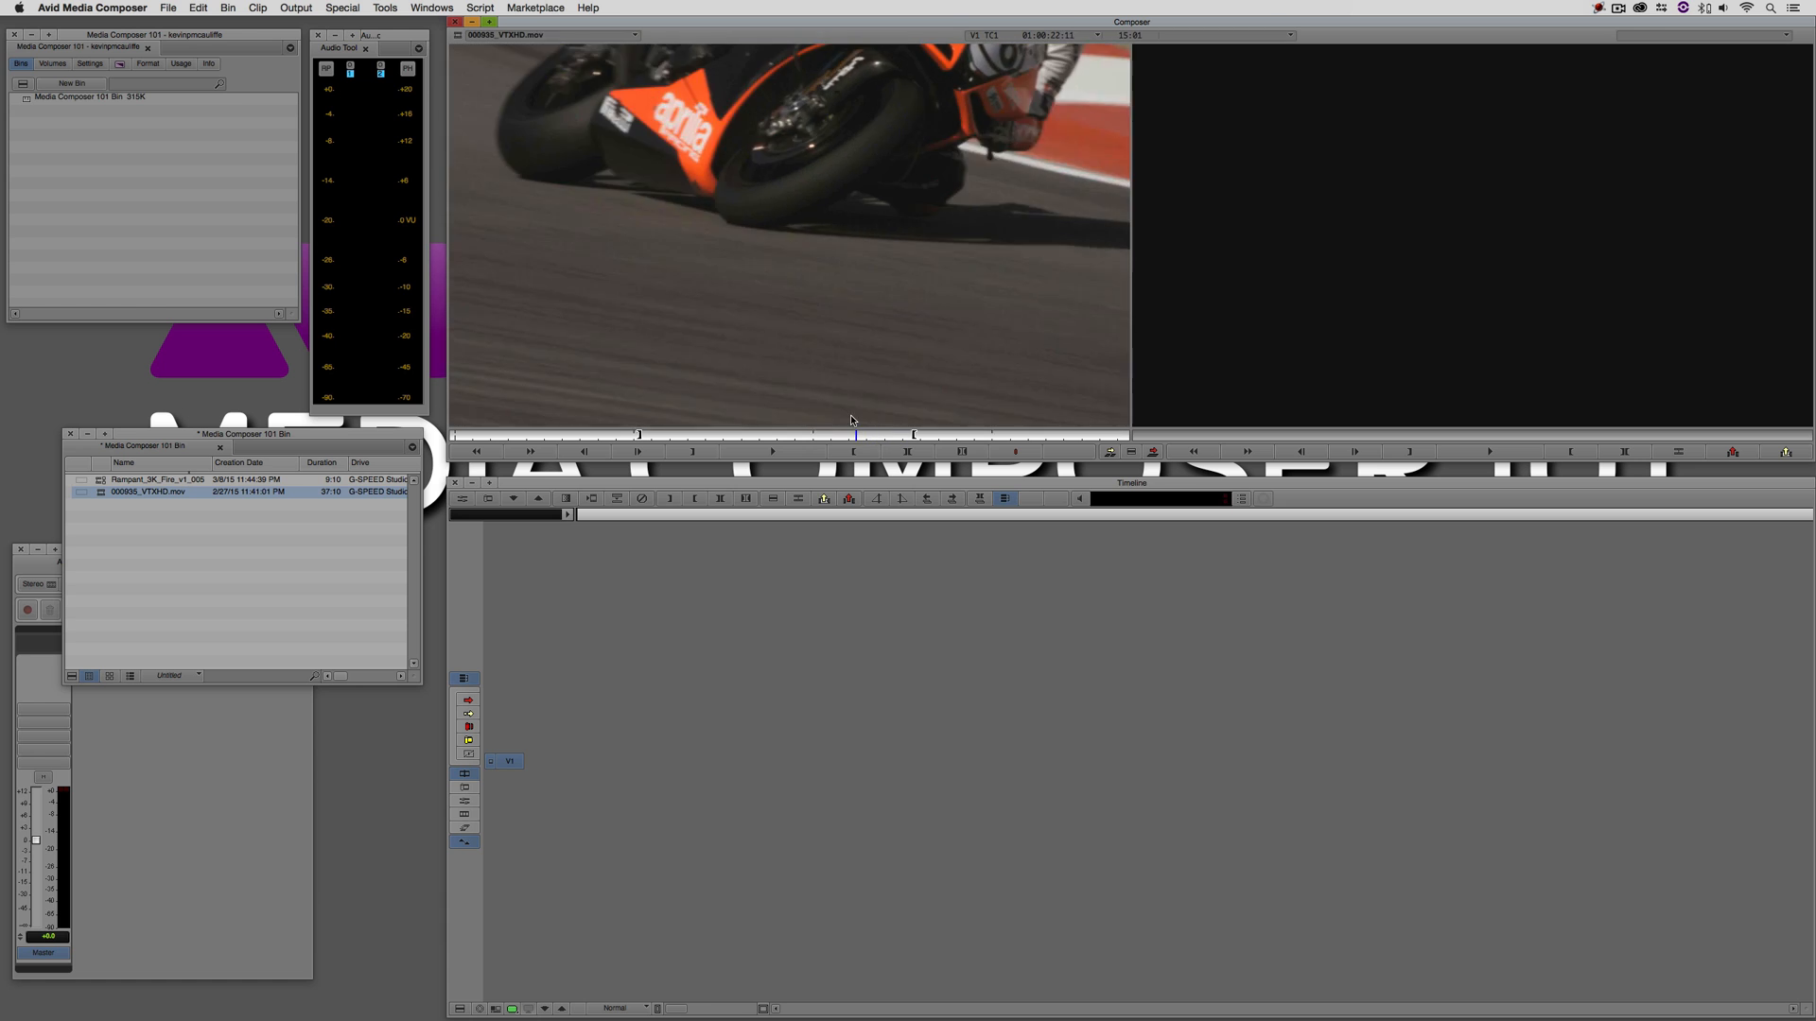
# - Create a new sequence named Fire Composite with the fire stock clip loaded in the Source monitor
pyautogui.click(755, 435)
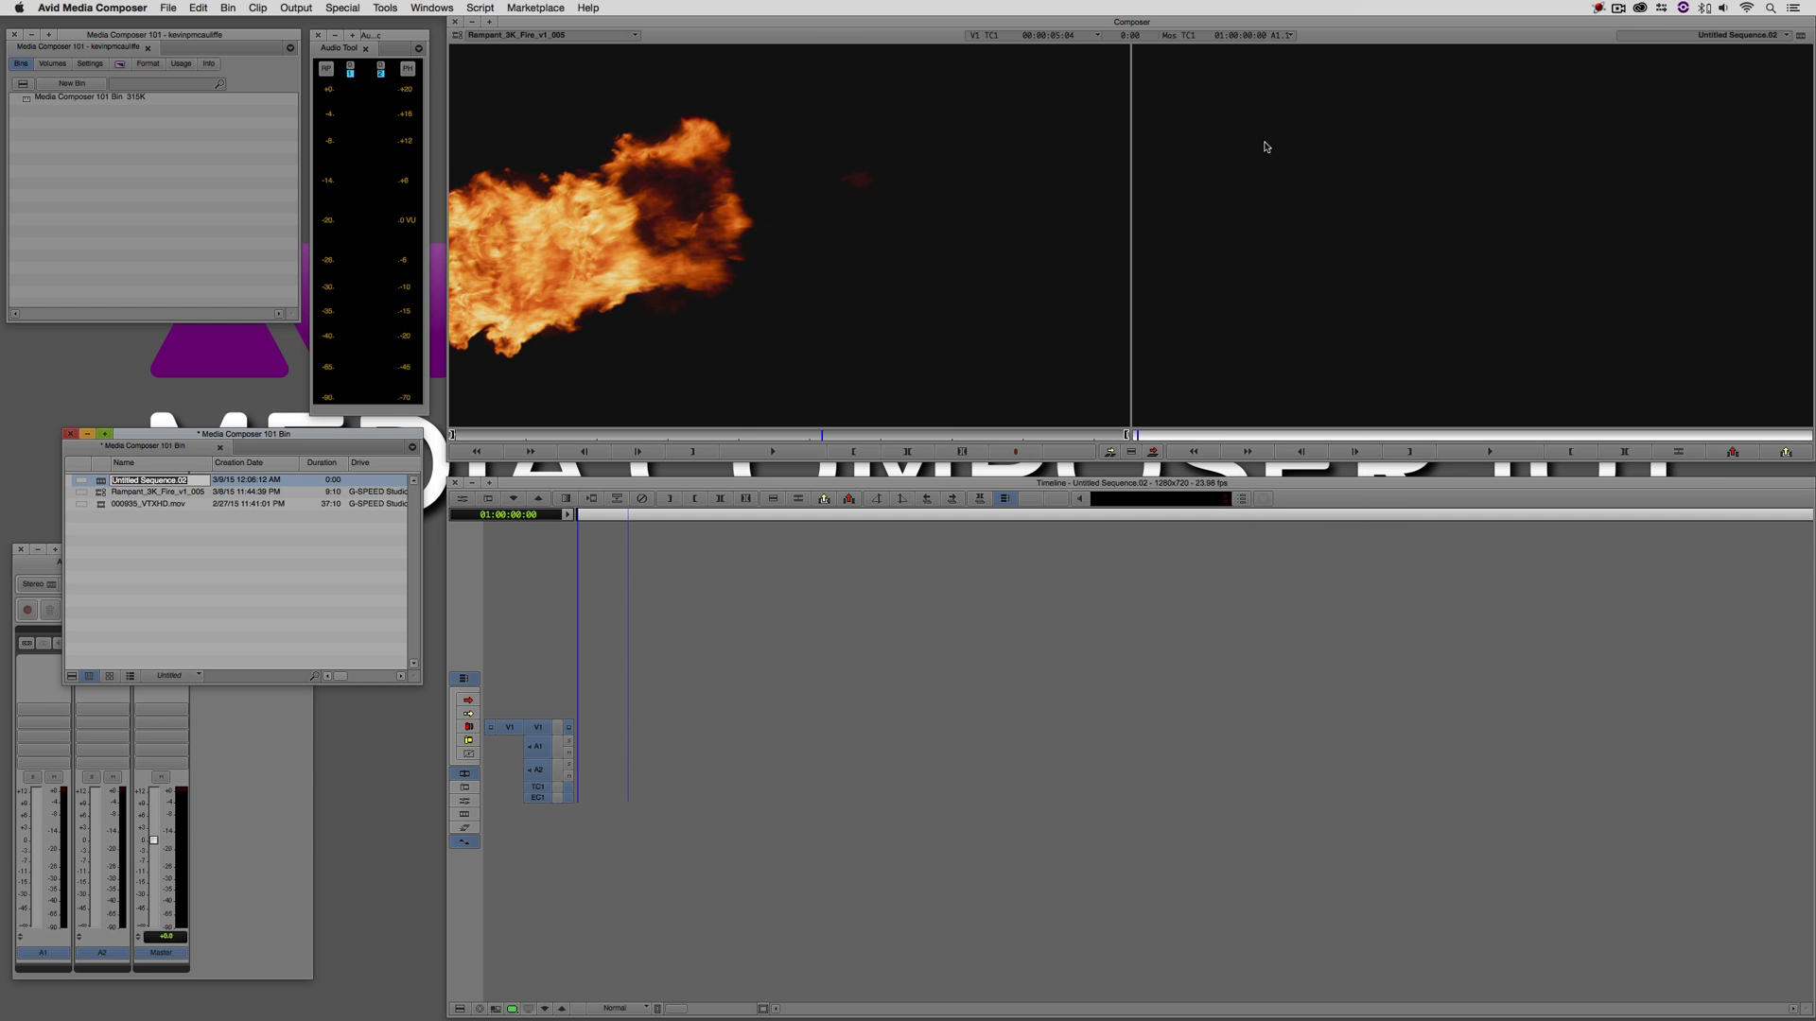
pyautogui.moveTo(1568, 643)
pyautogui.write('Fire Composite')
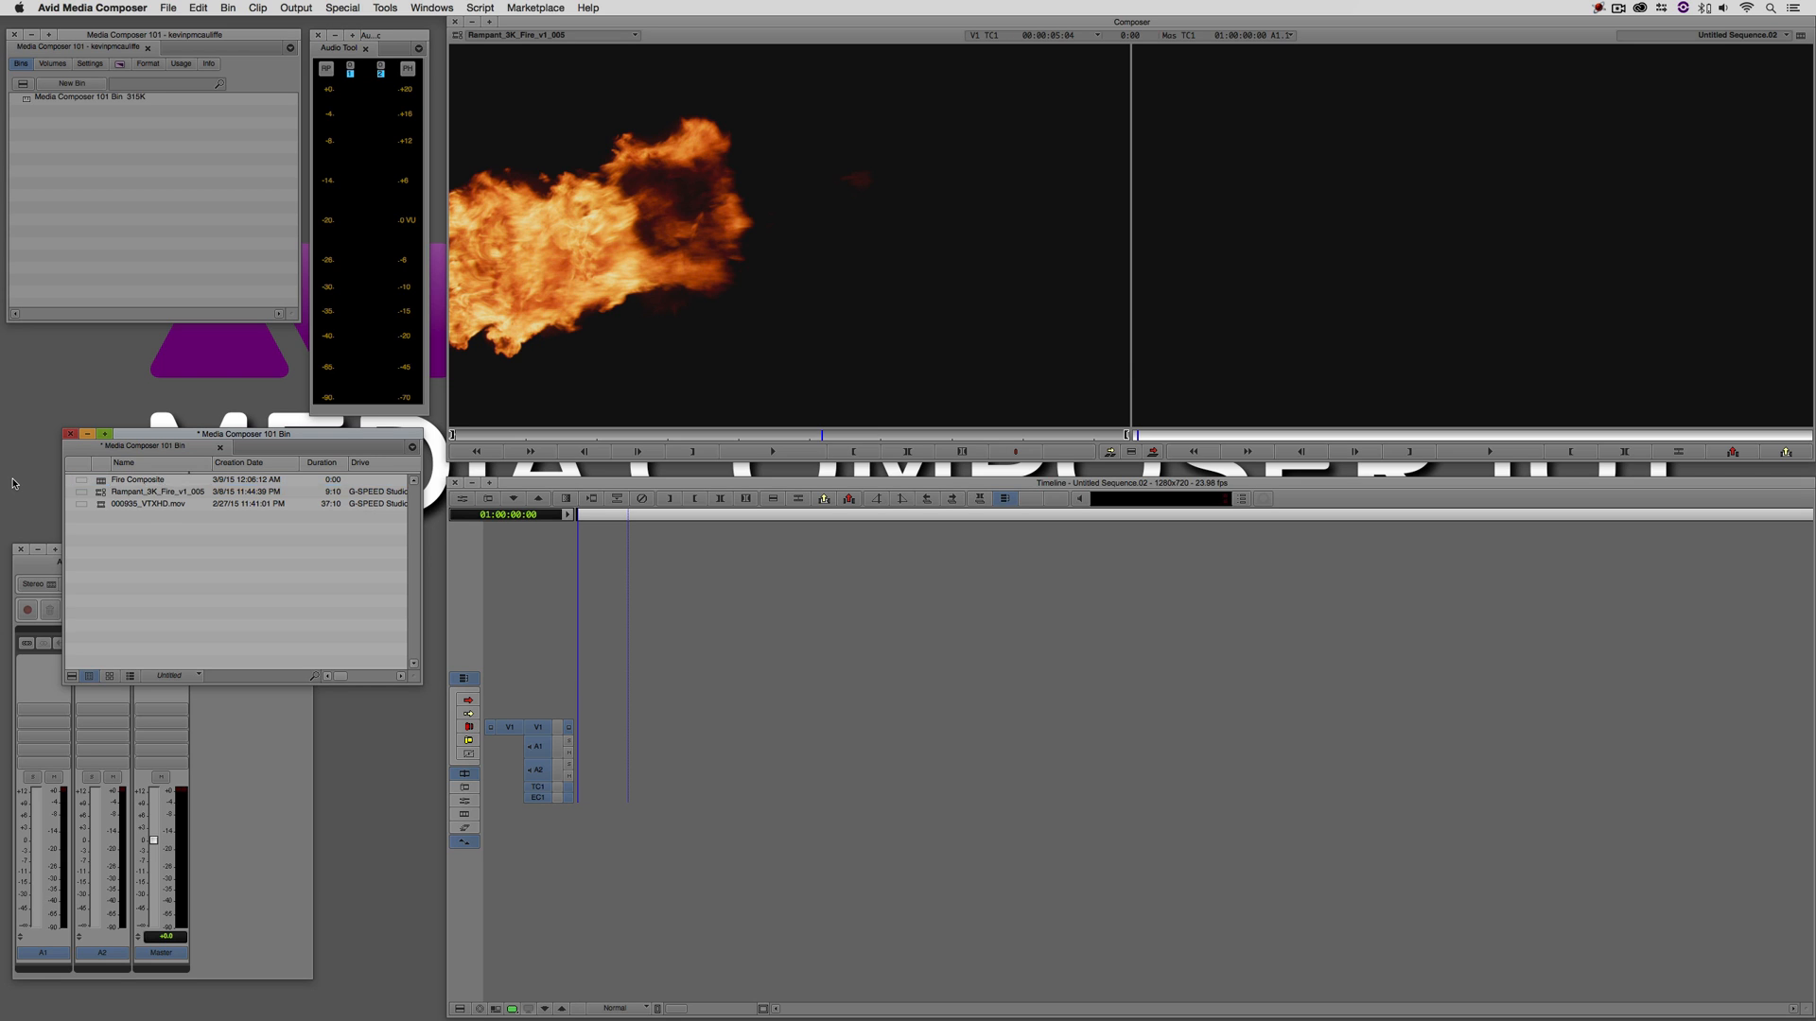
# - Load the motorcycle clip 000935_VTXHD.mov onto V1 beneath the fire clip on V2
pyautogui.click(147, 492)
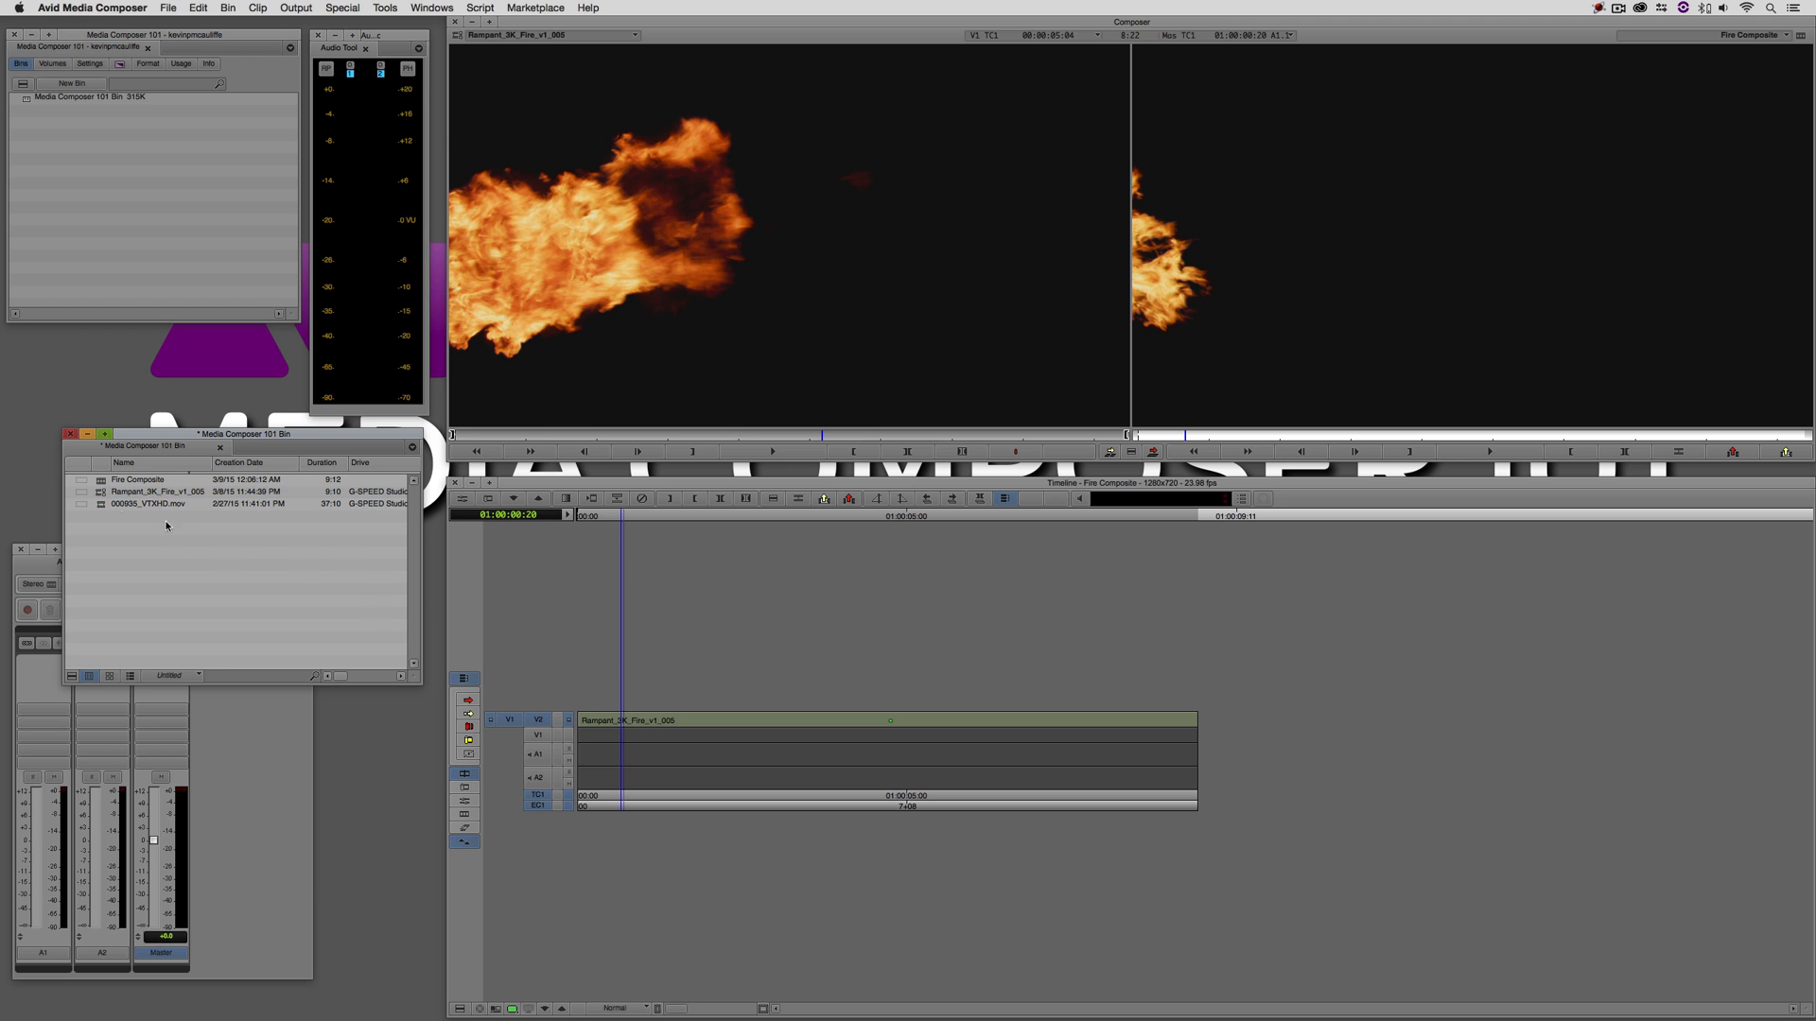
pyautogui.doubleClick(147, 503)
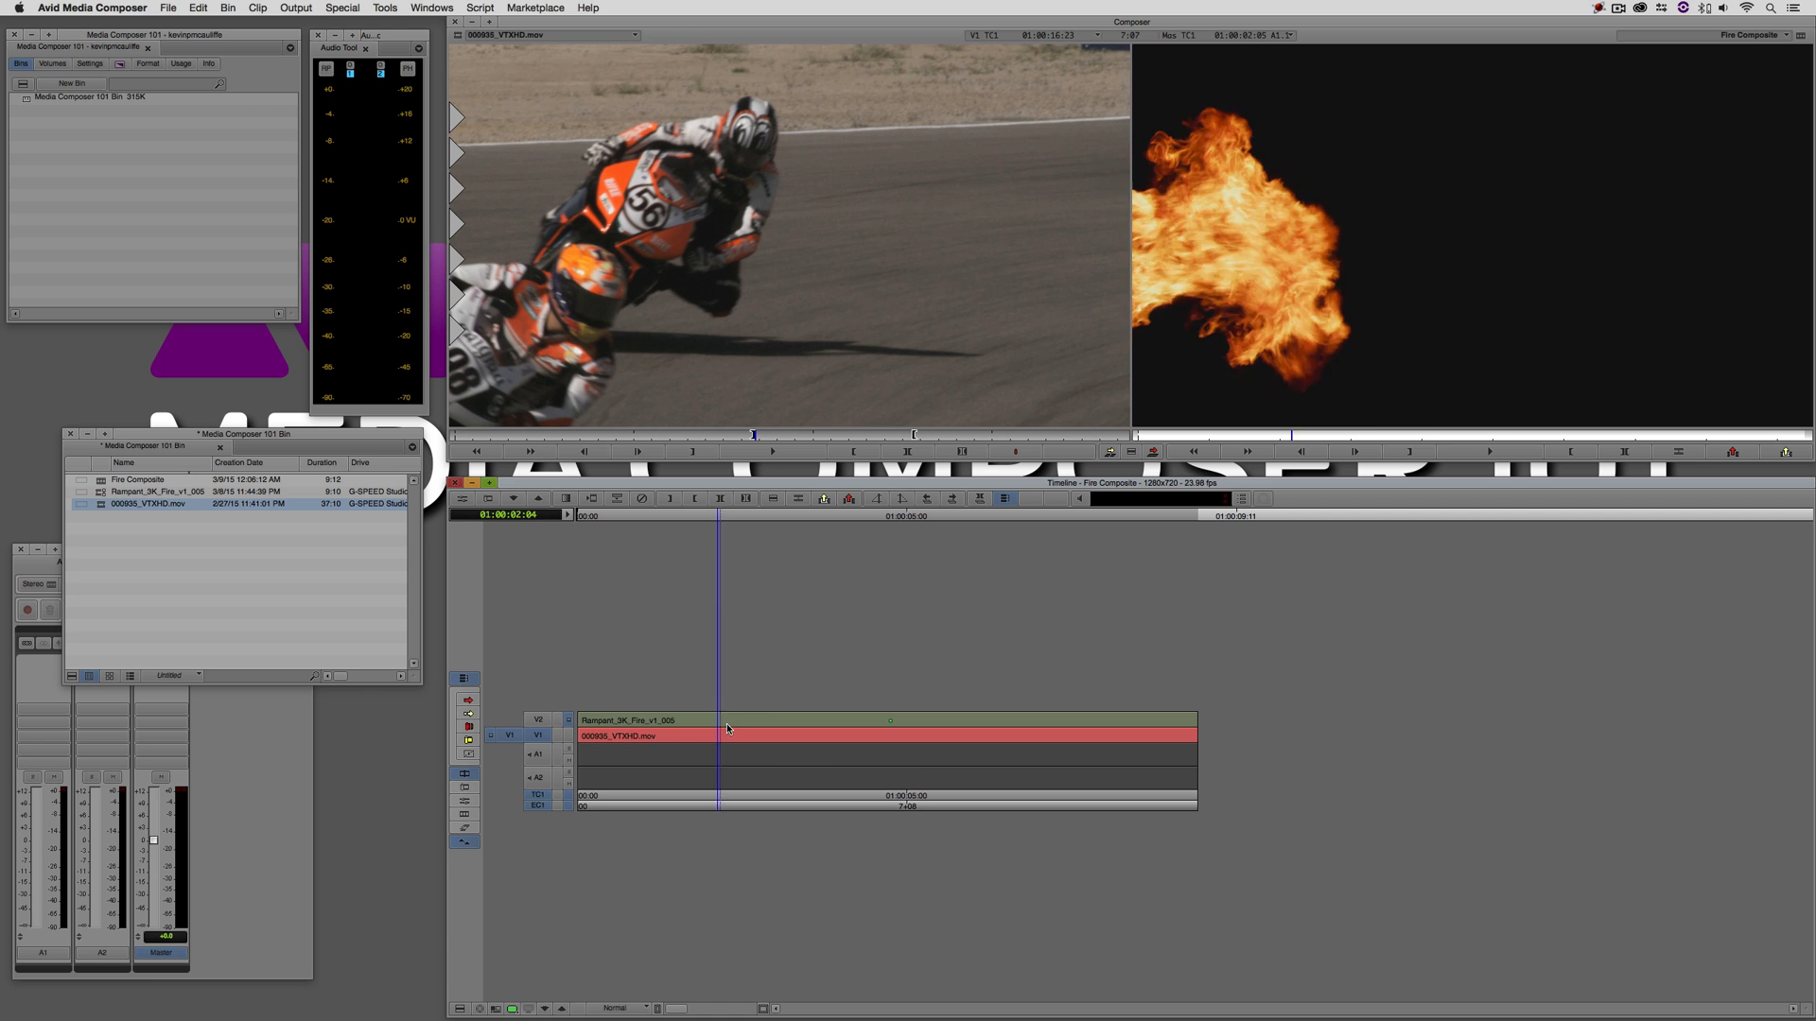
pyautogui.click(1051, 719)
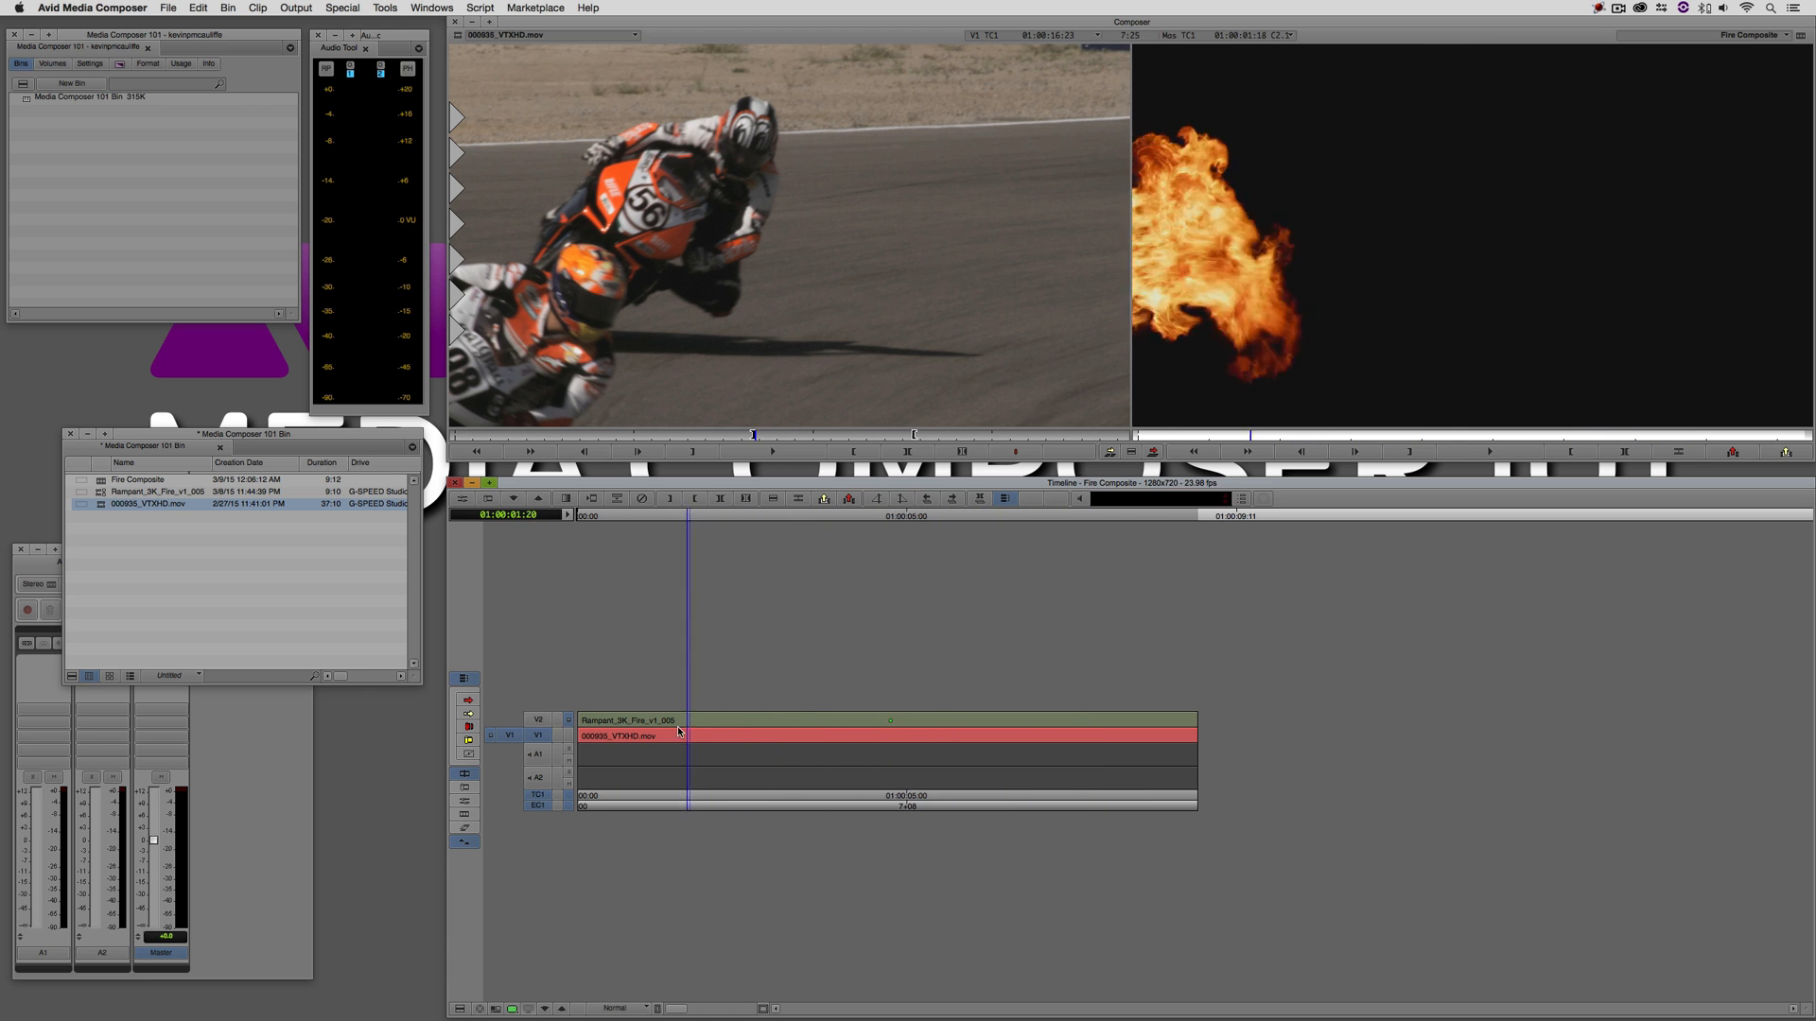
pyautogui.click(915, 735)
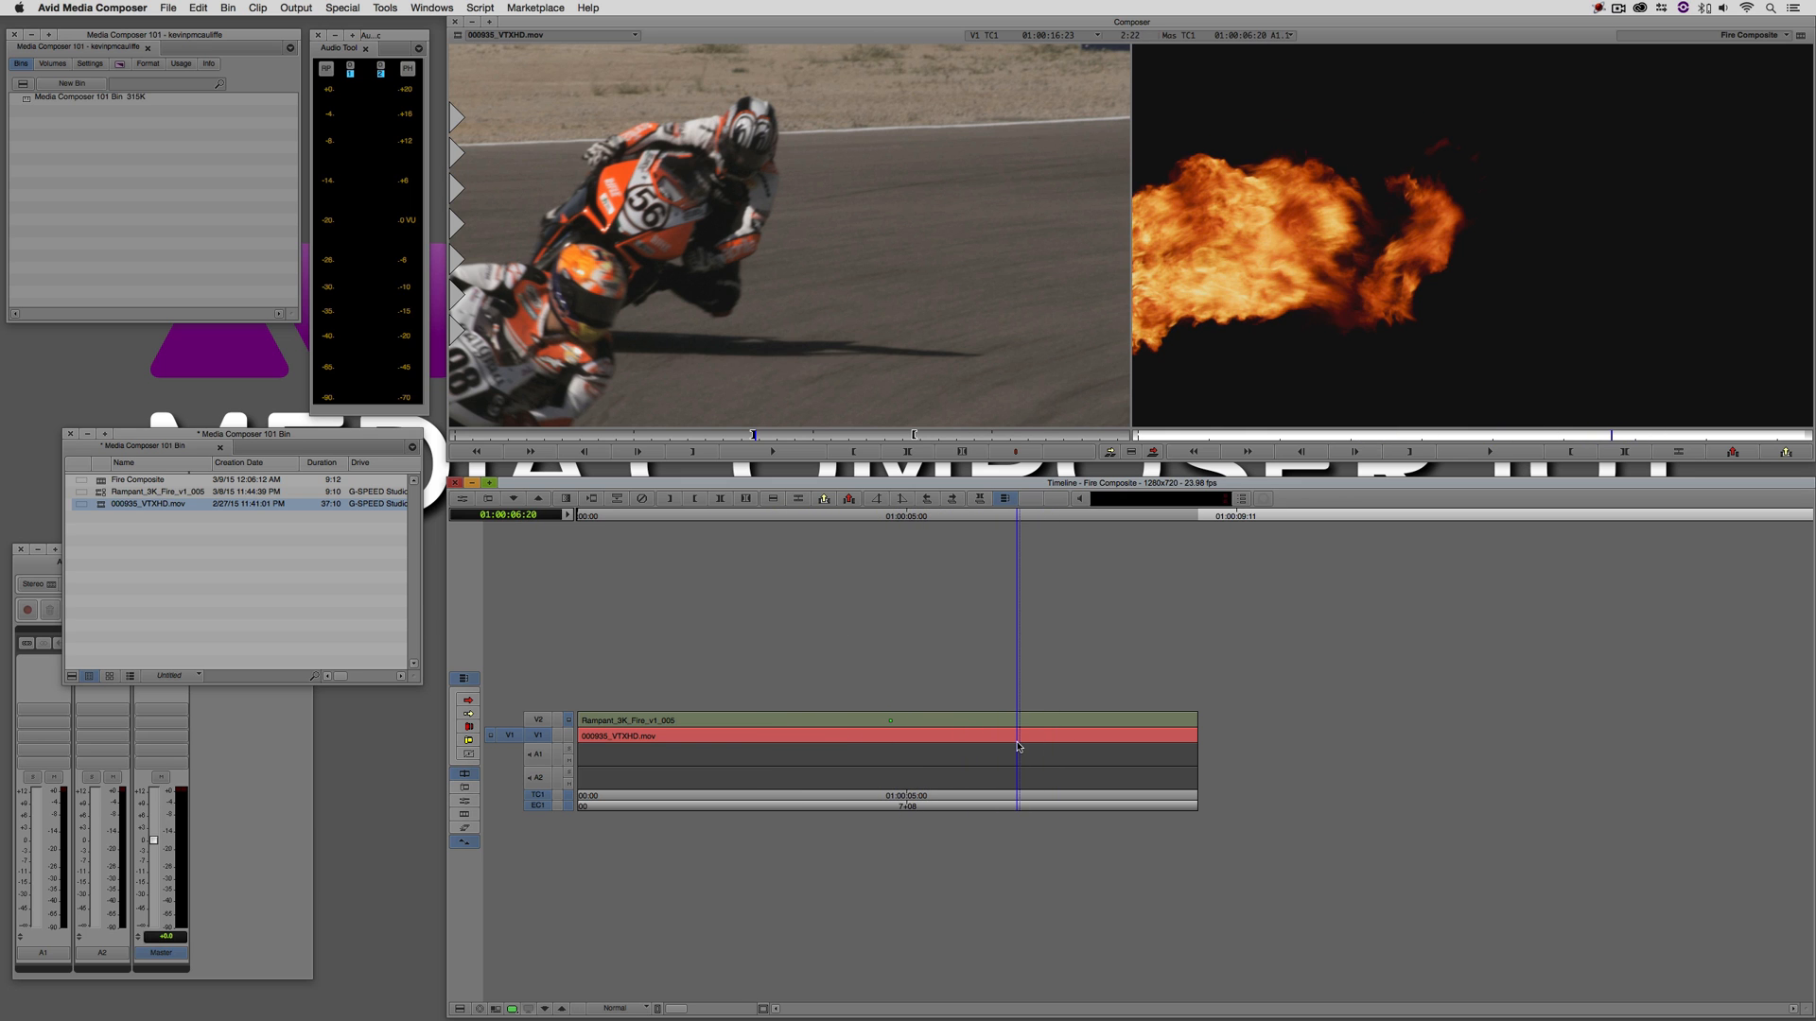
pyautogui.moveTo(1577, 418)
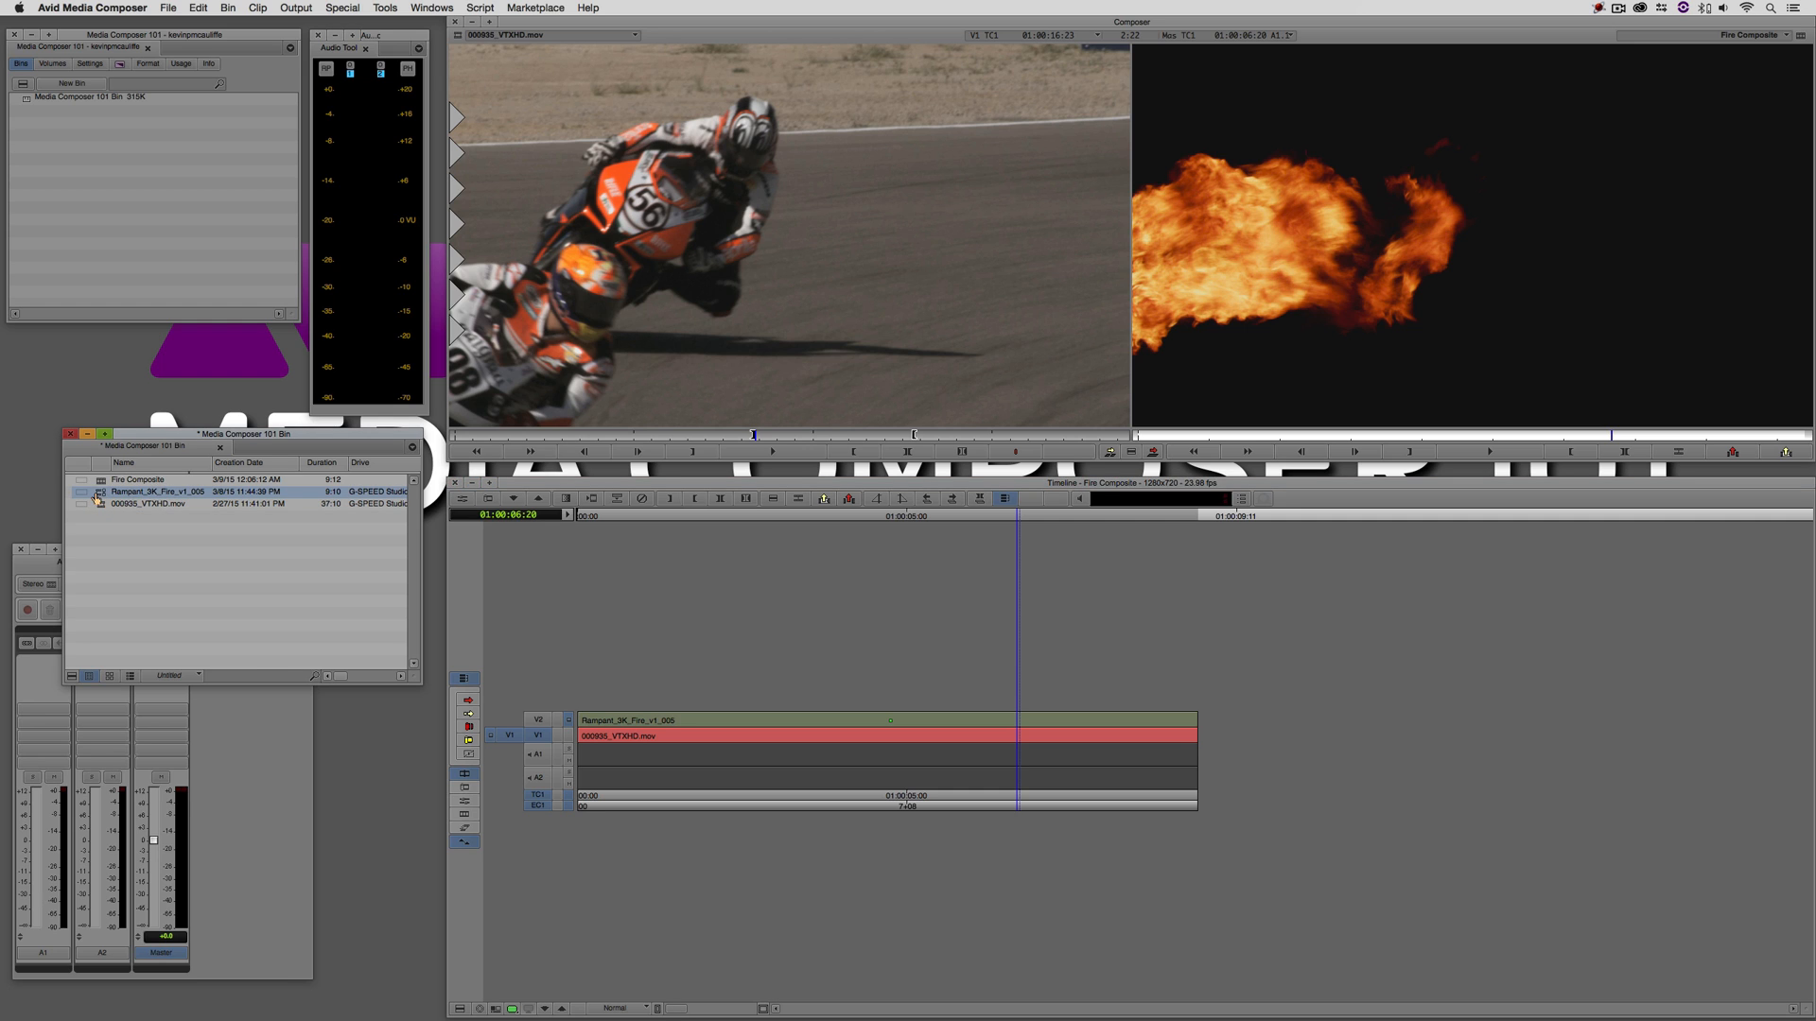
# - Tighten the fire clip's FrameFlex framing around the flame in Source Settings
pyautogui.rightClick(146, 491)
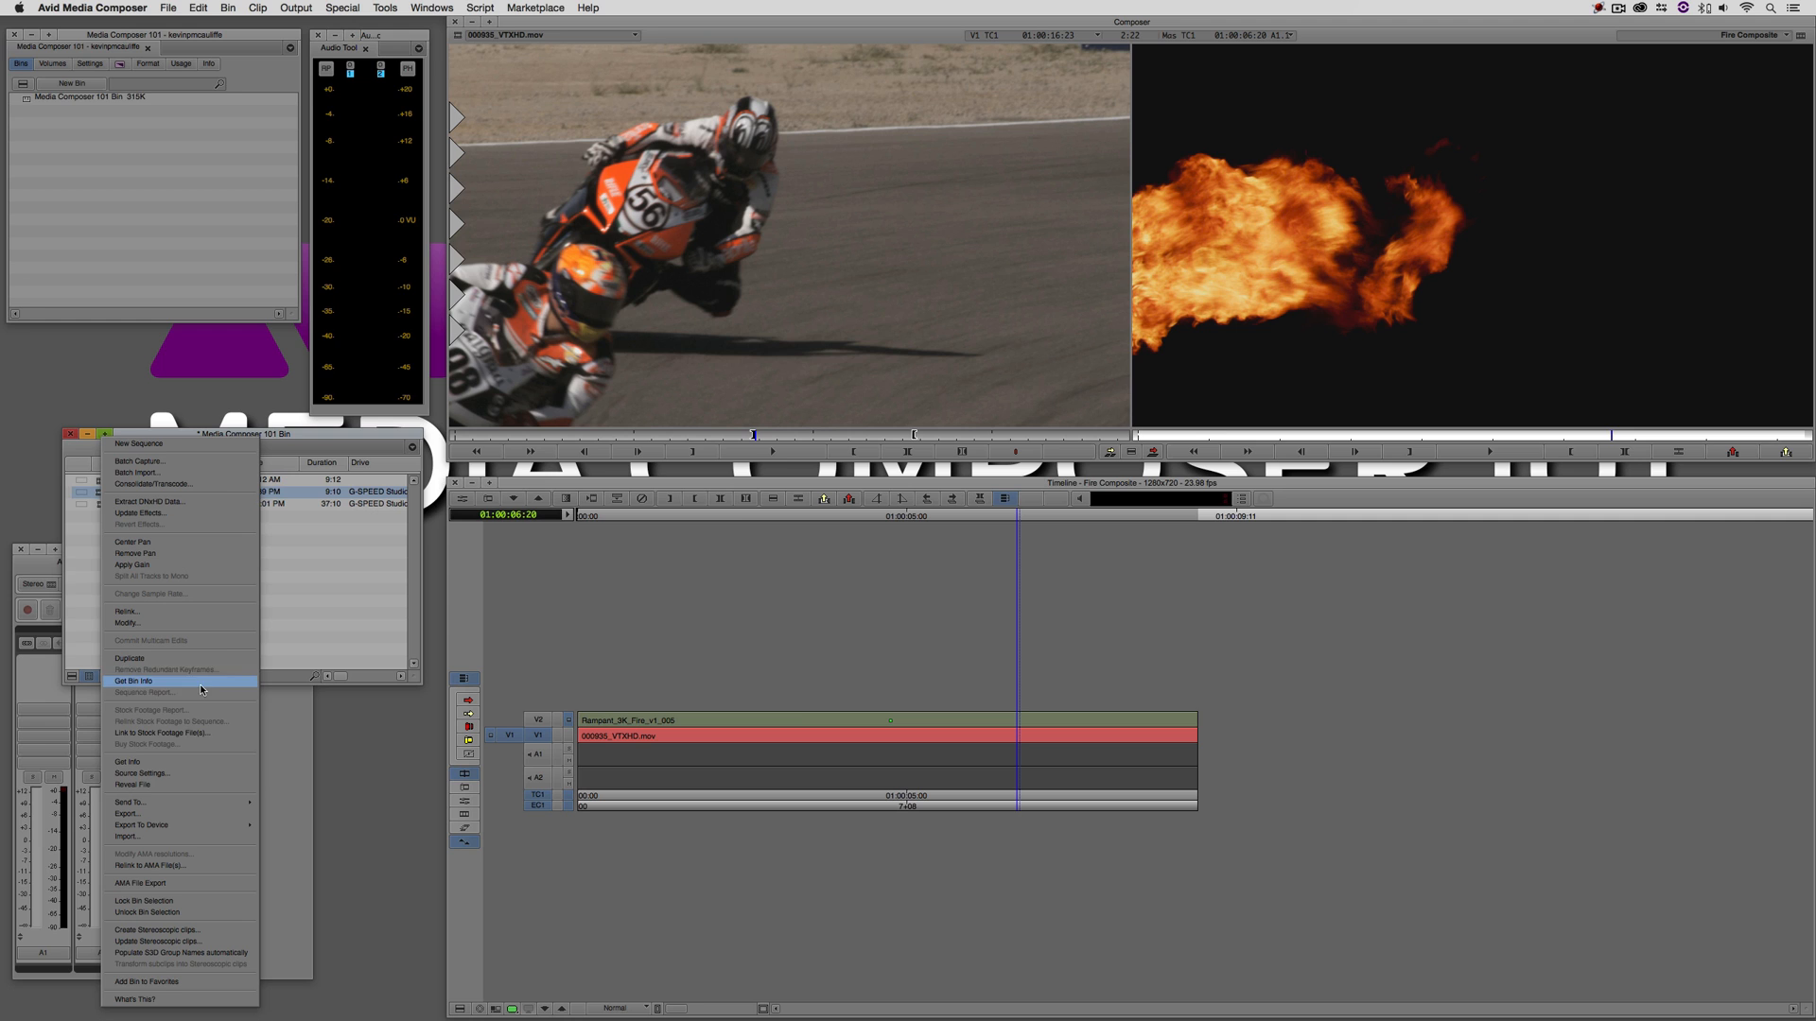
pyautogui.click(141, 772)
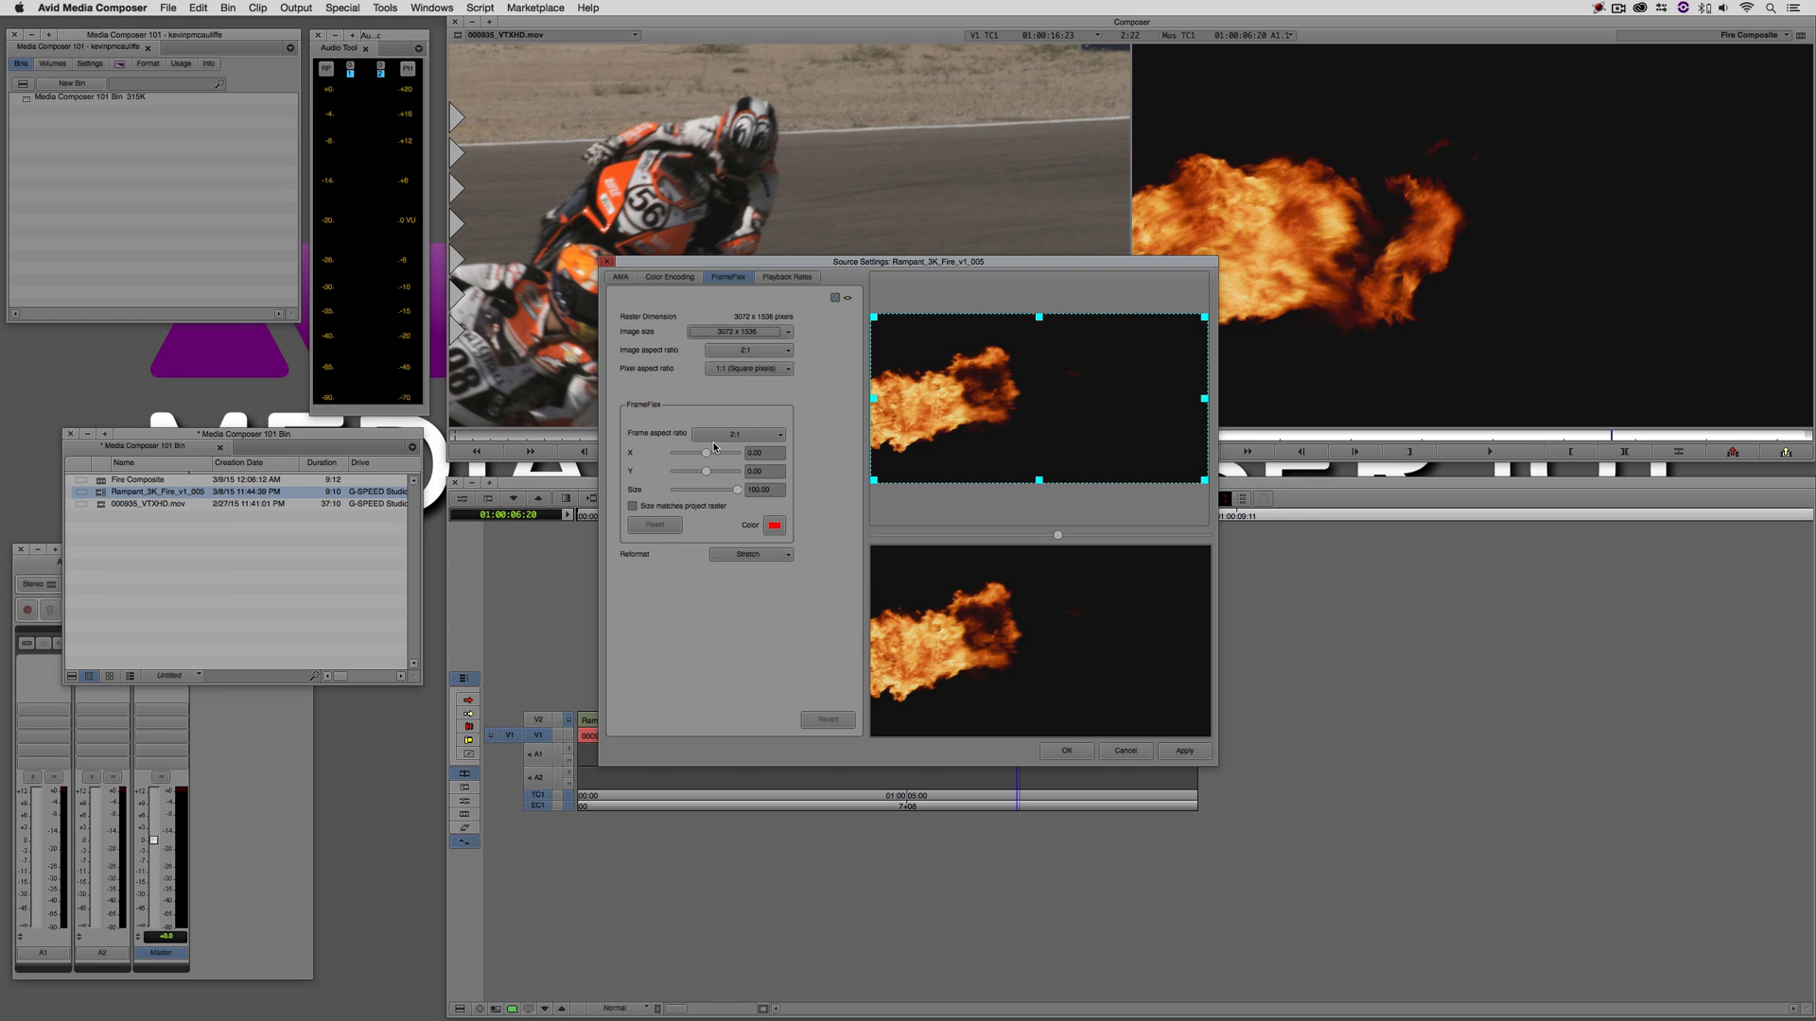
pyautogui.moveTo(1152, 466)
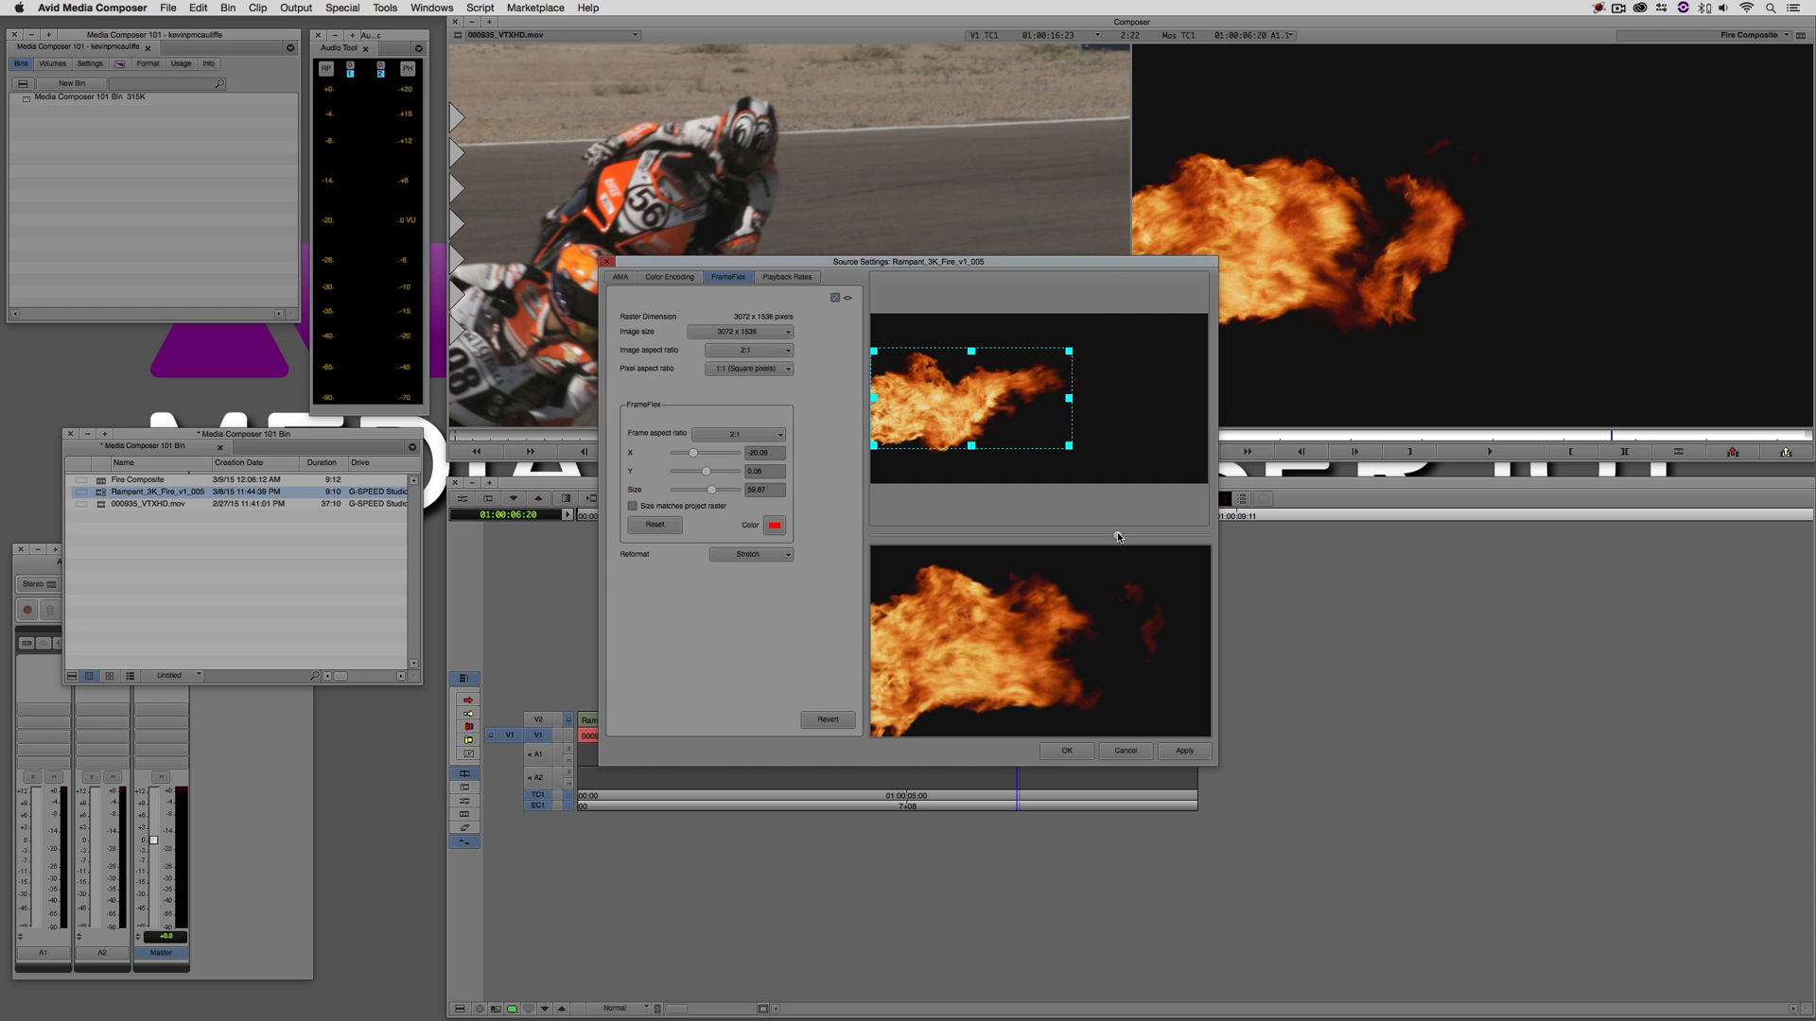
pyautogui.moveTo(1148, 537)
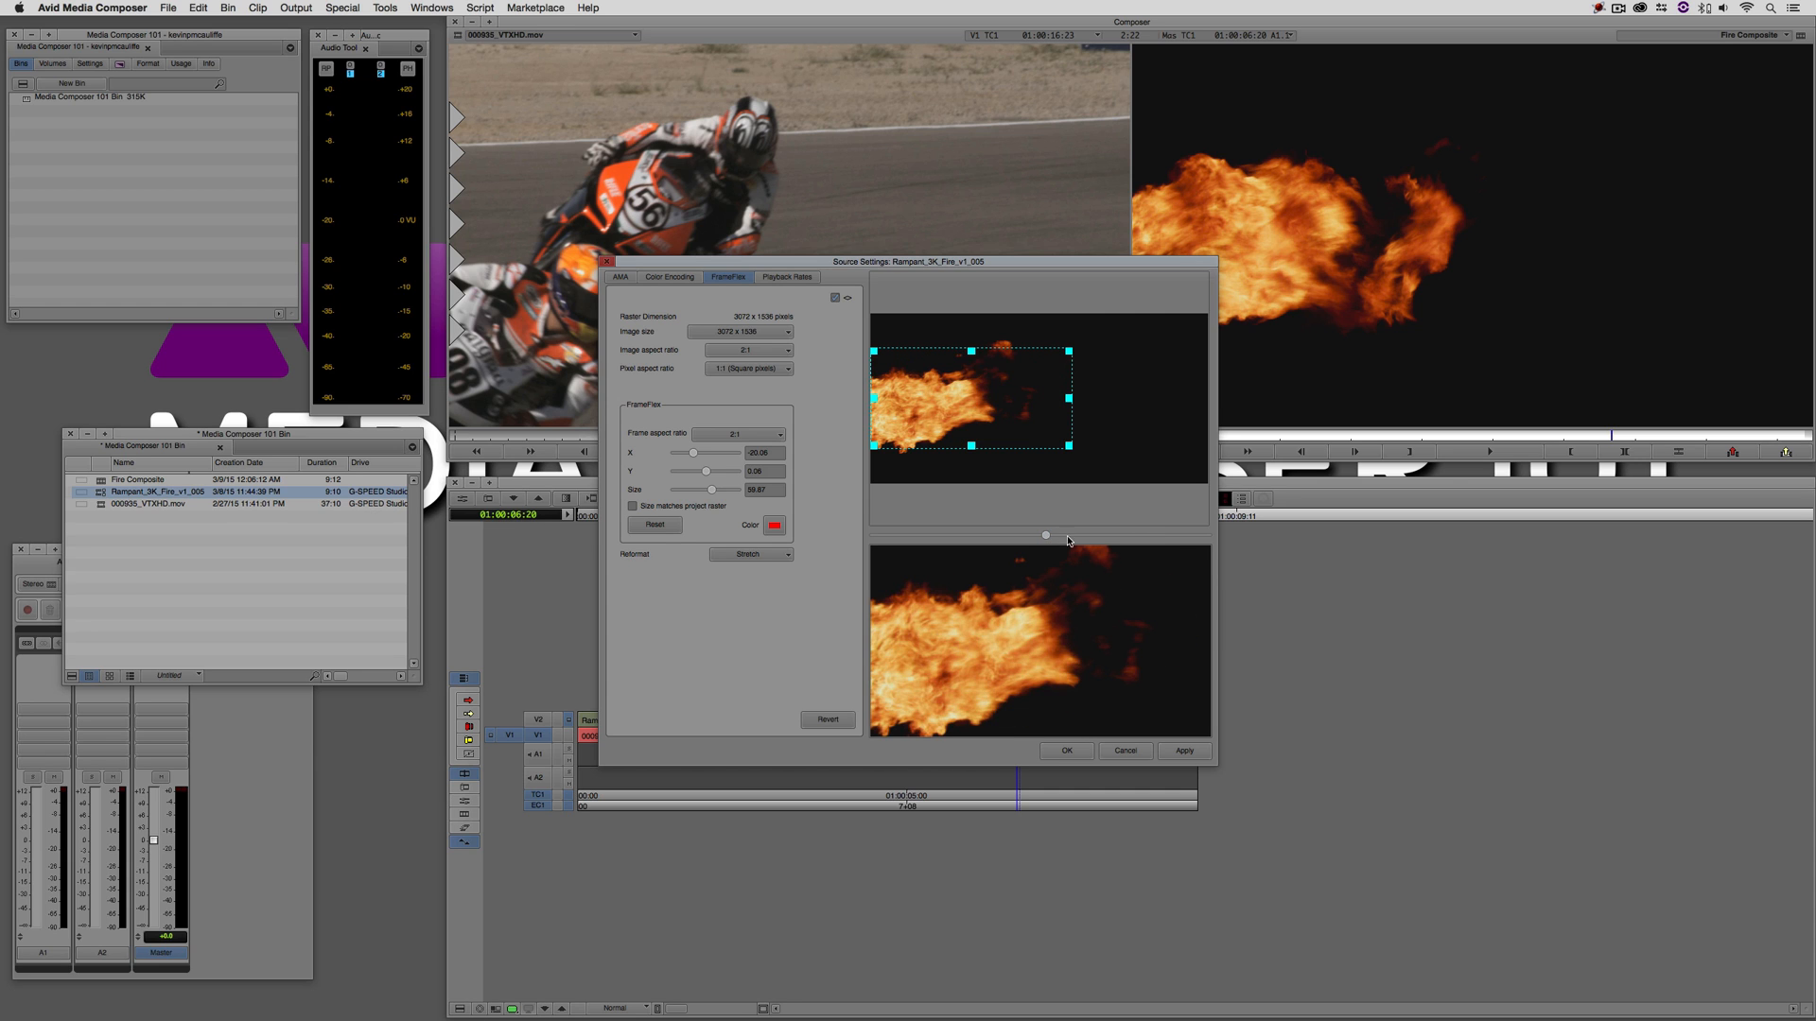
pyautogui.click(1182, 751)
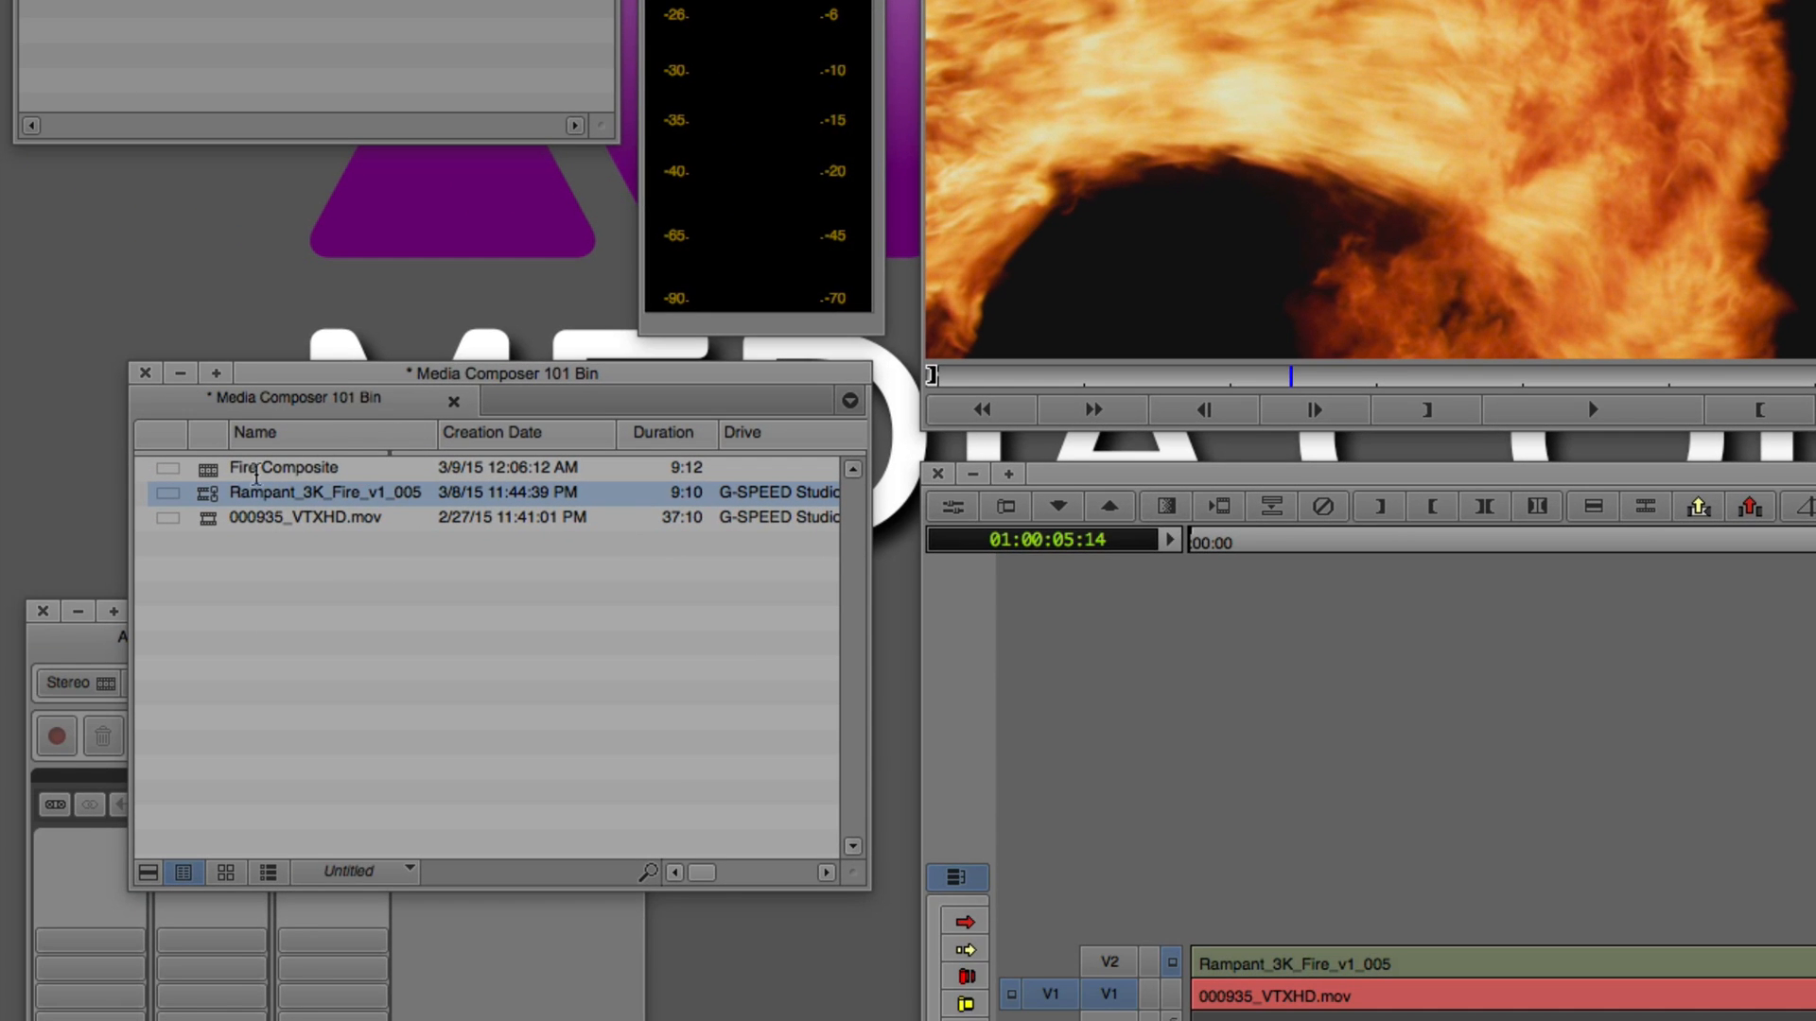
# - Refresh the sequence's reformatting and add a second fire copy on new track V3
pyautogui.rightClick(255, 492)
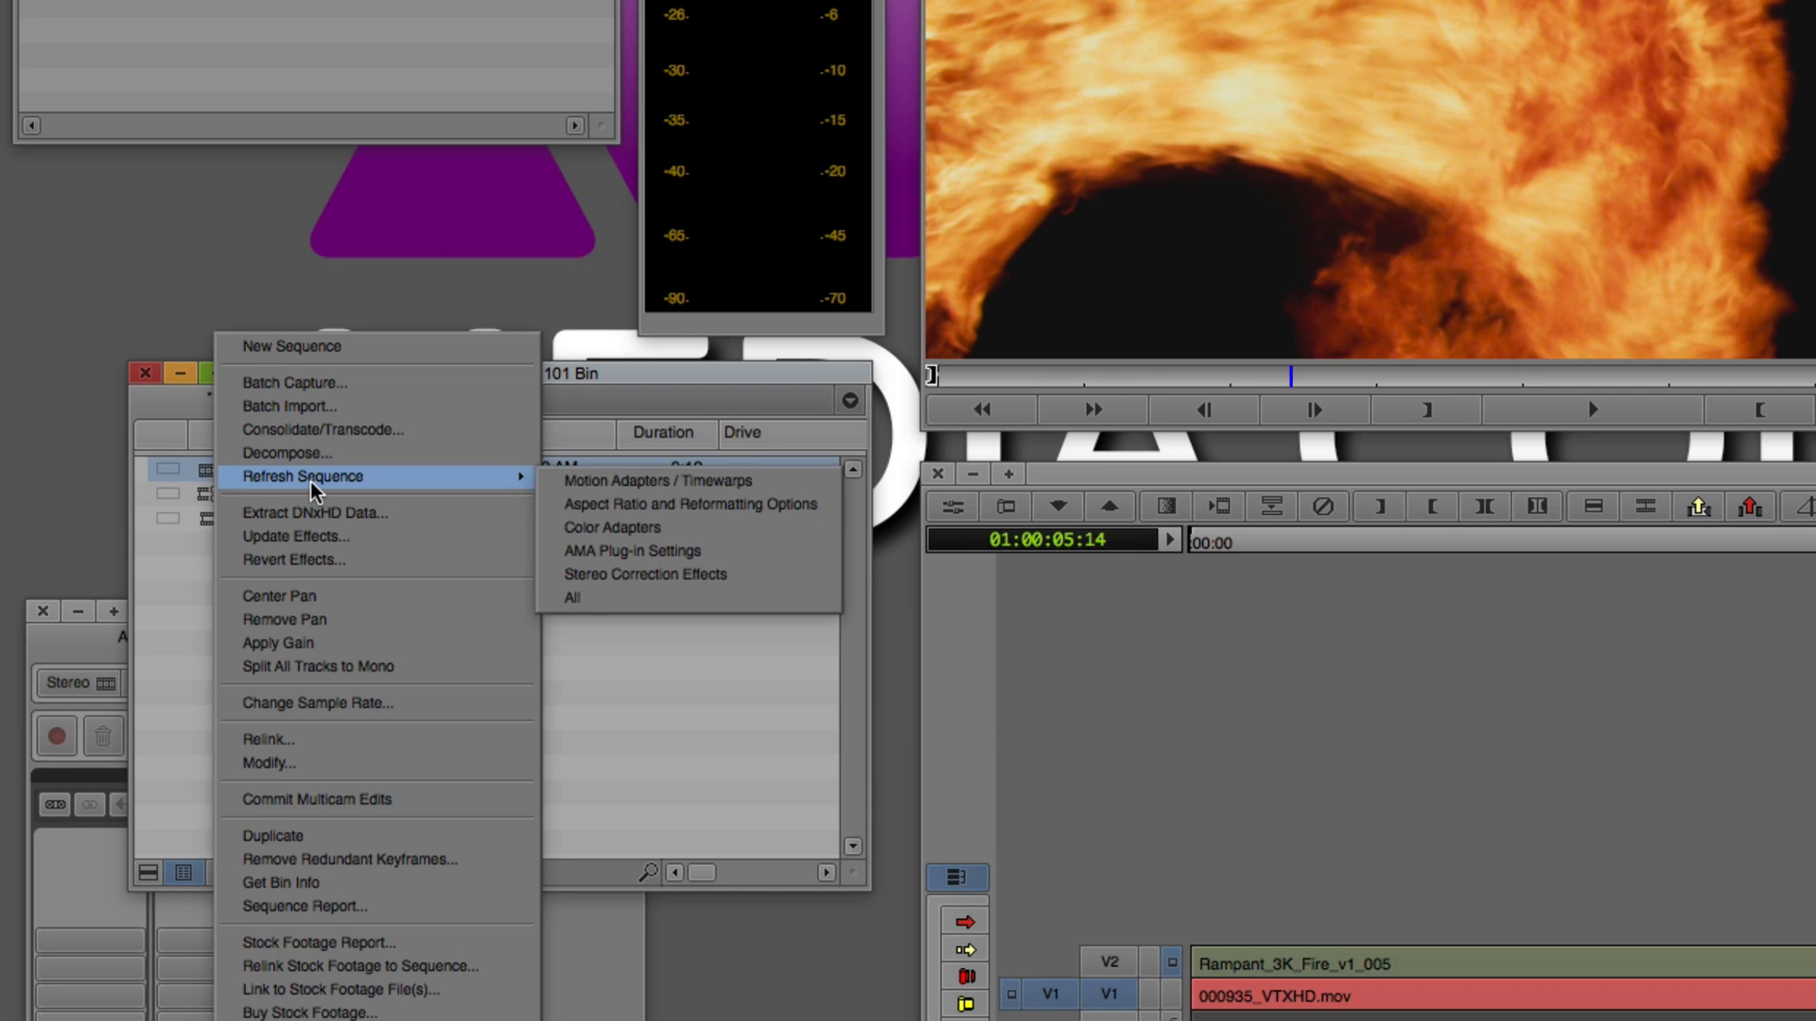
pyautogui.moveTo(732, 512)
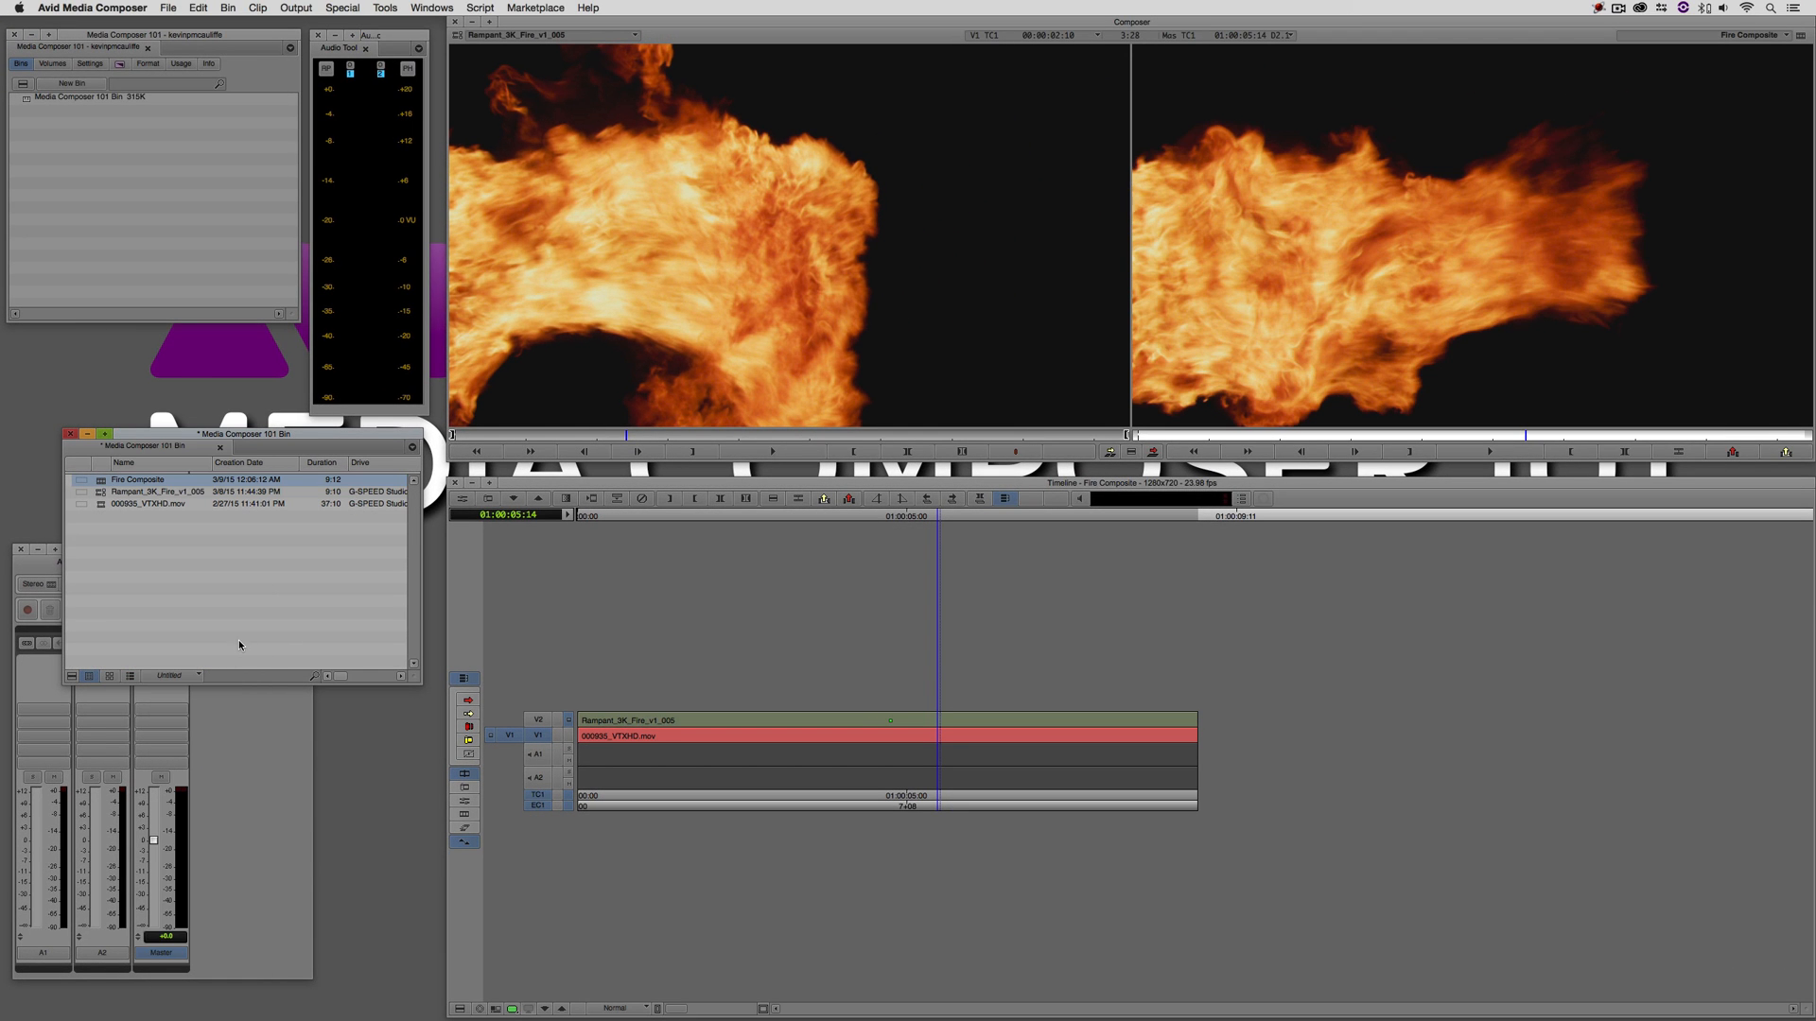
pyautogui.moveTo(1323, 150)
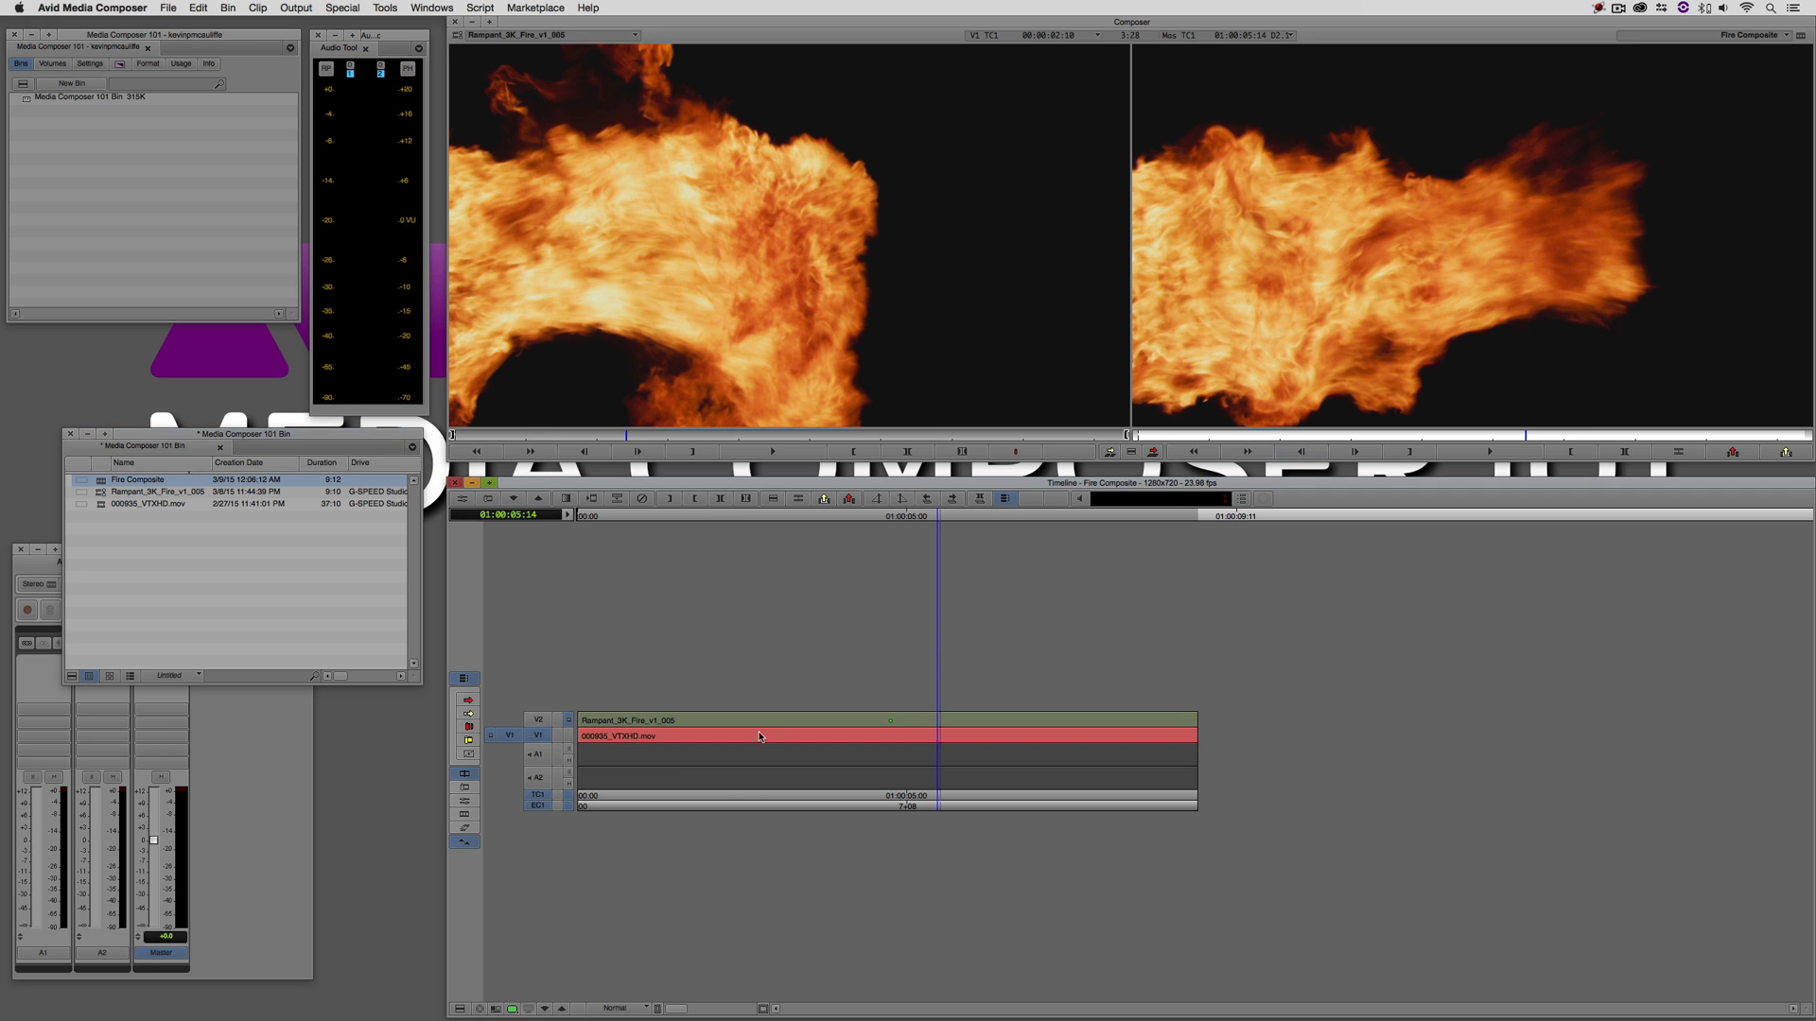
pyautogui.click(845, 724)
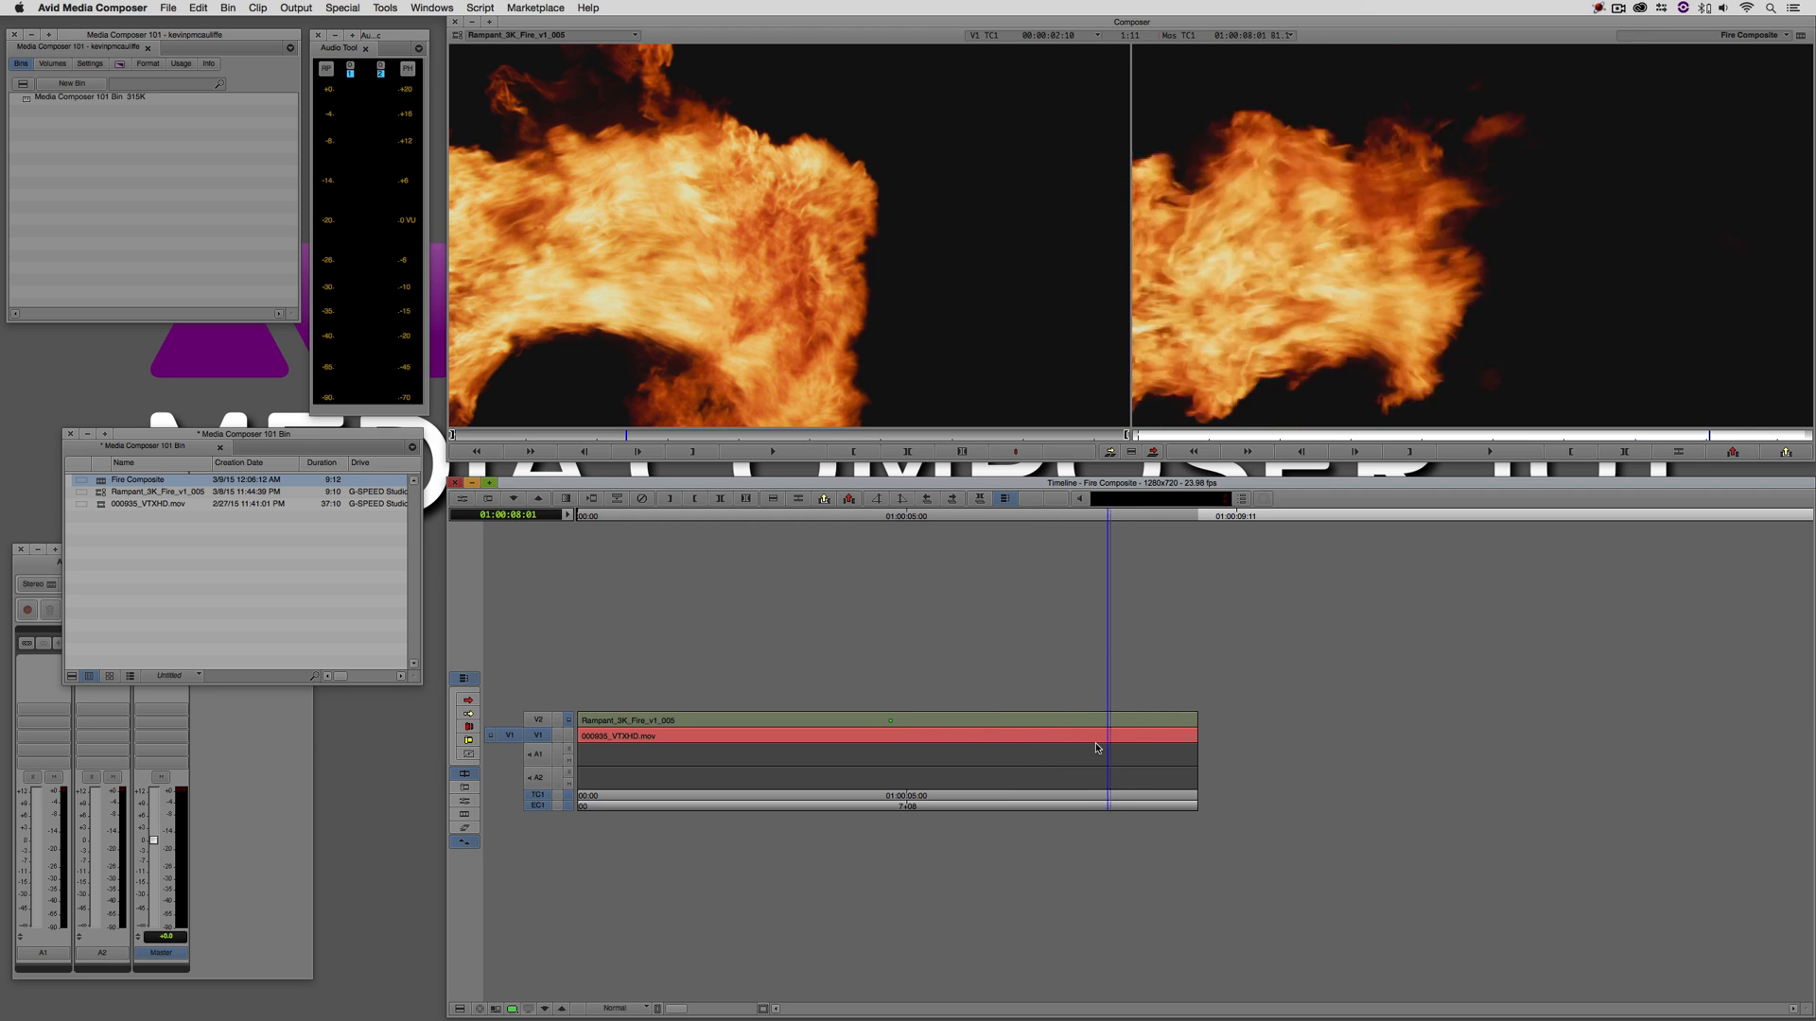
pyautogui.click(813, 753)
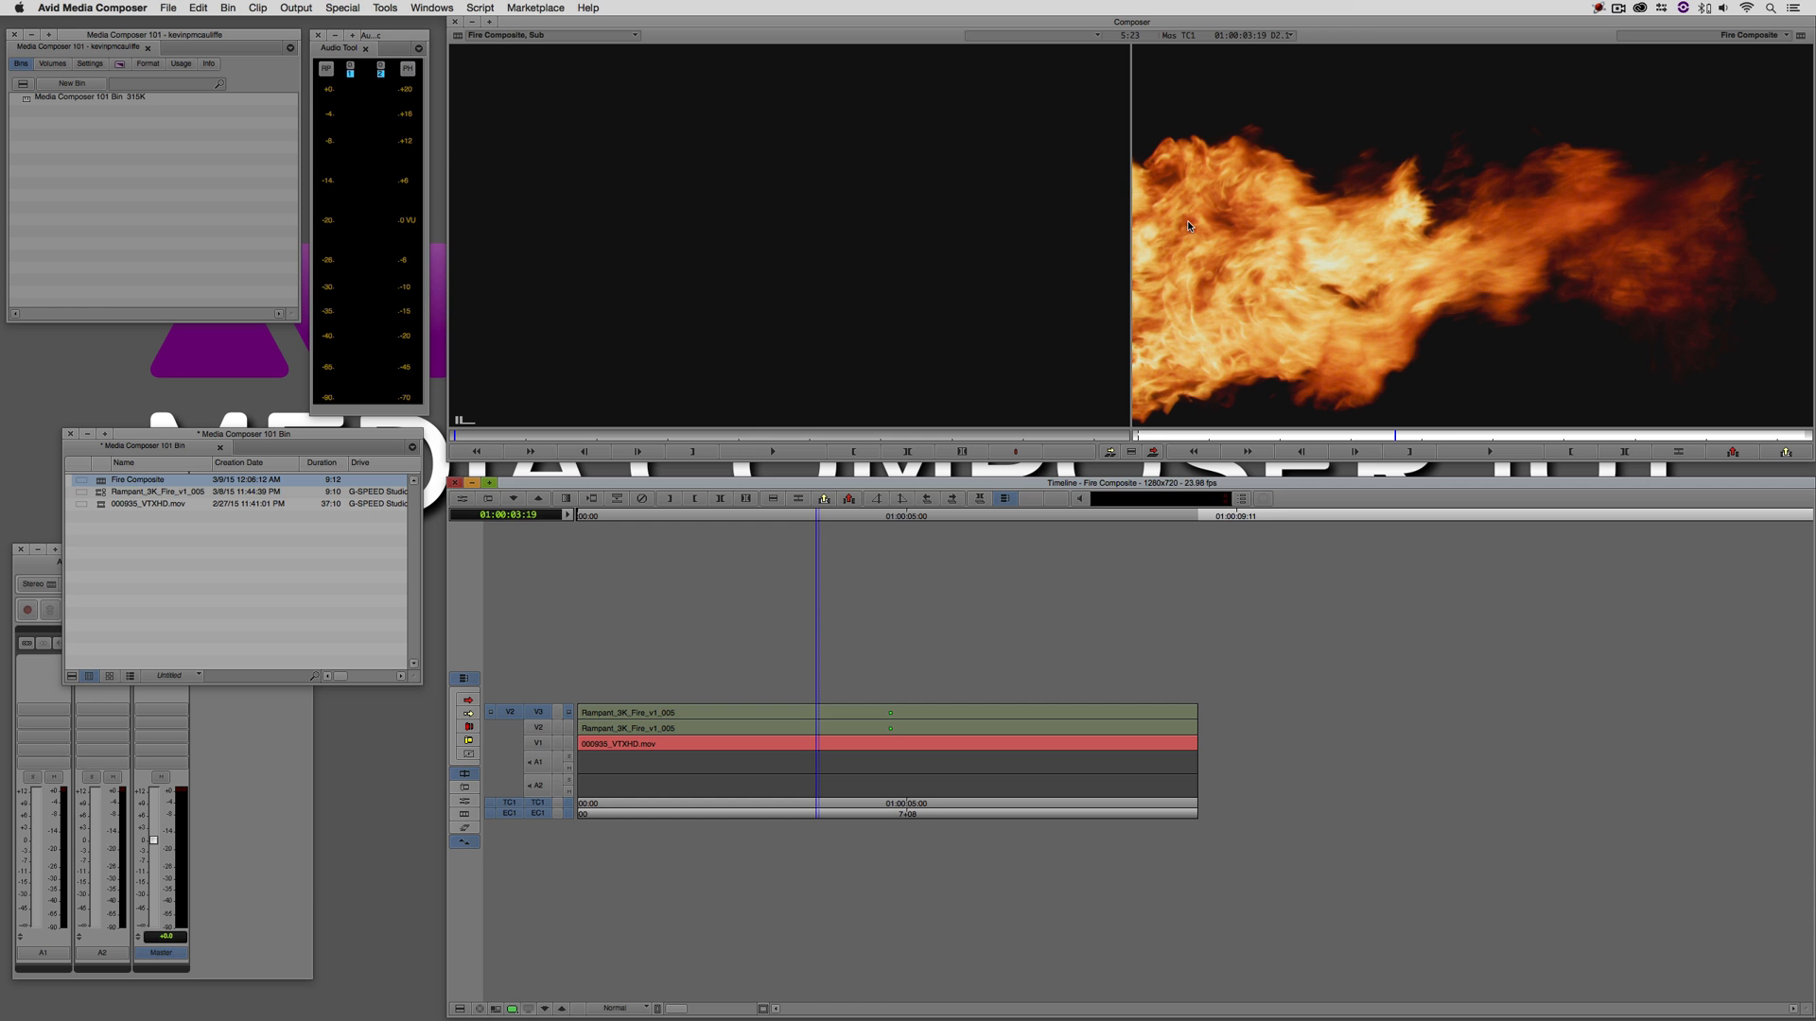
# - Apply Image > Color Effect to the V3 fire clip with Saturation dragged fully down to grayscale
pyautogui.click(947, 736)
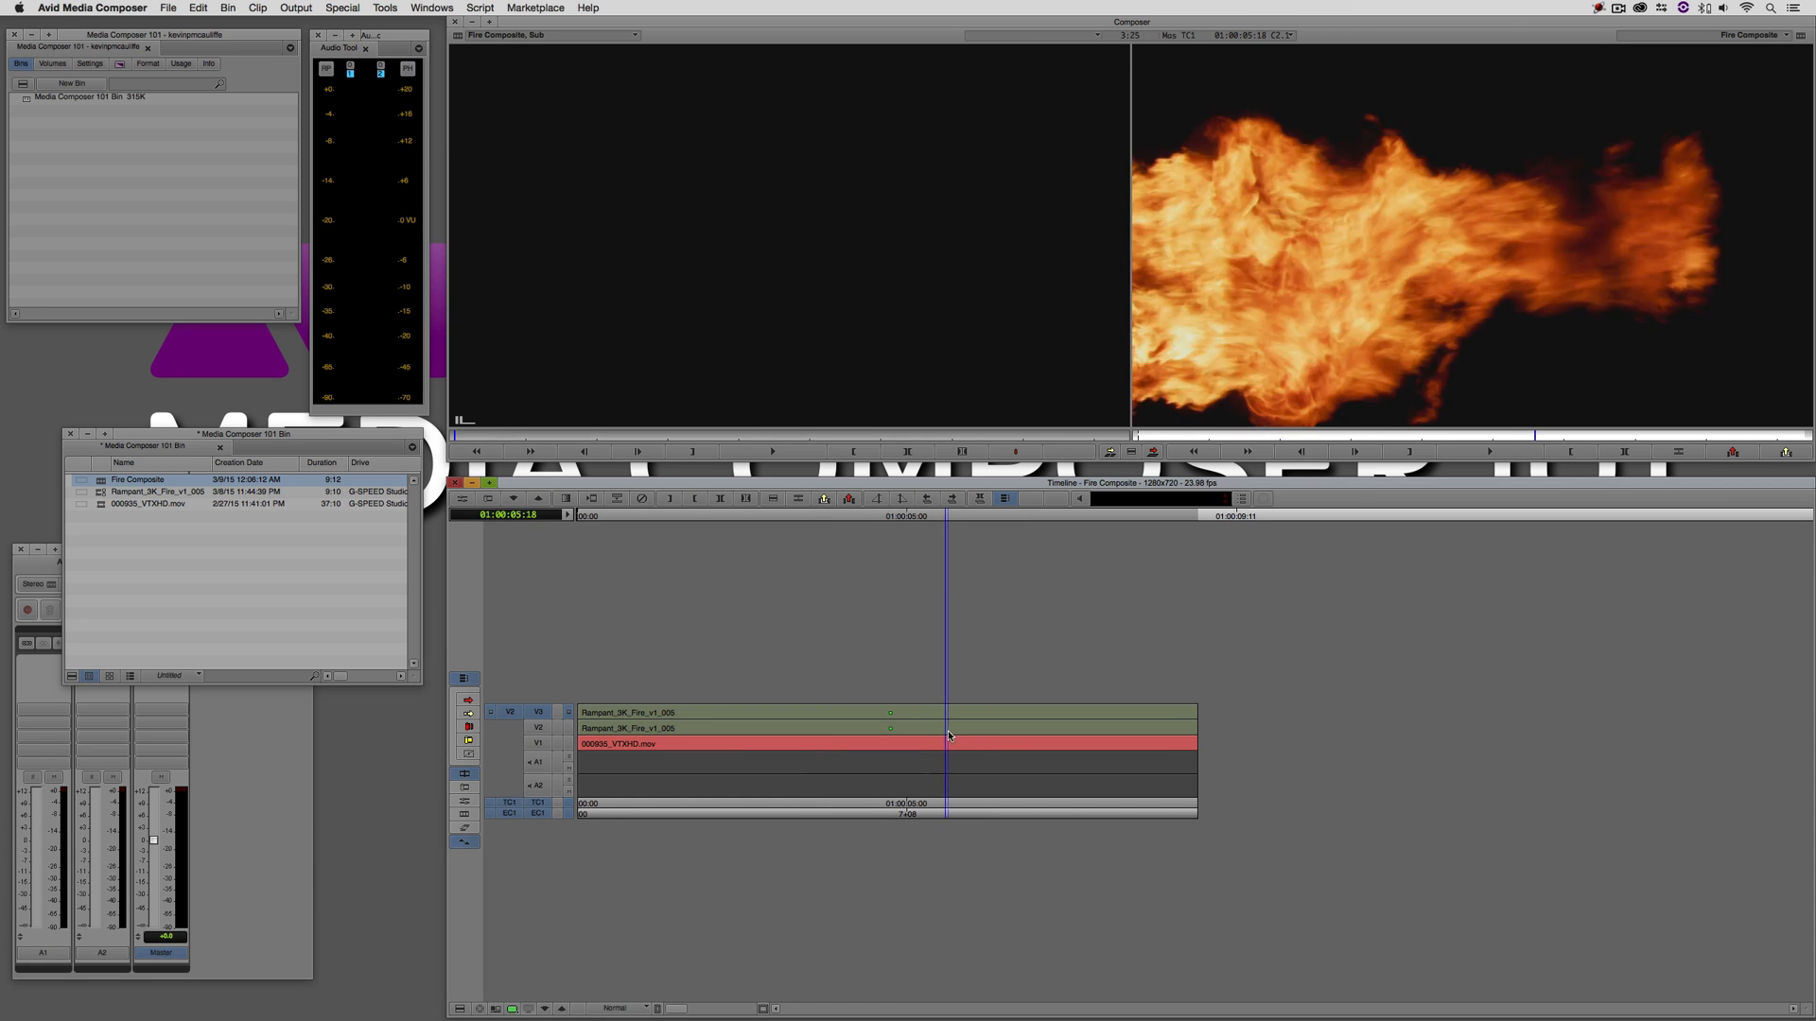
pyautogui.click(976, 715)
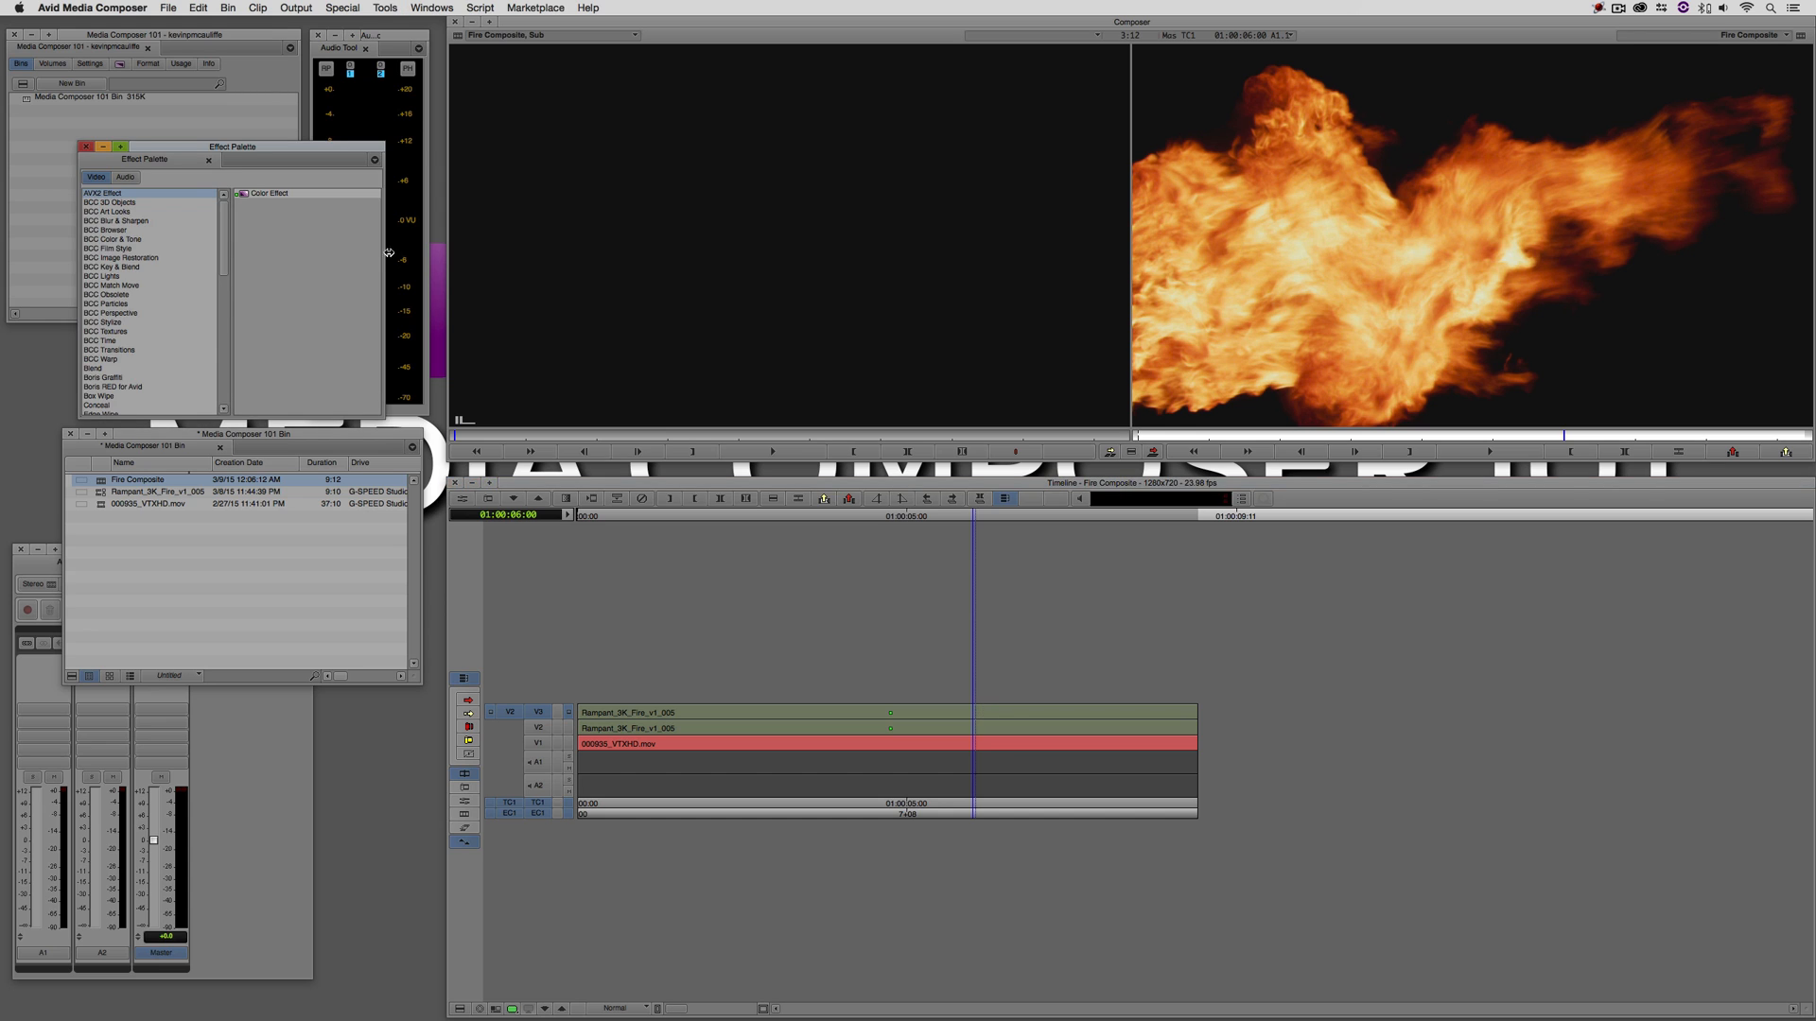
pyautogui.scroll(-3)
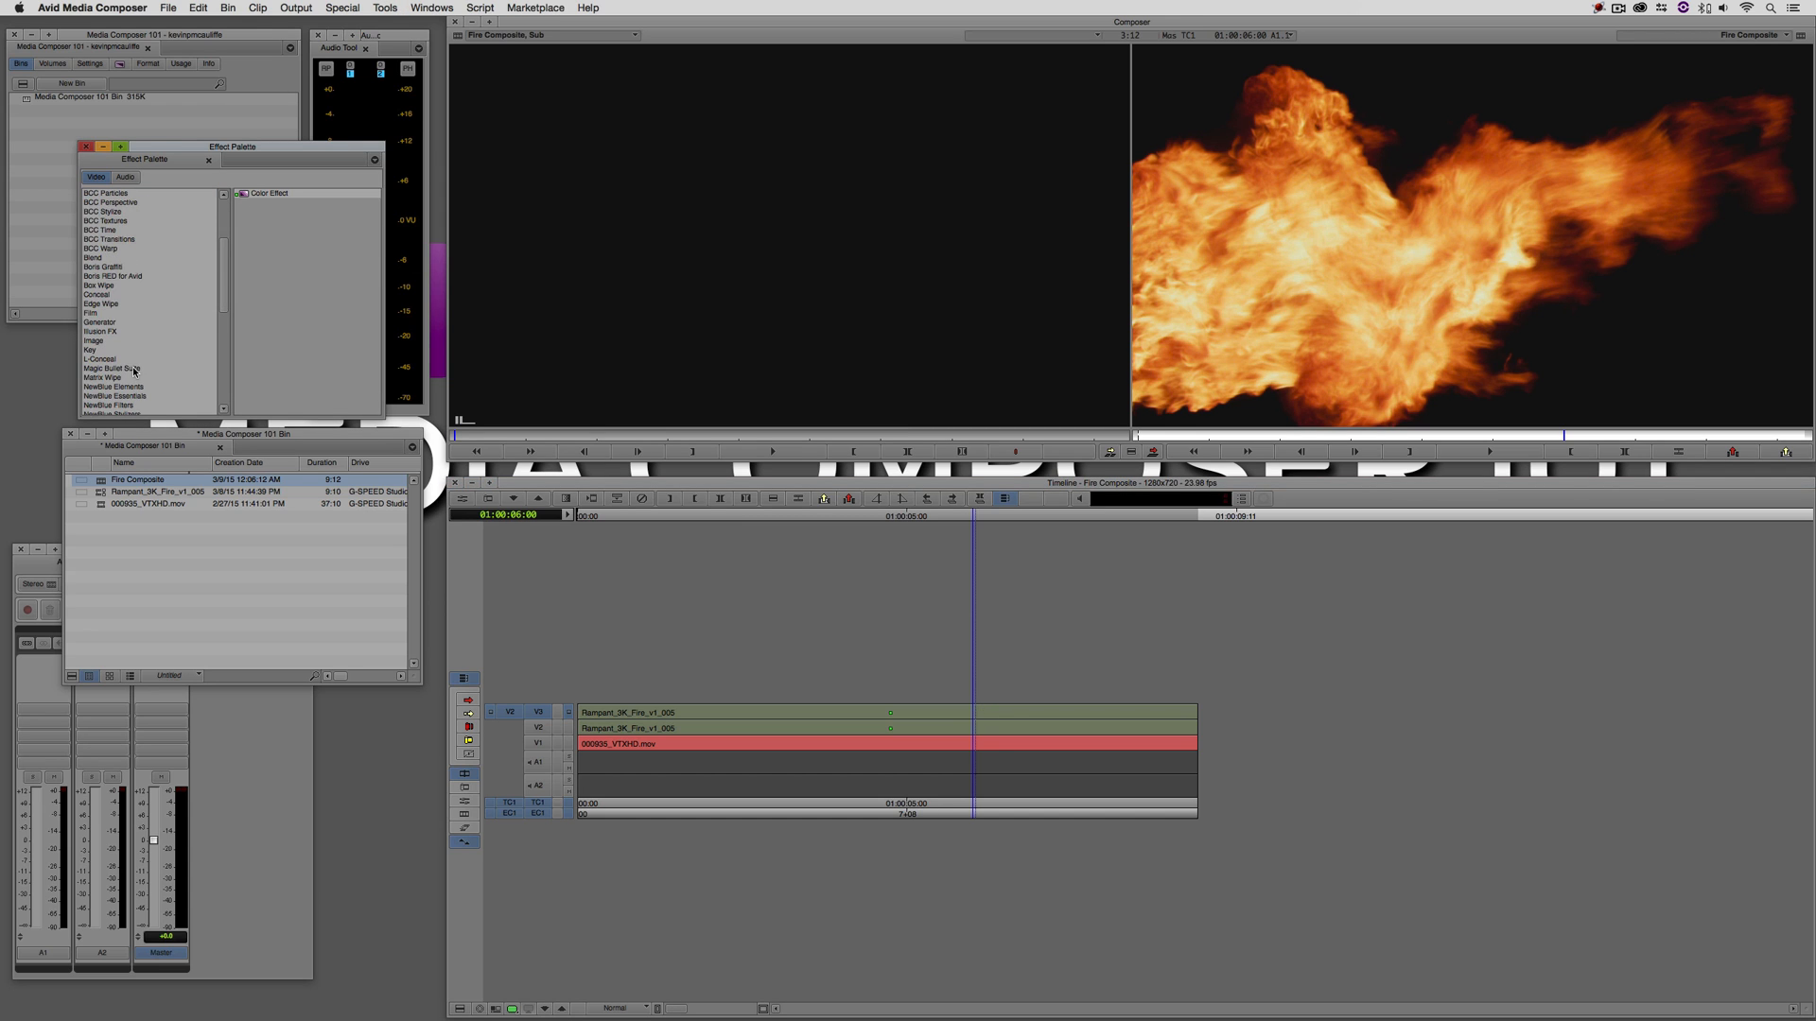
pyautogui.click(93, 340)
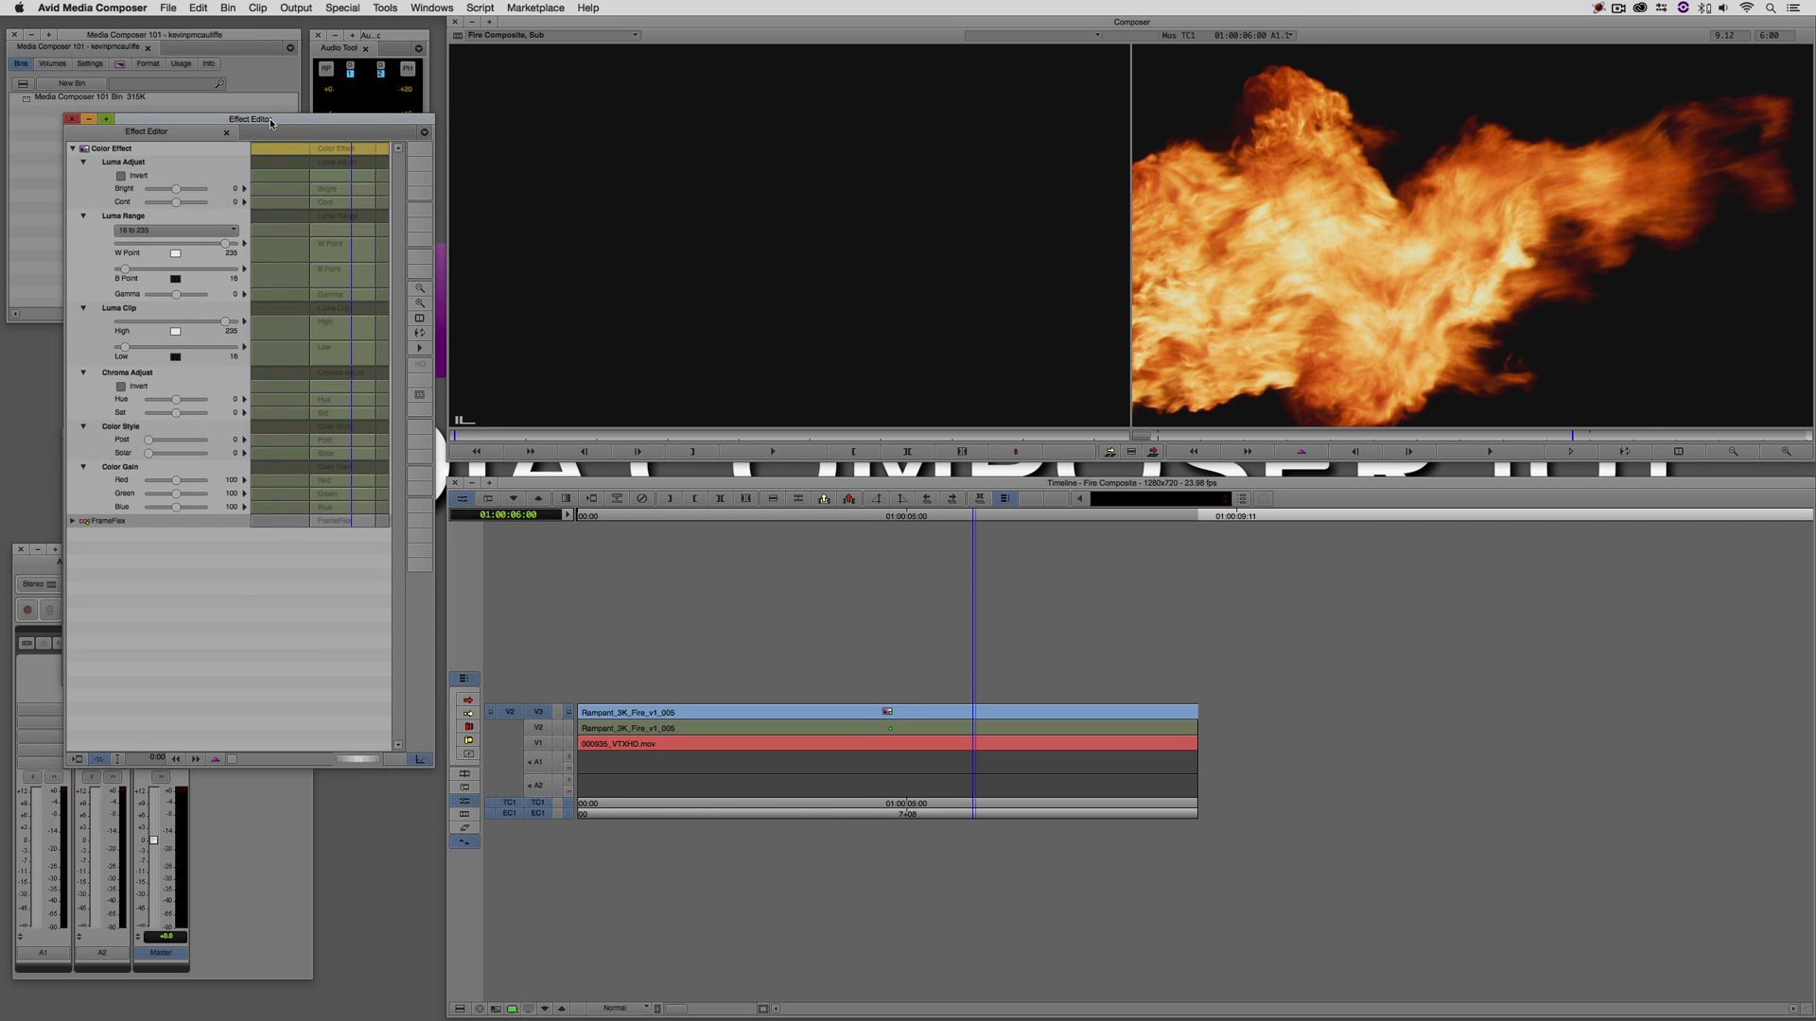
pyautogui.moveTo(475, 549)
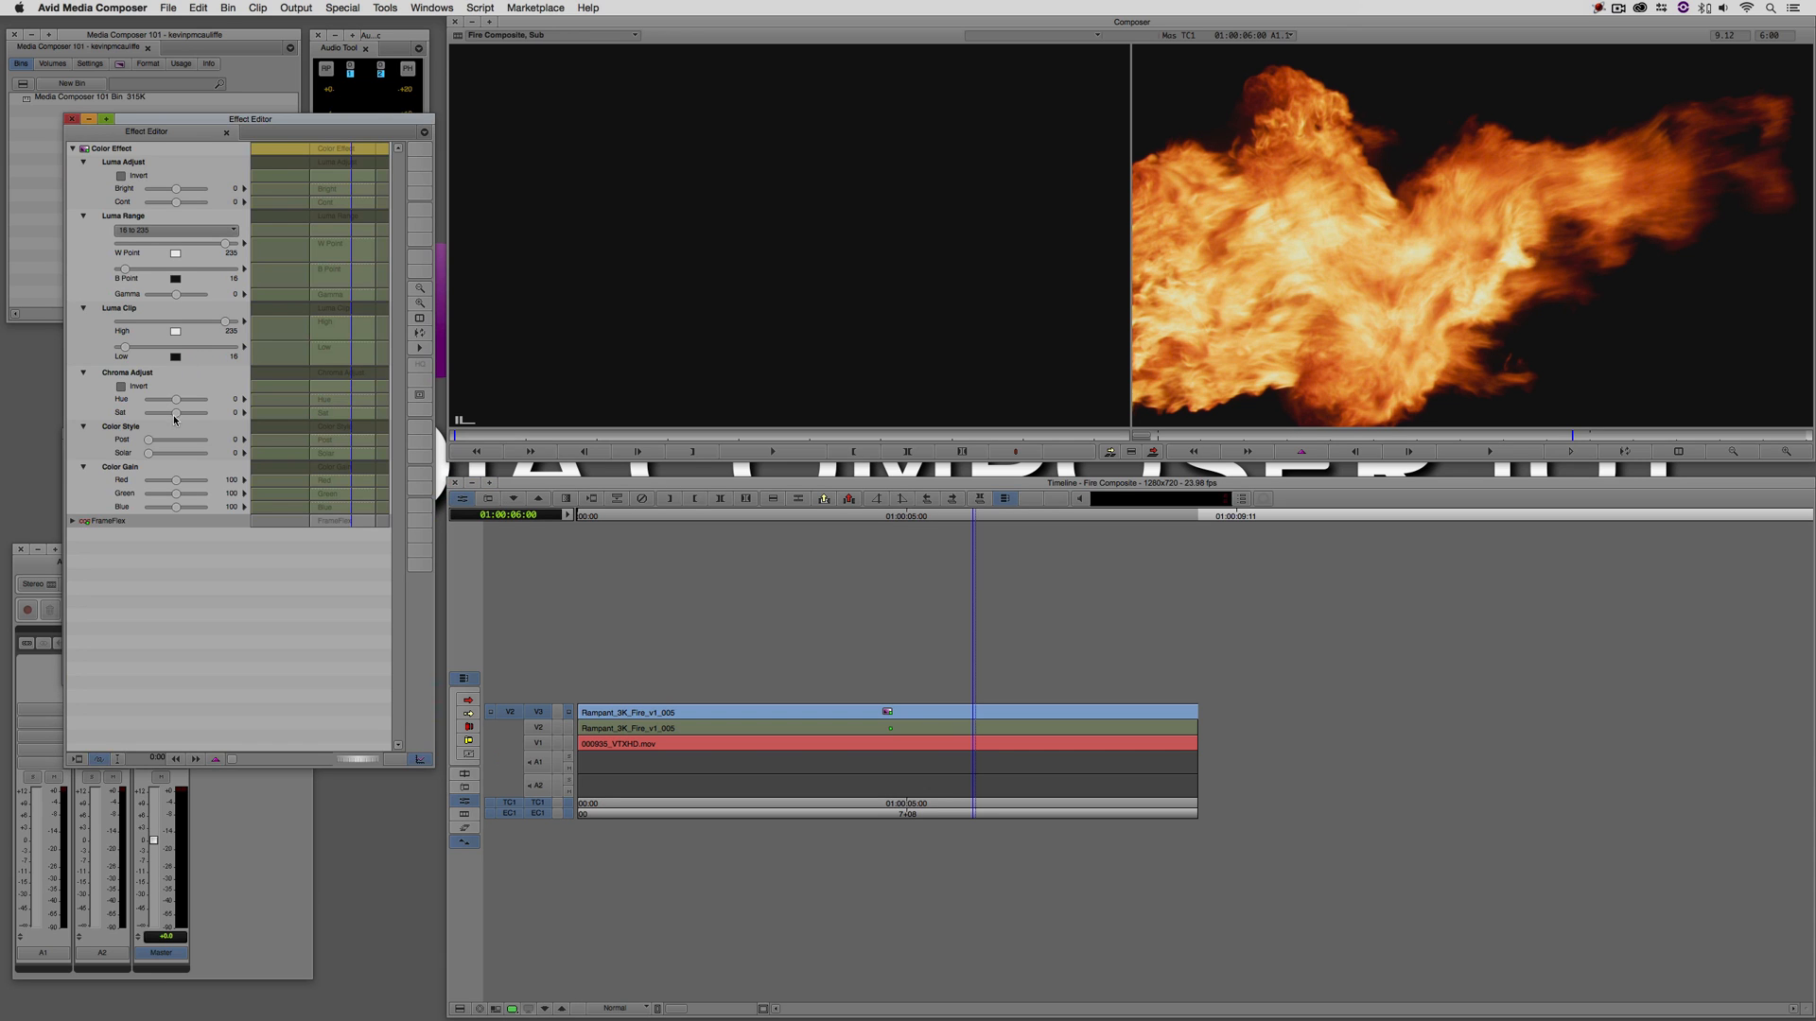
pyautogui.moveTo(174, 413); pyautogui.dragTo(148, 412)
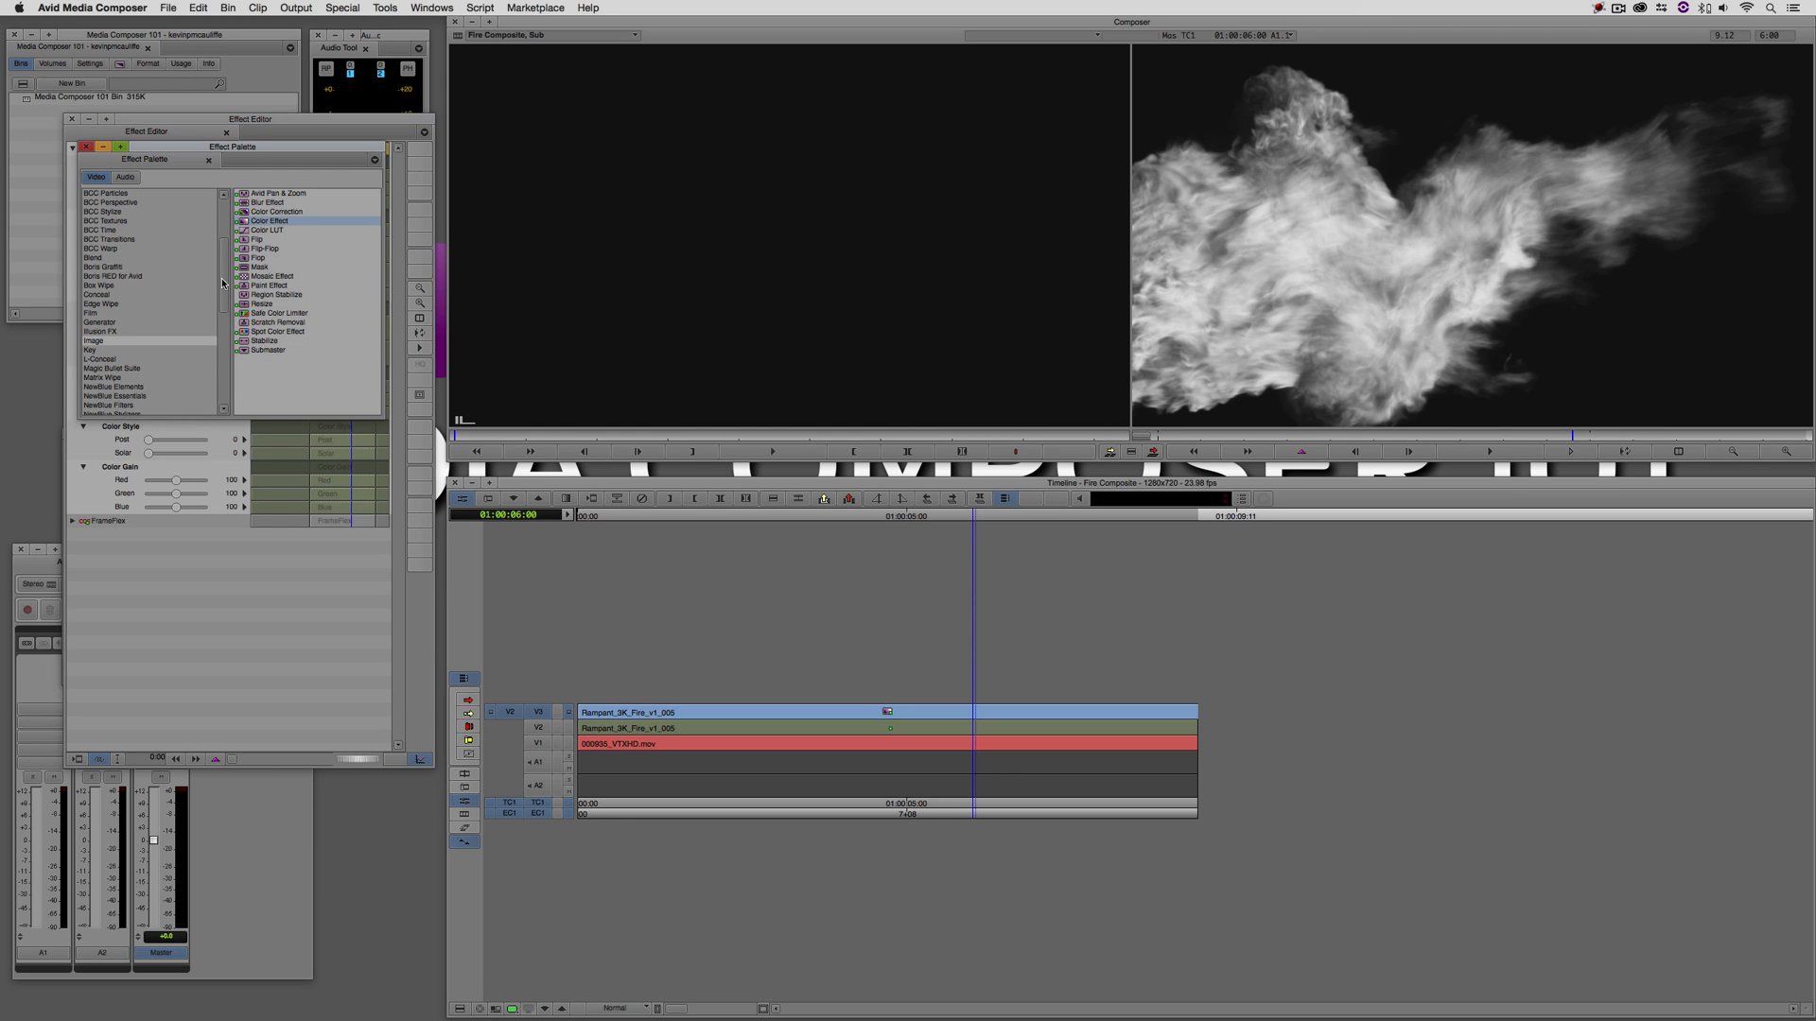
pyautogui.moveTo(100, 324)
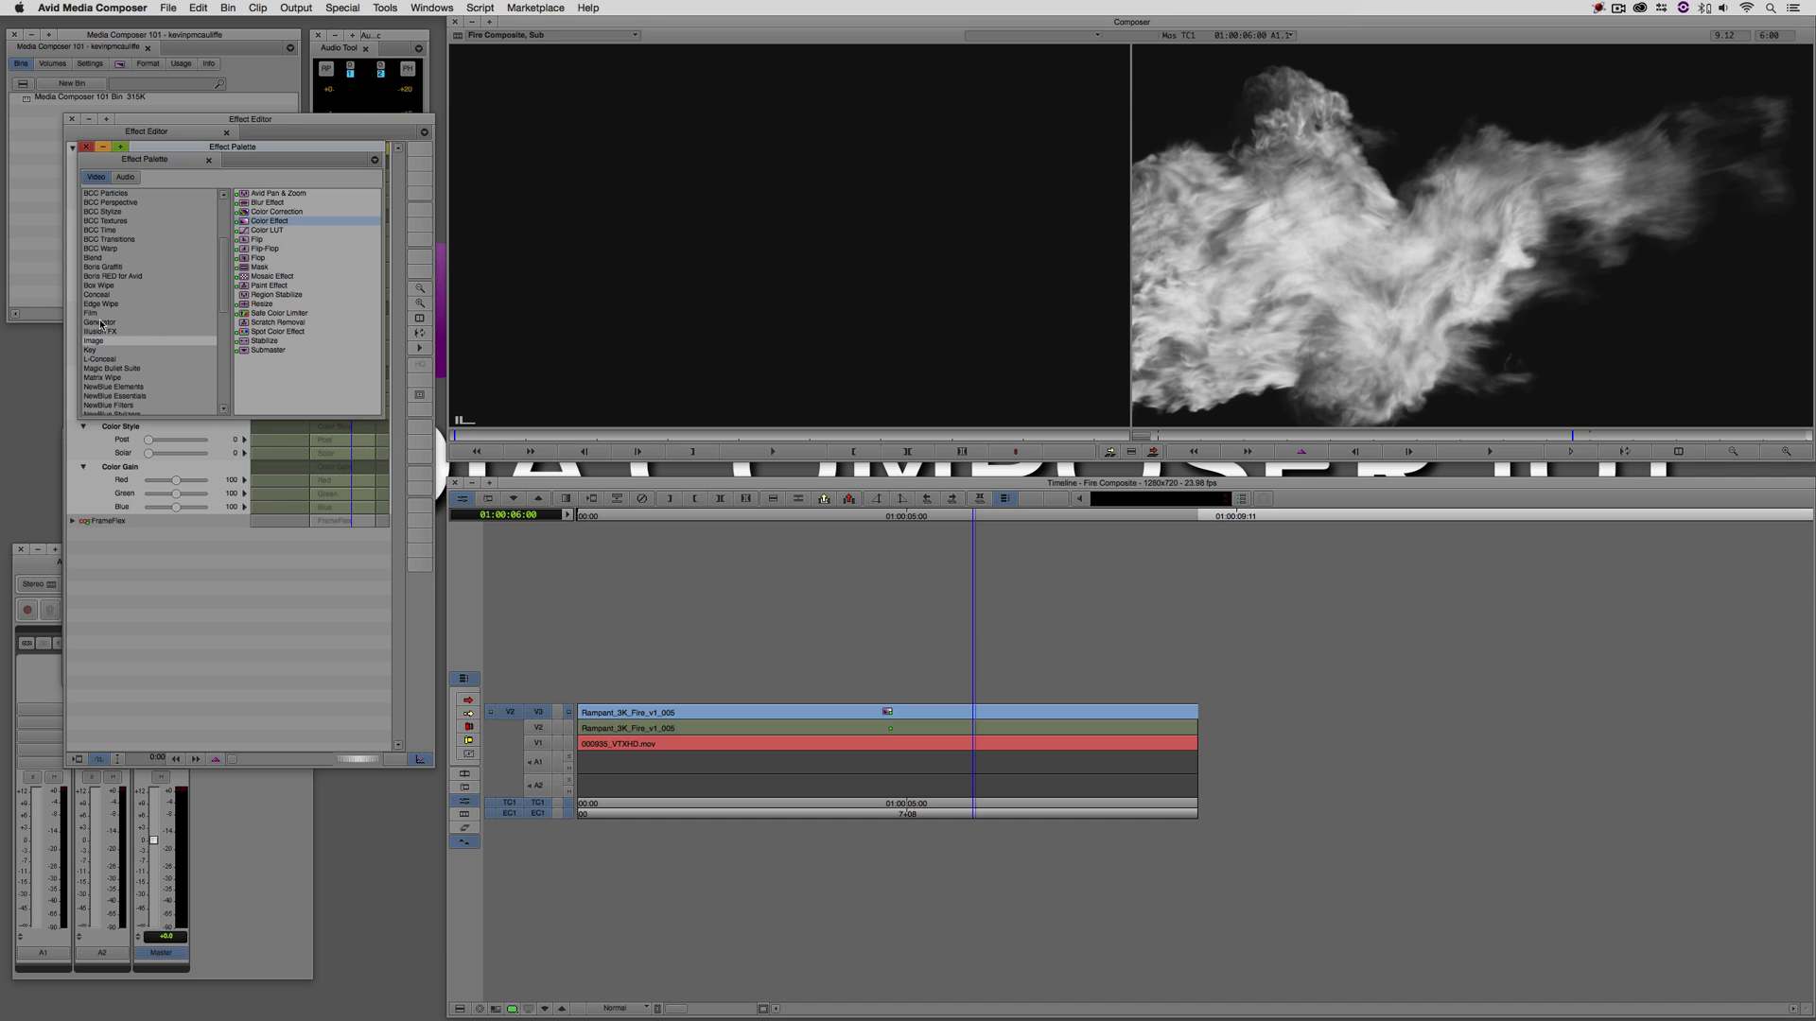
pyautogui.click(89, 350)
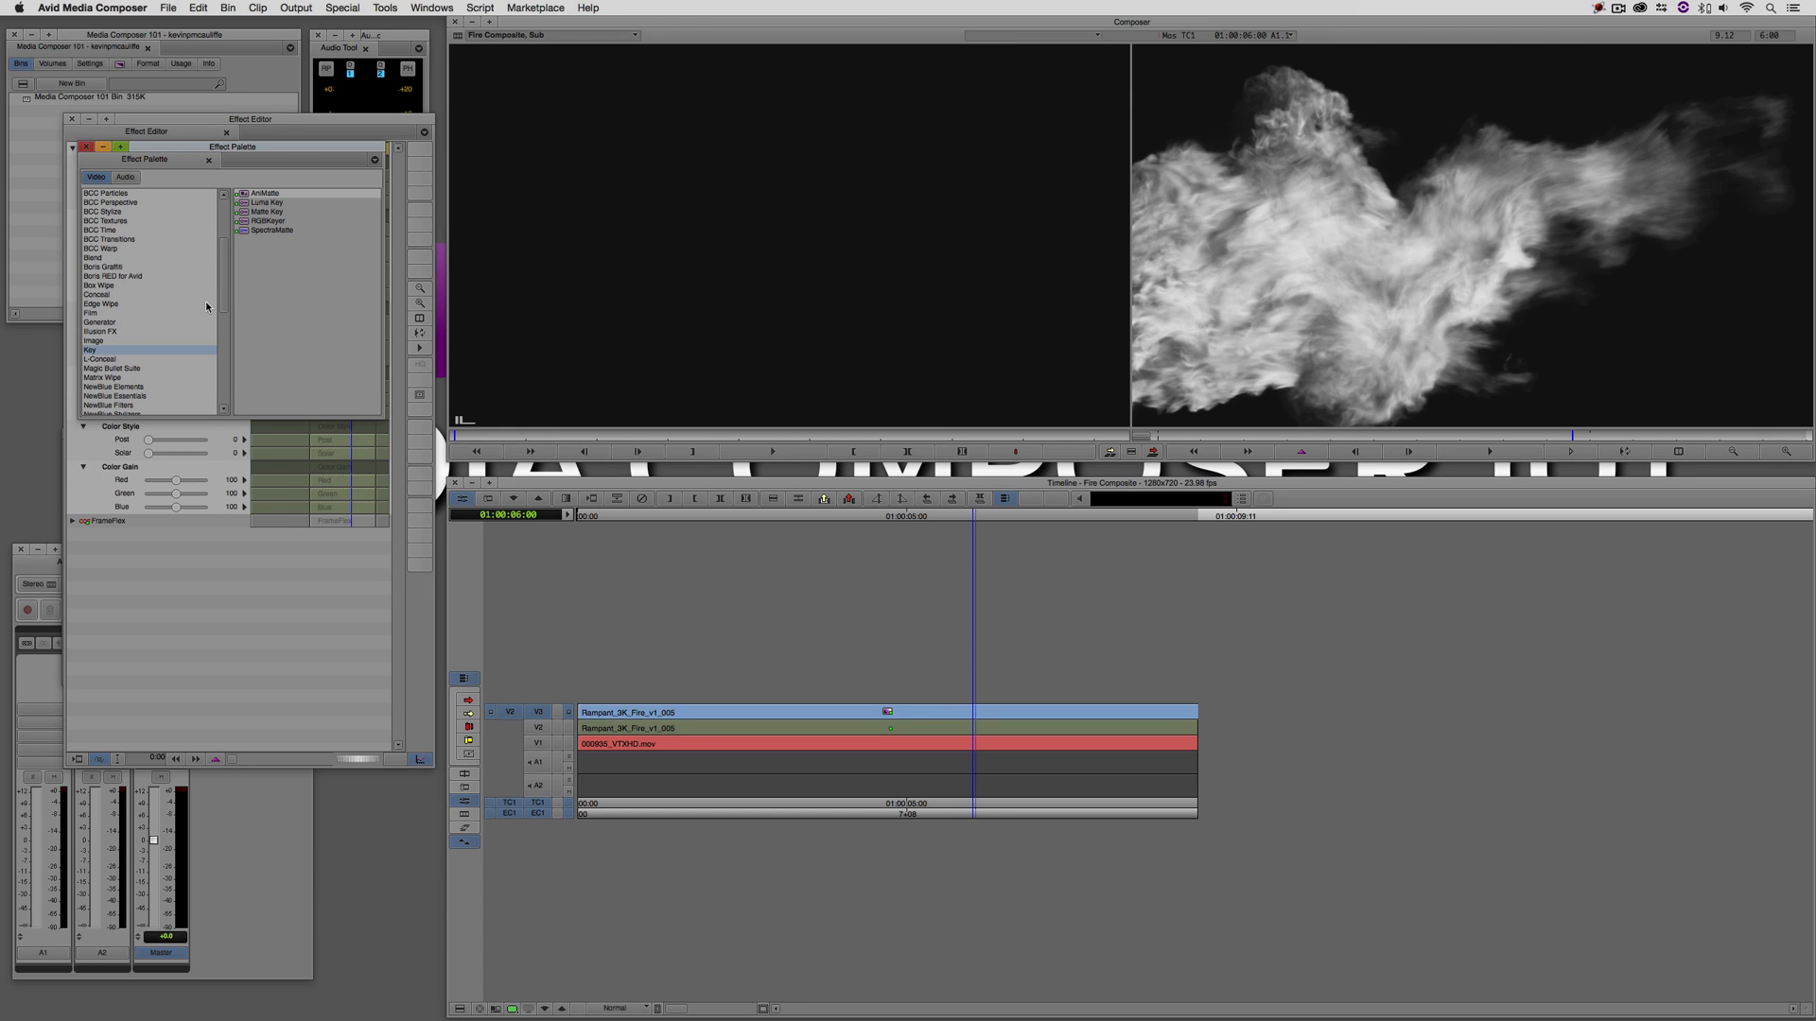
pyautogui.click(267, 212)
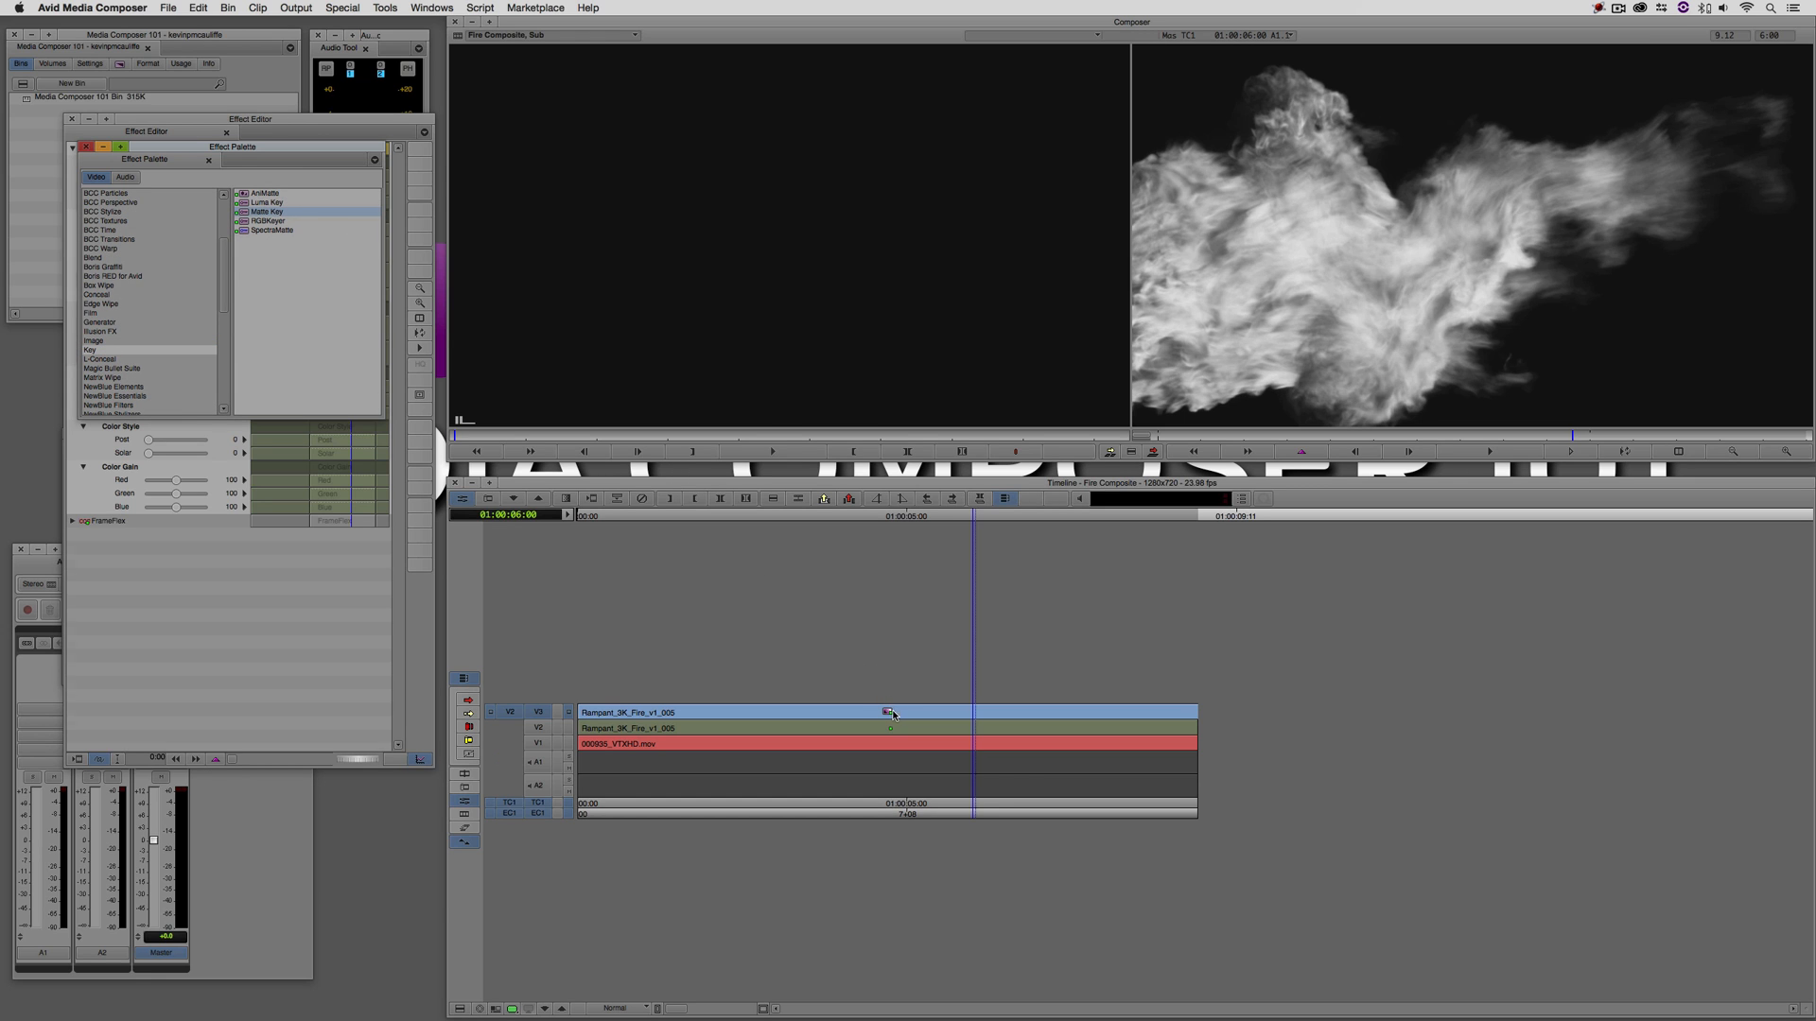
pyautogui.click(890, 711)
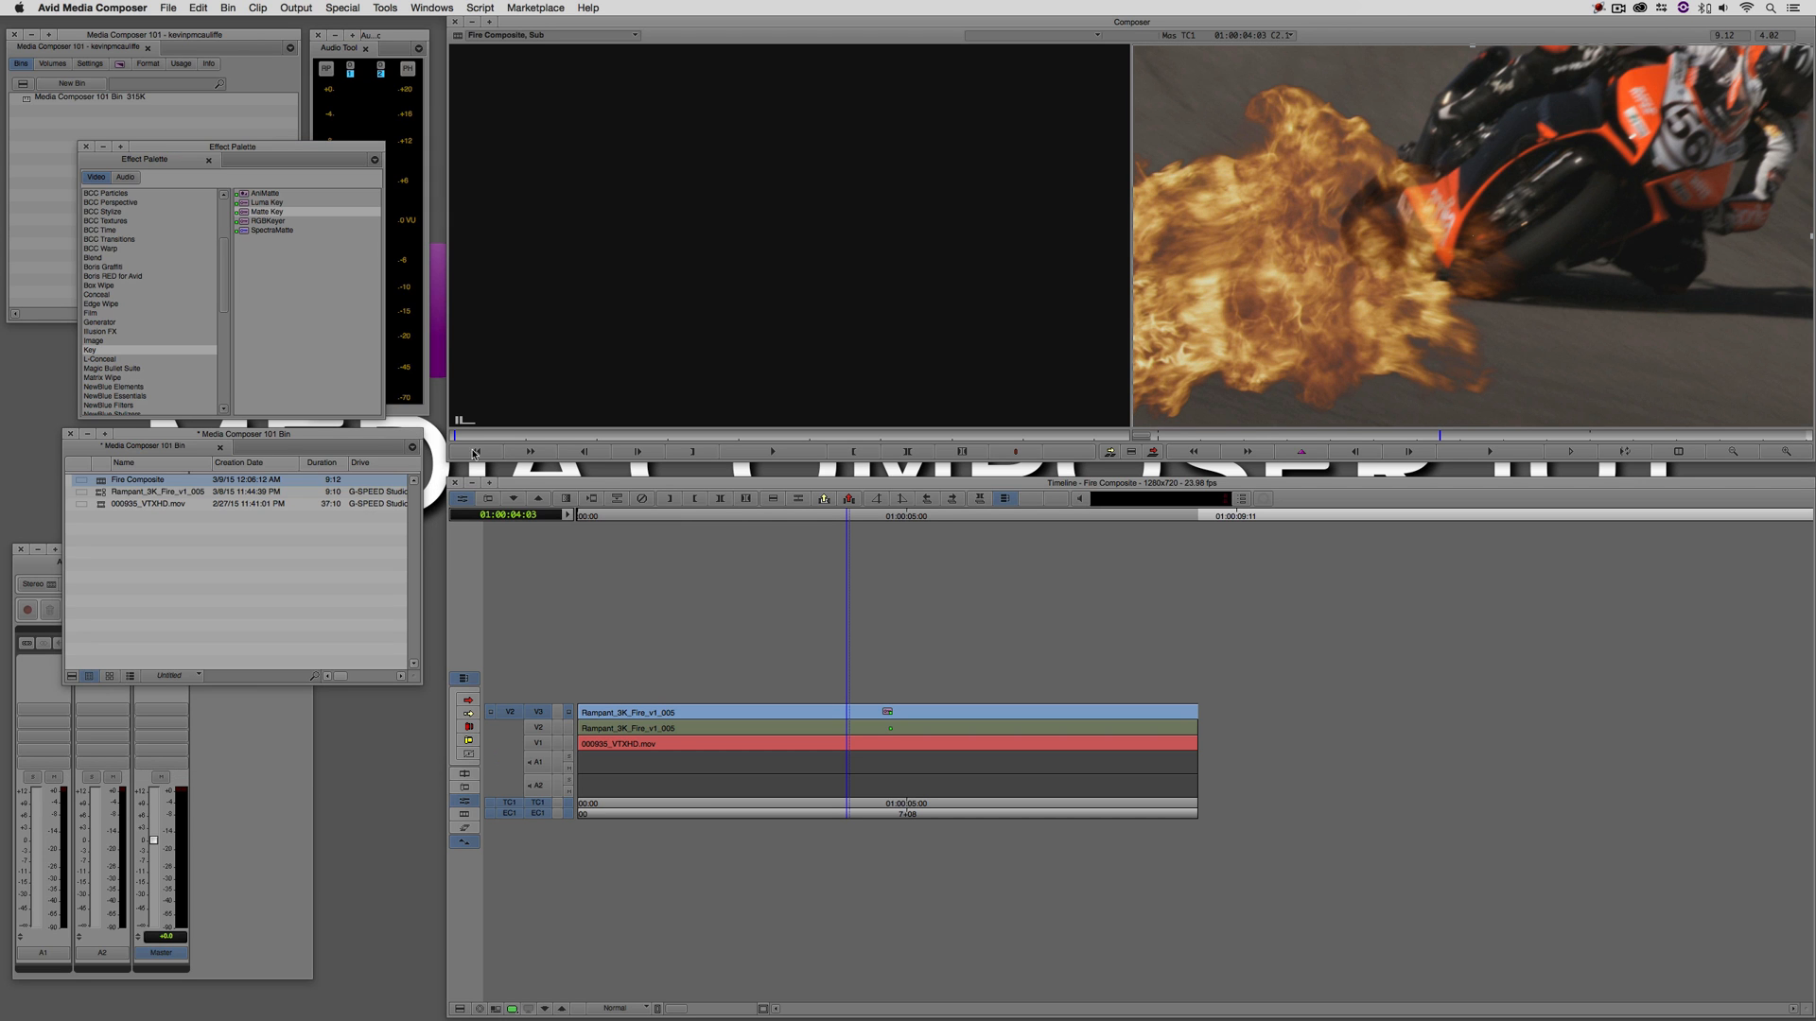
pyautogui.click(757, 514)
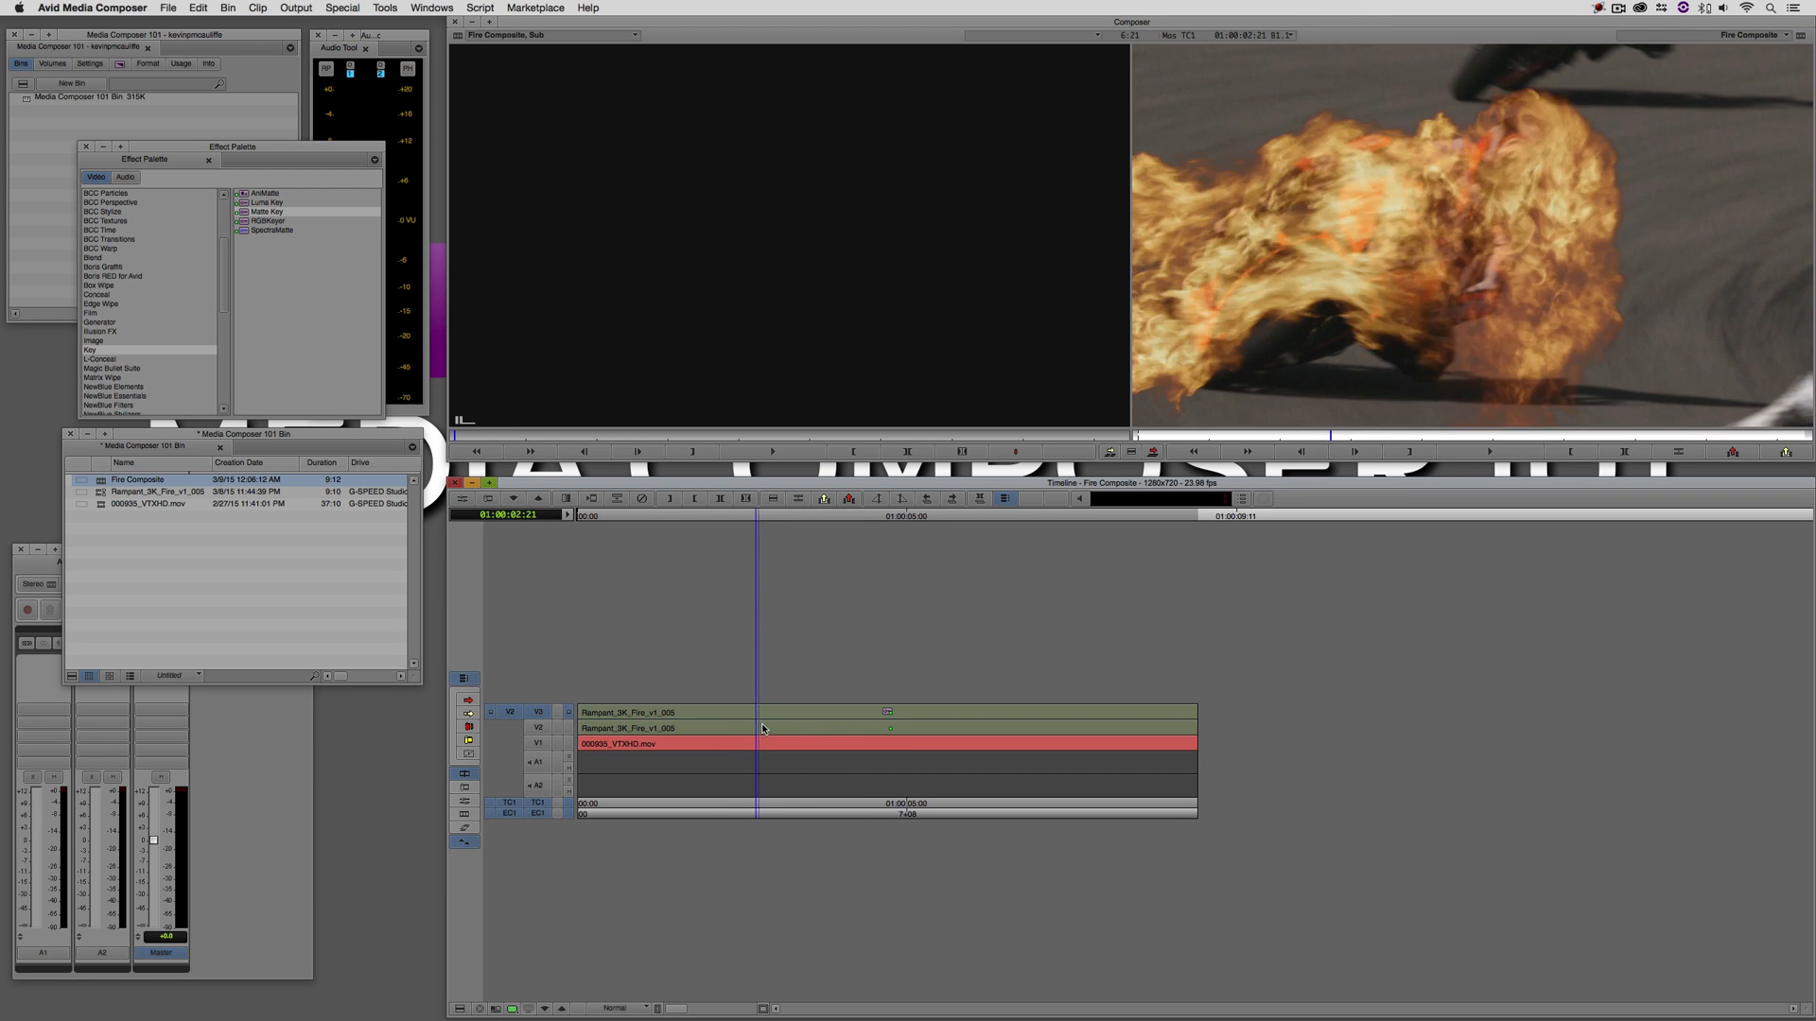
pyautogui.click(840, 727)
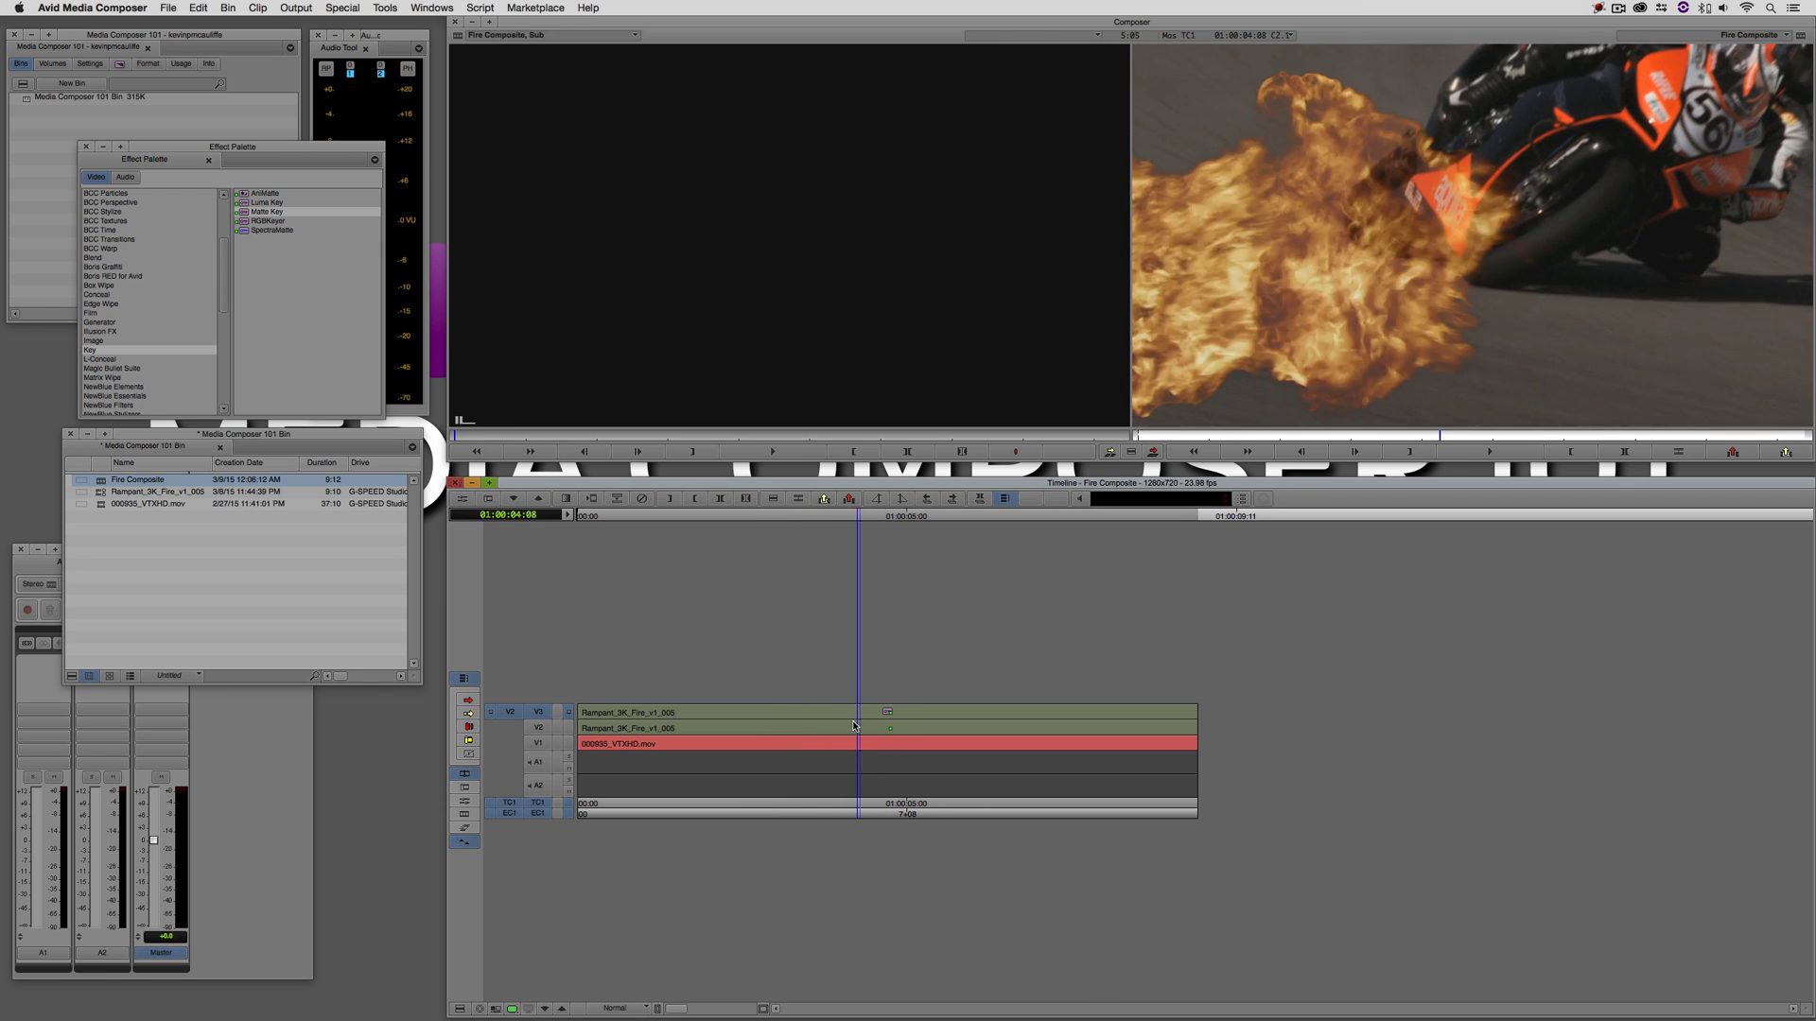
pyautogui.click(786, 731)
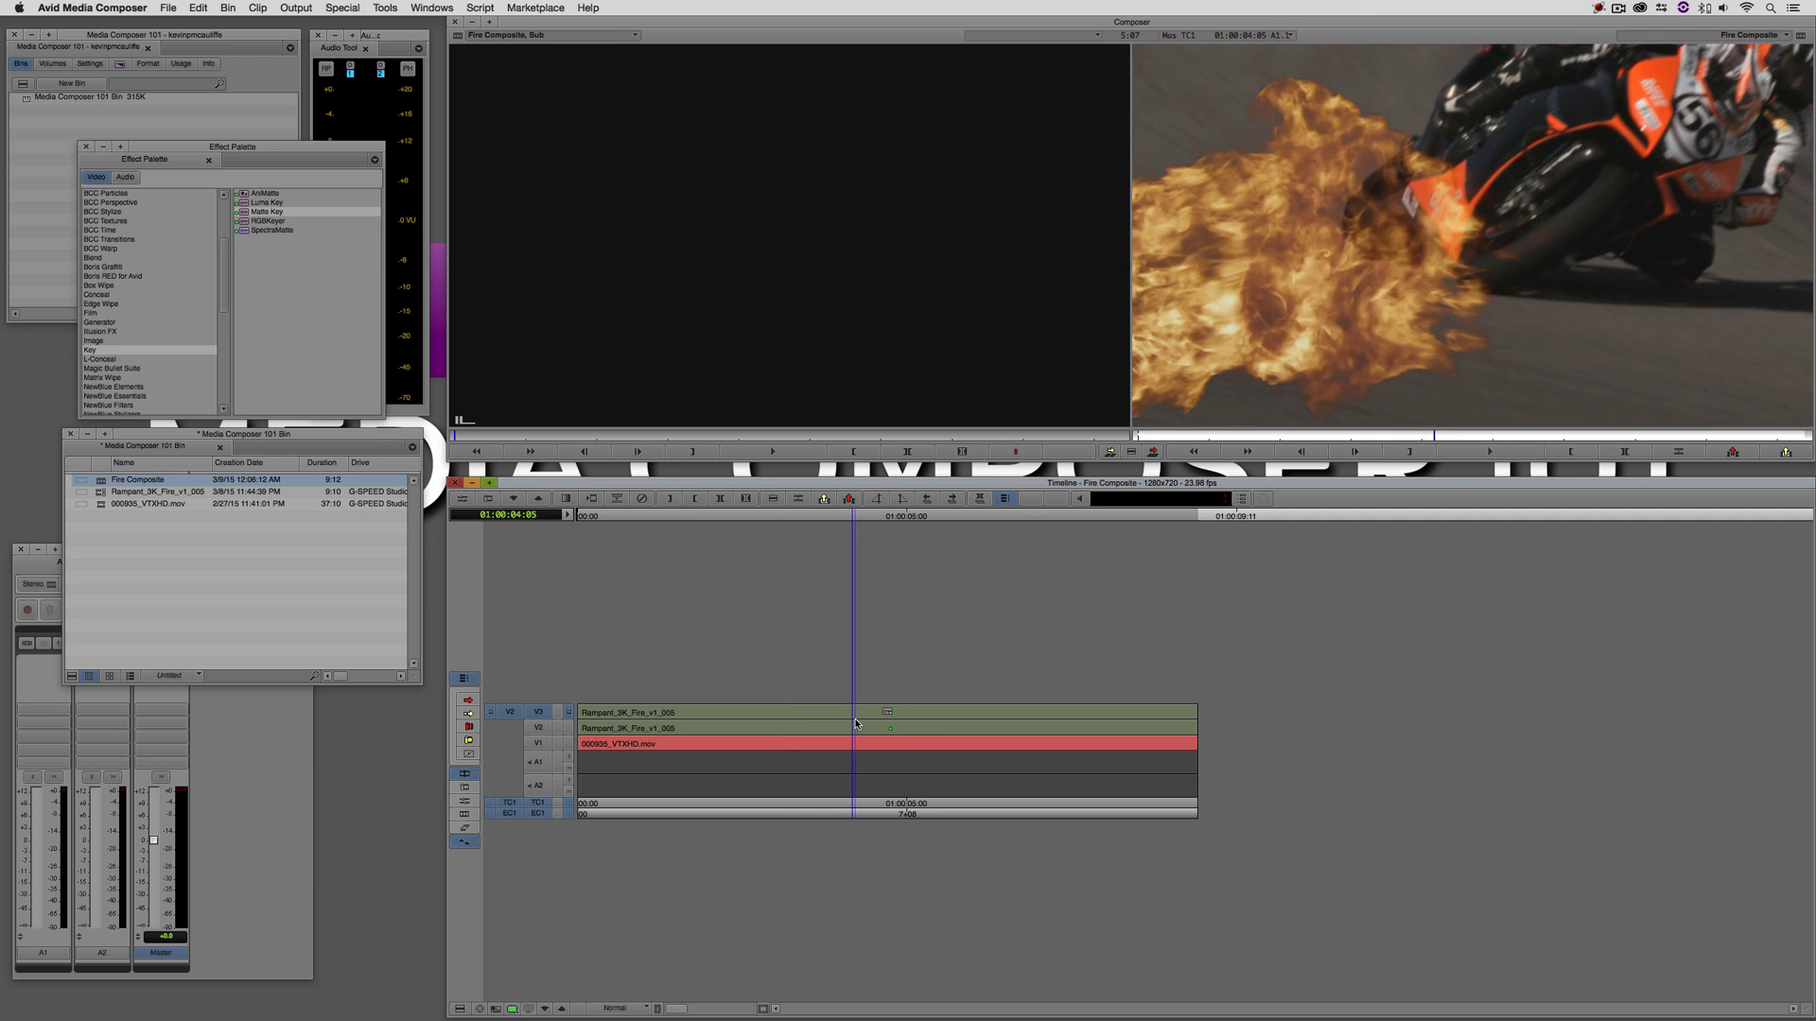
pyautogui.click(948, 718)
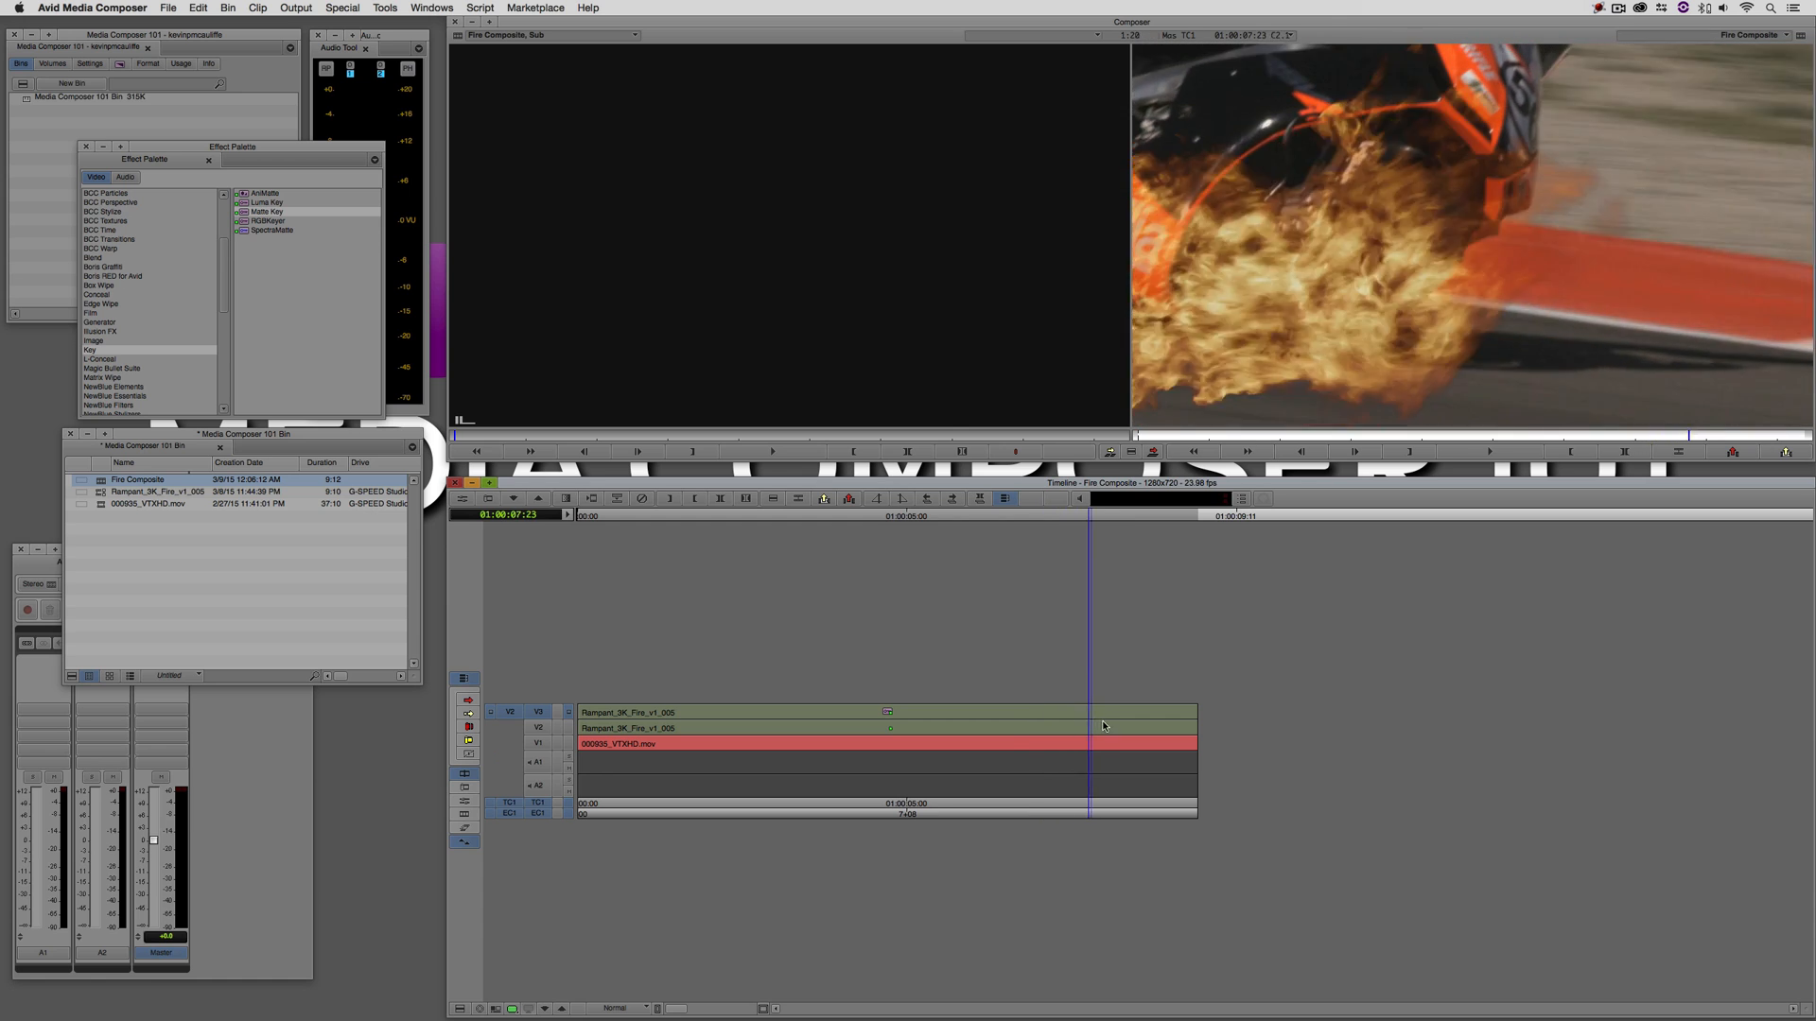
pyautogui.click(978, 726)
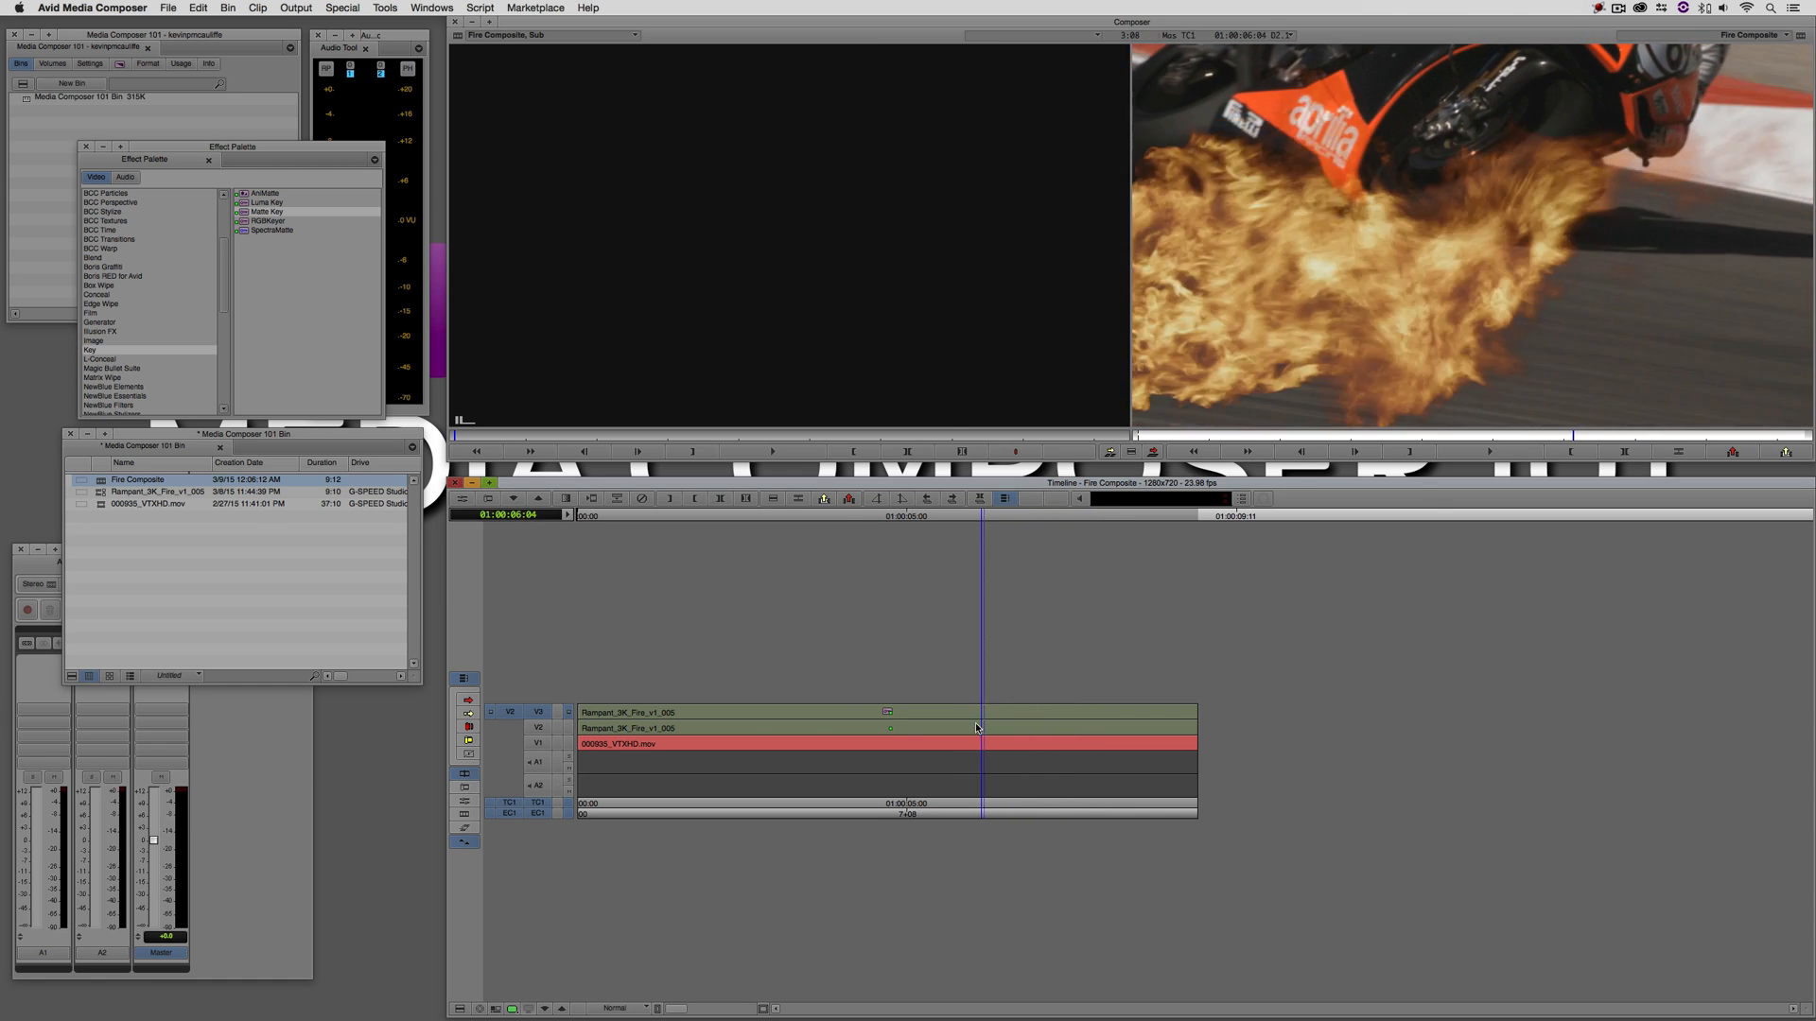
pyautogui.click(762, 737)
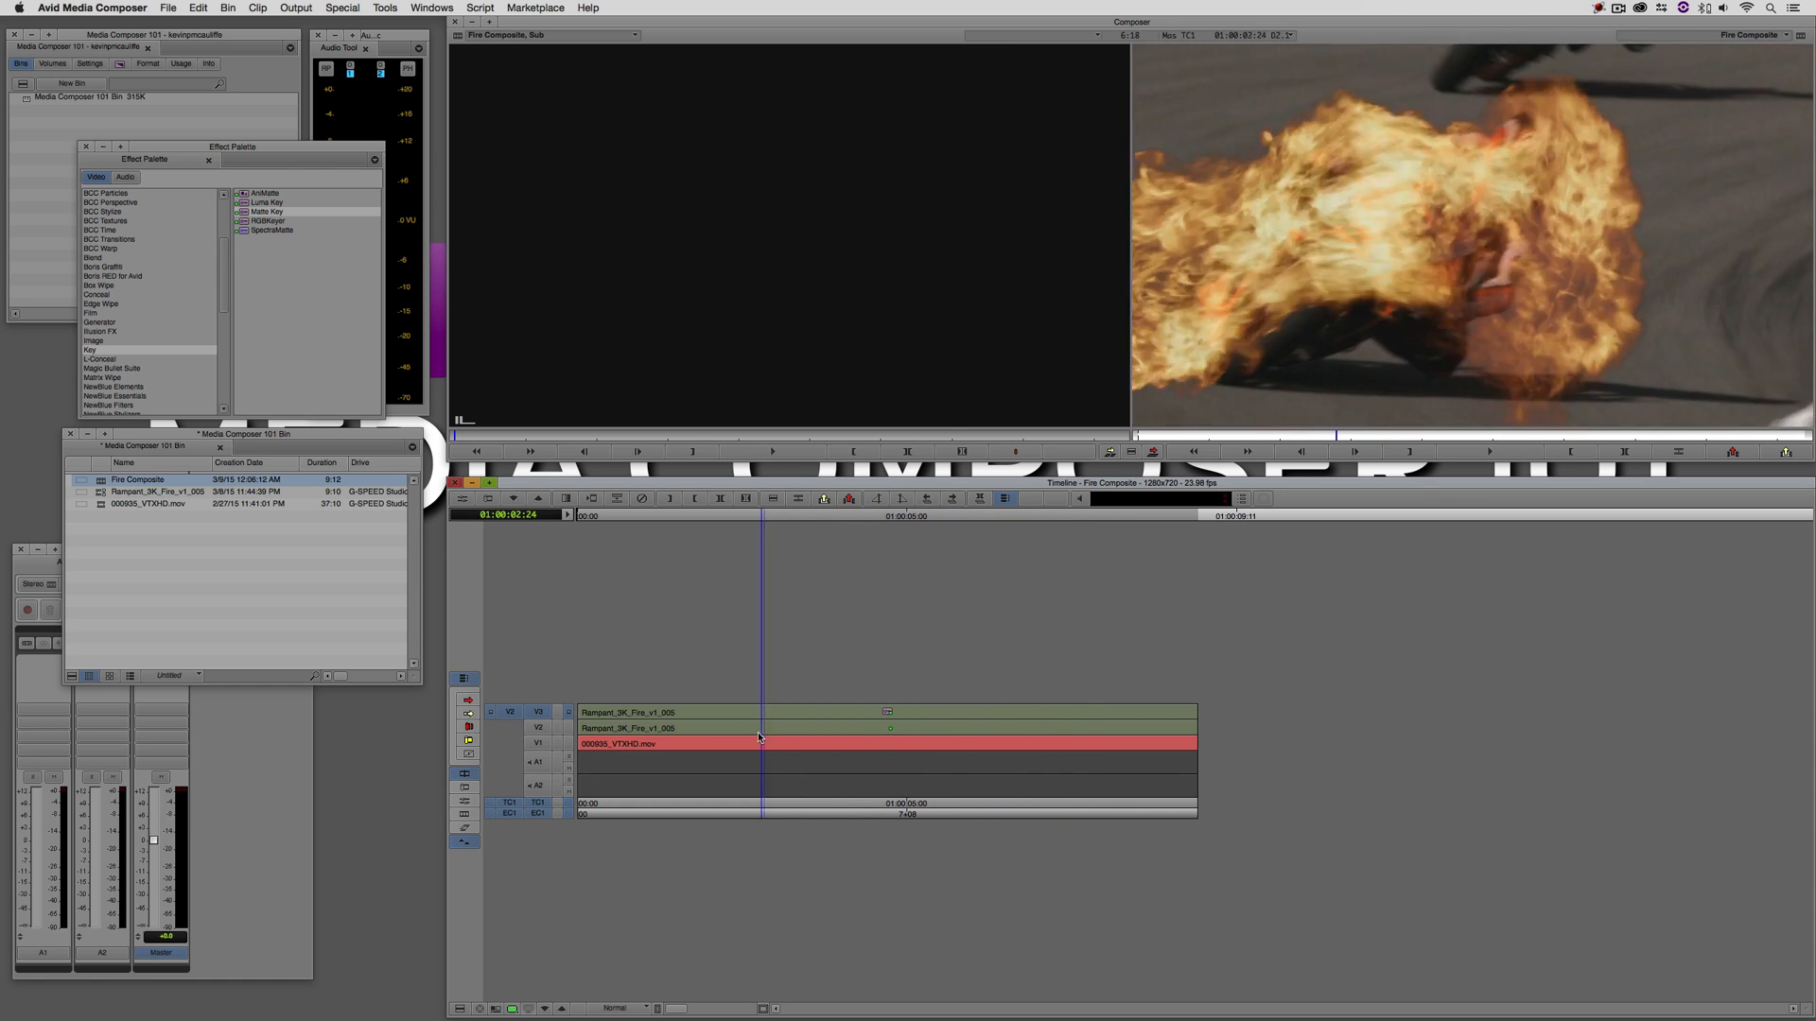
pyautogui.click(813, 730)
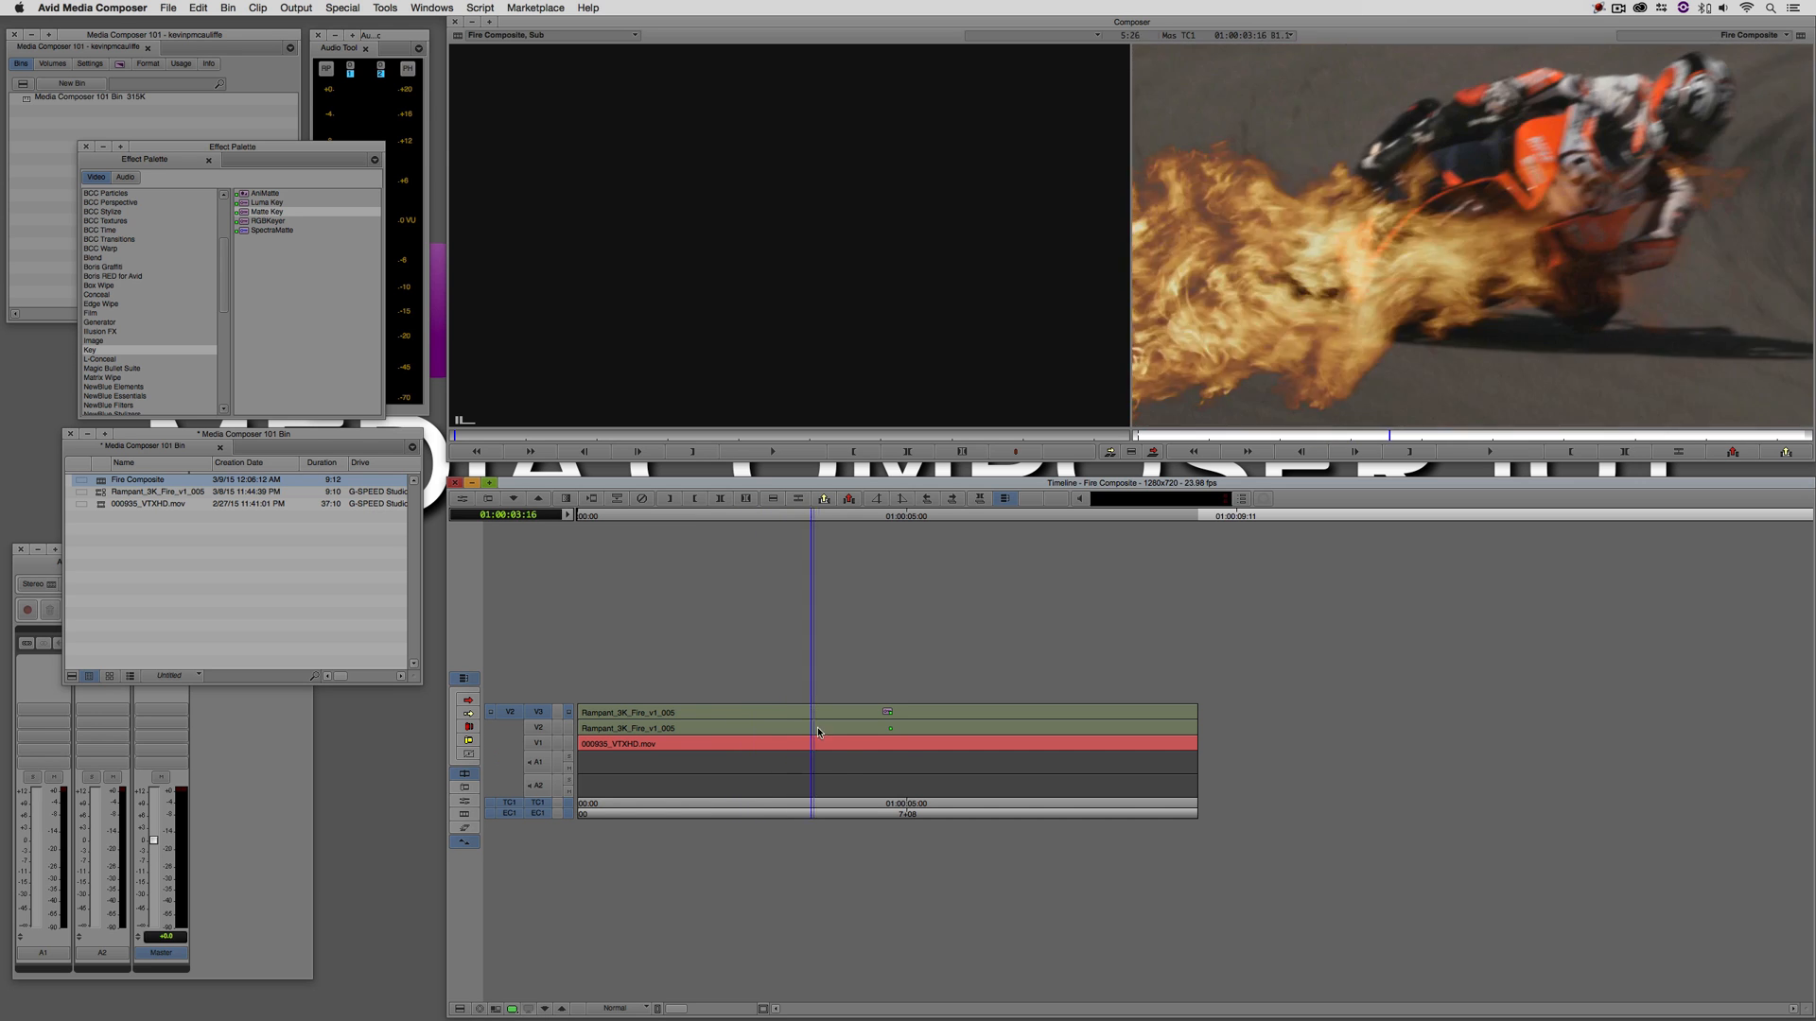
pyautogui.click(989, 753)
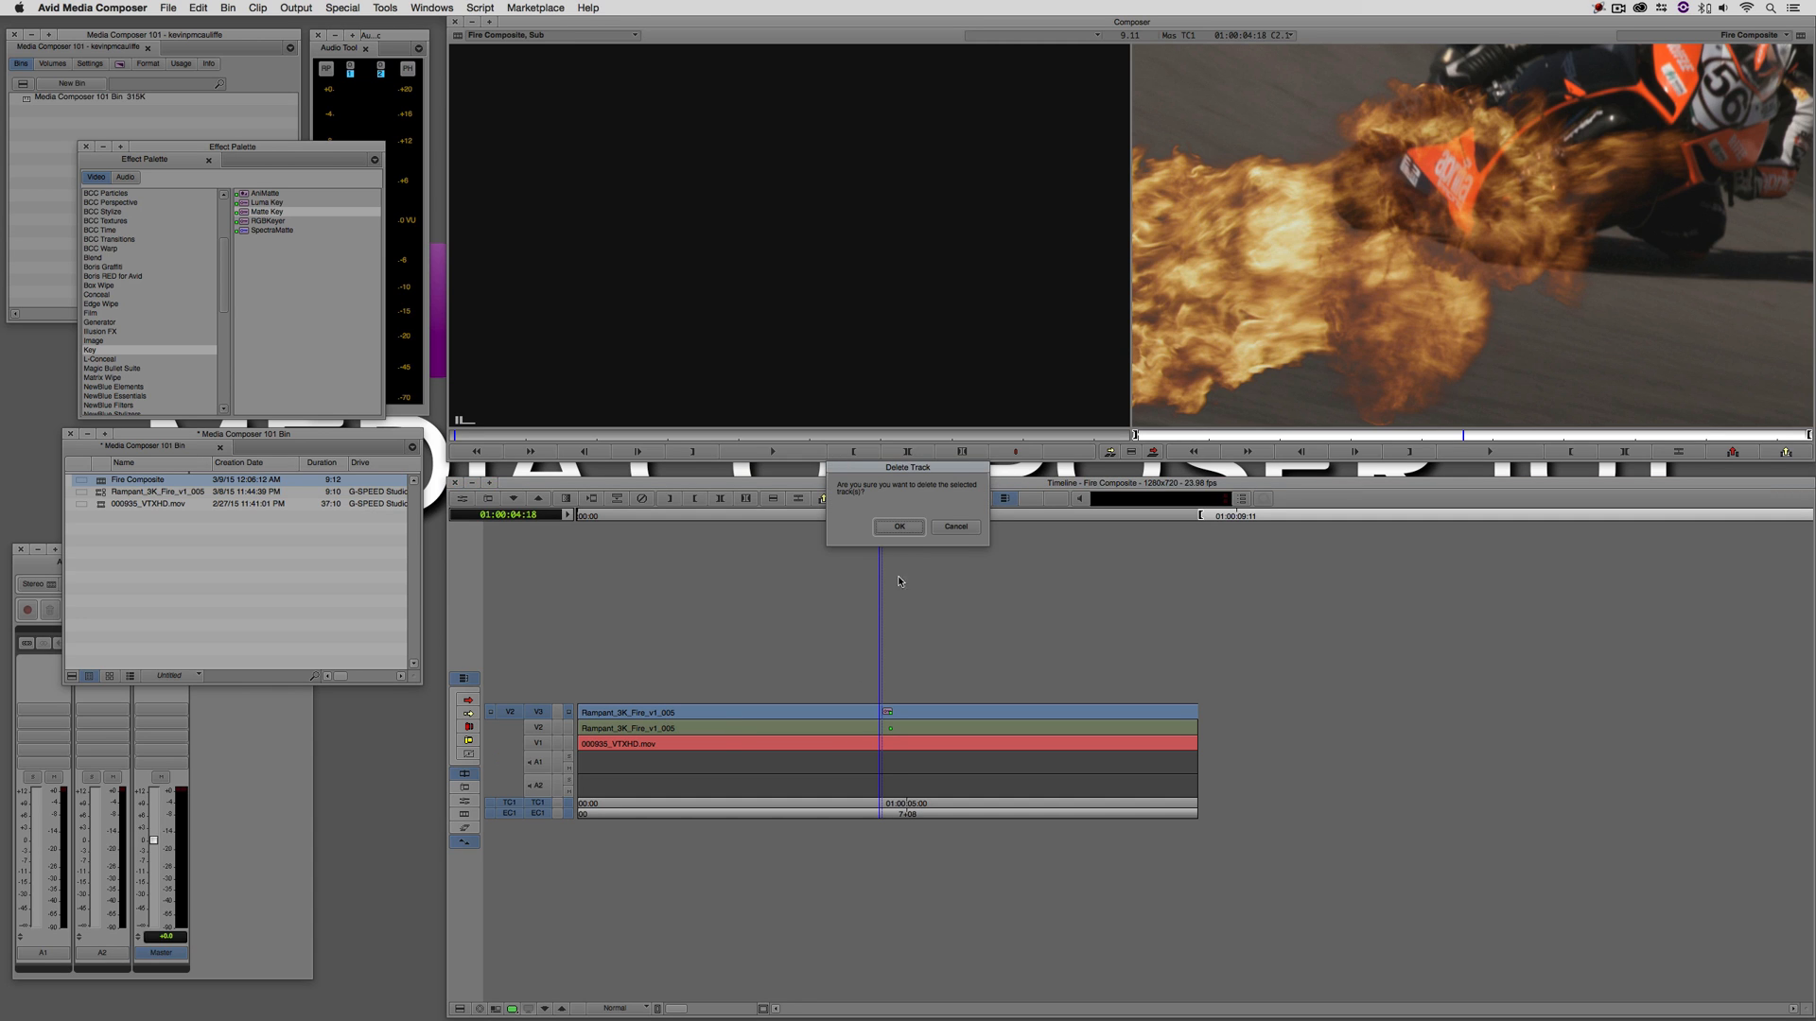
# - Delete track V3 and select S_MathOps in the Sapphire Composite effect category
pyautogui.click(896, 527)
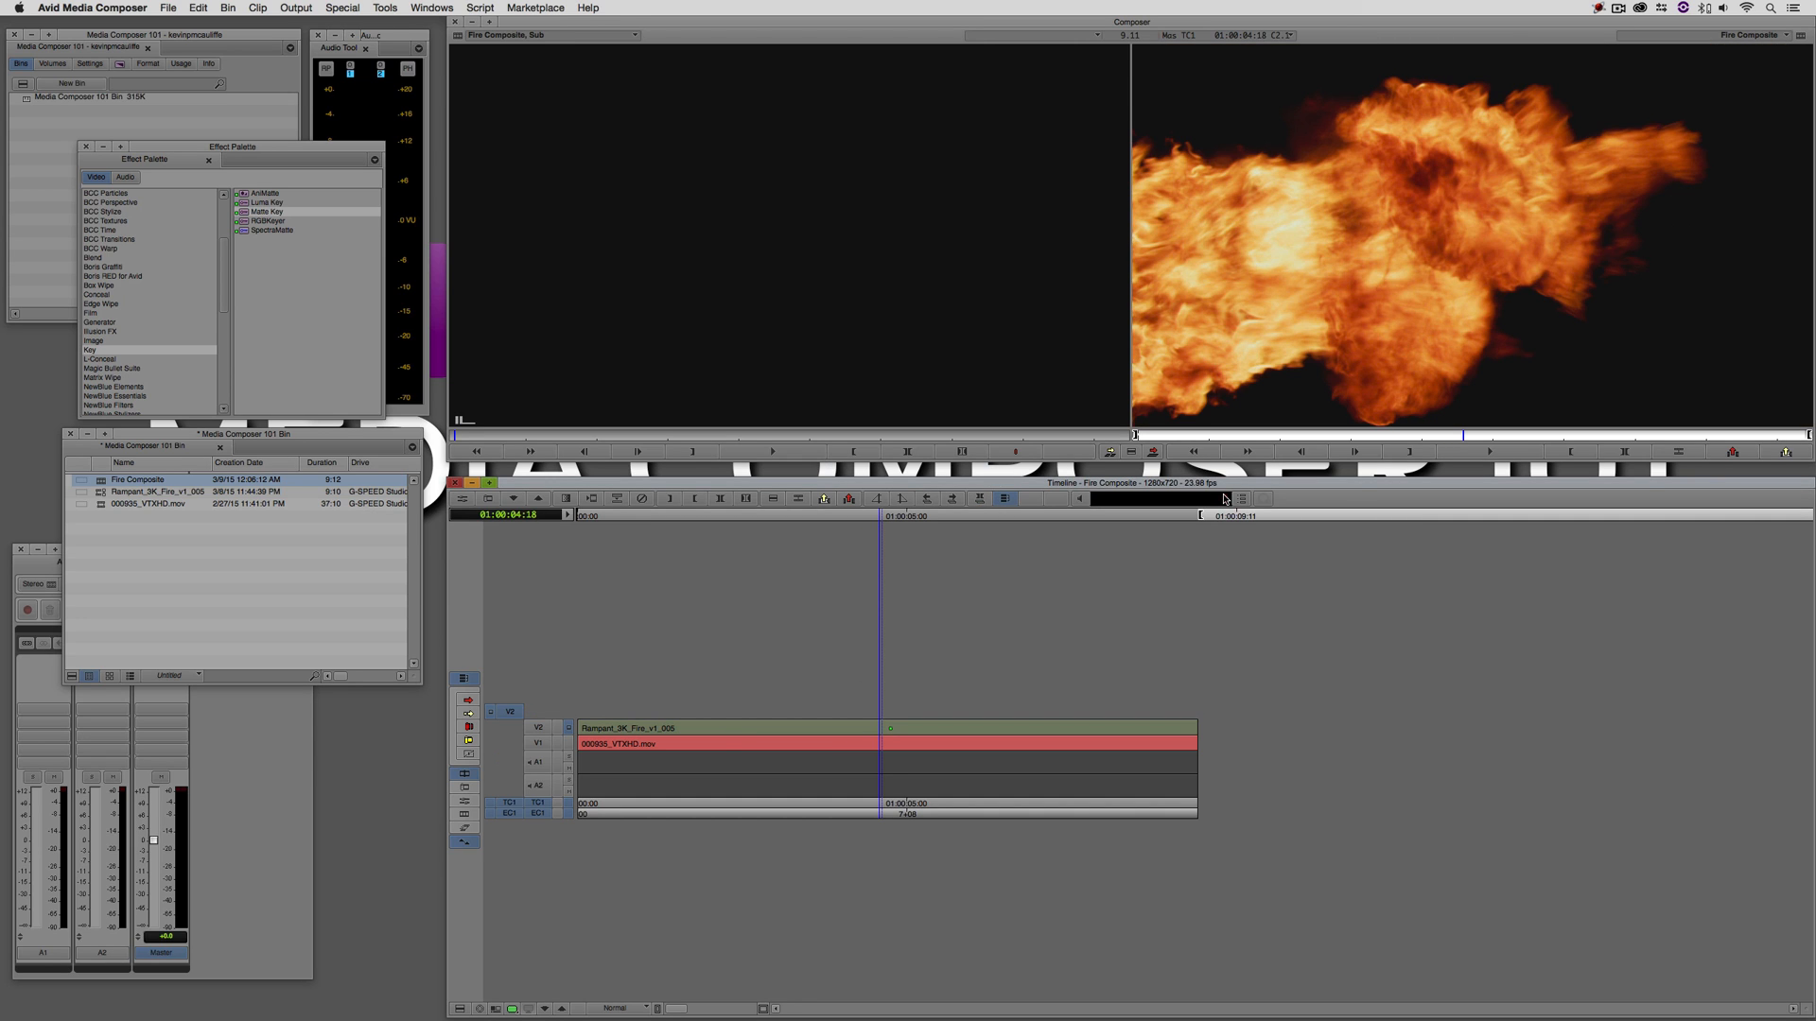
pyautogui.moveTo(1222, 497)
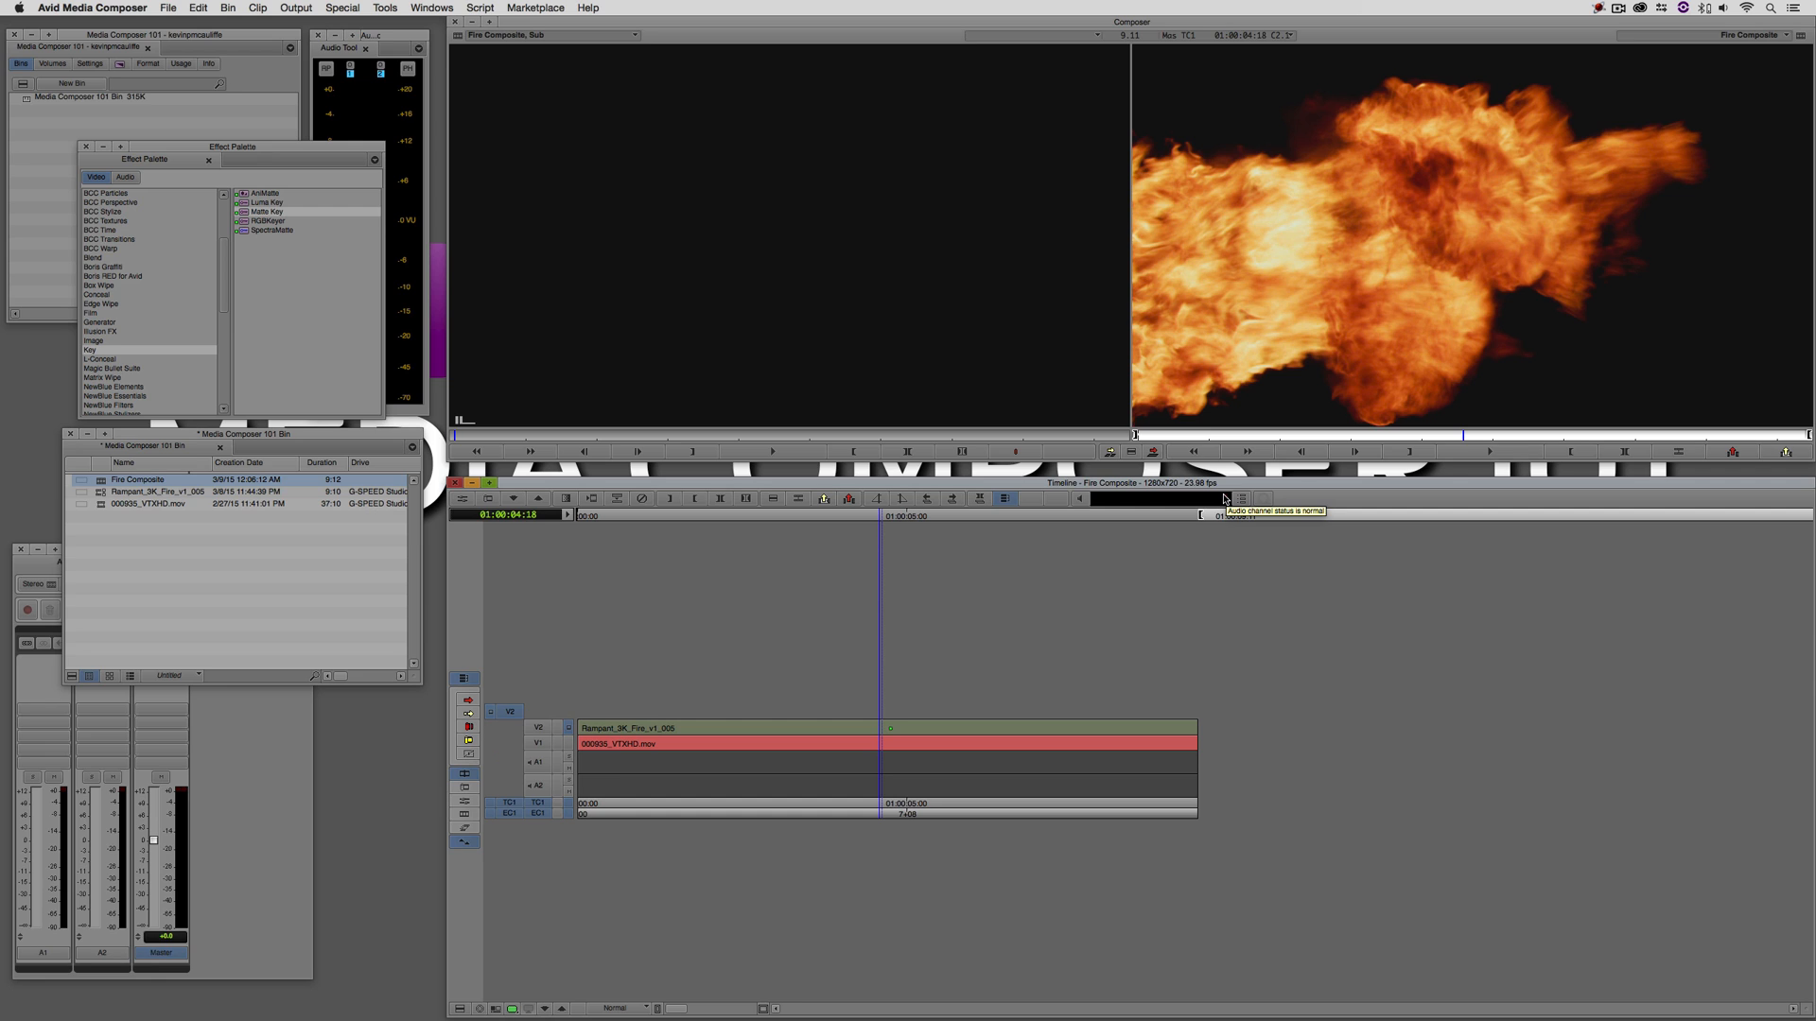
pyautogui.moveTo(437, 369)
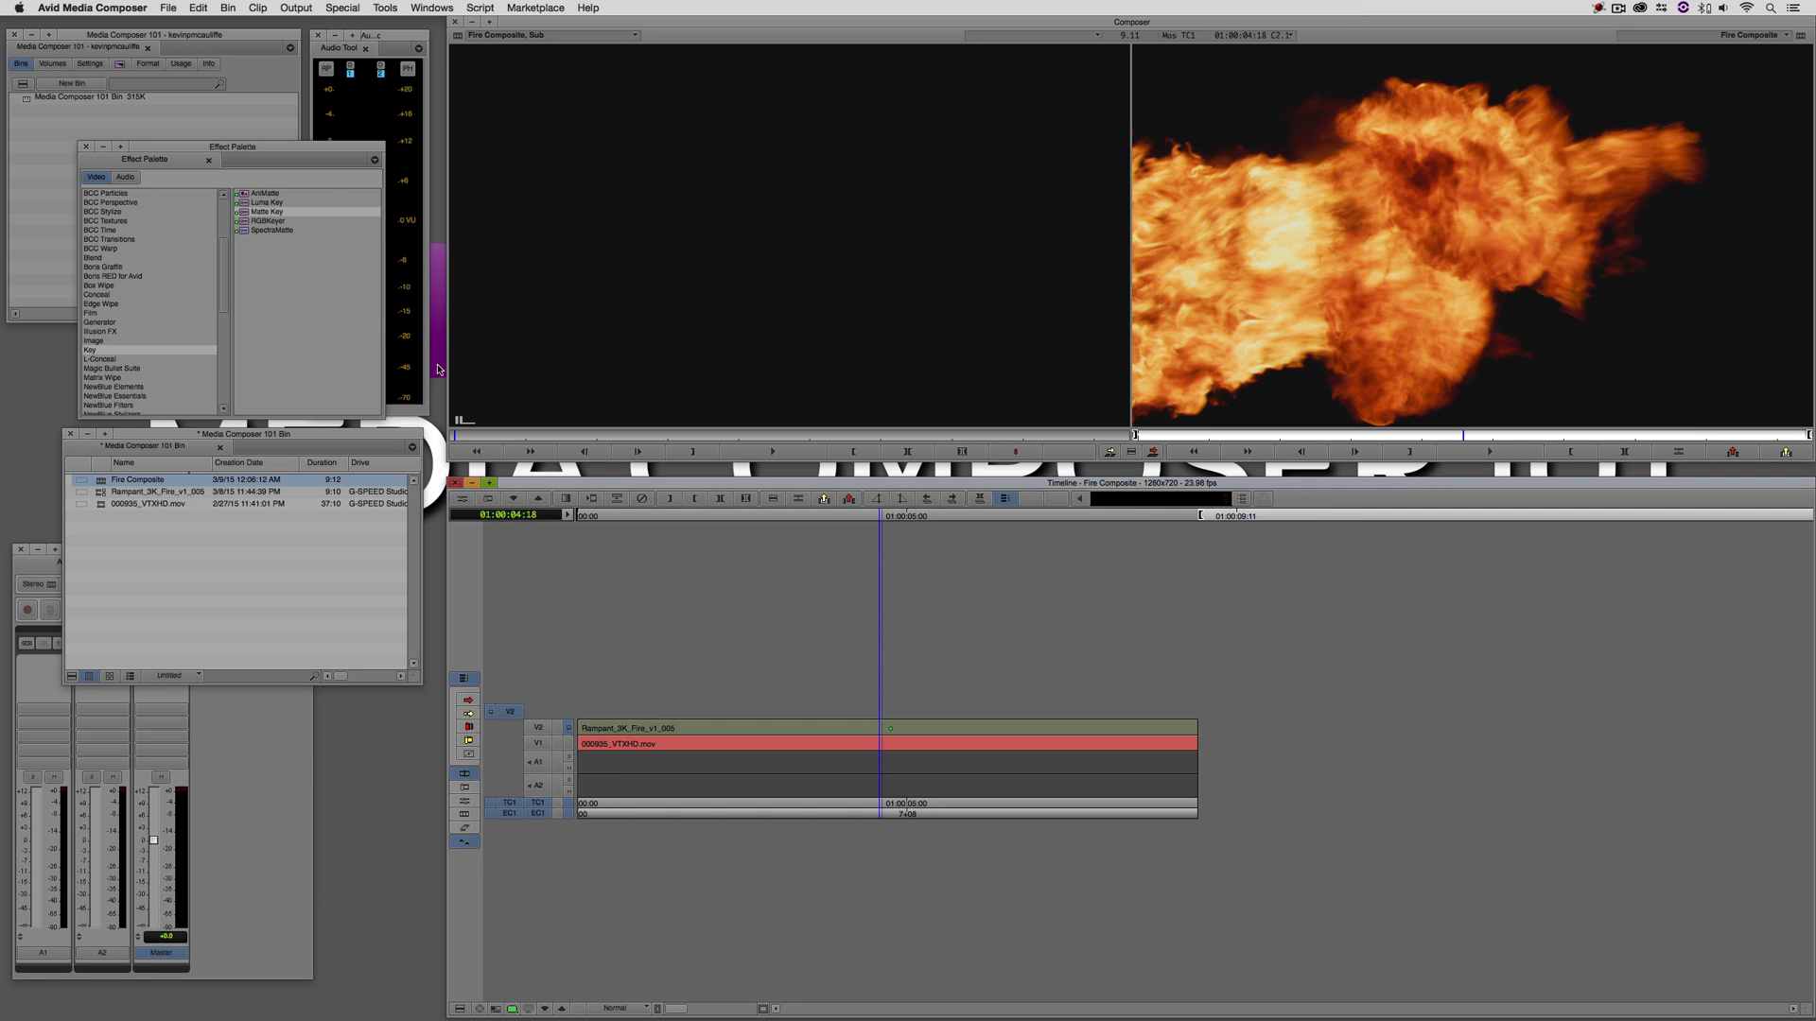
pyautogui.scroll(-3)
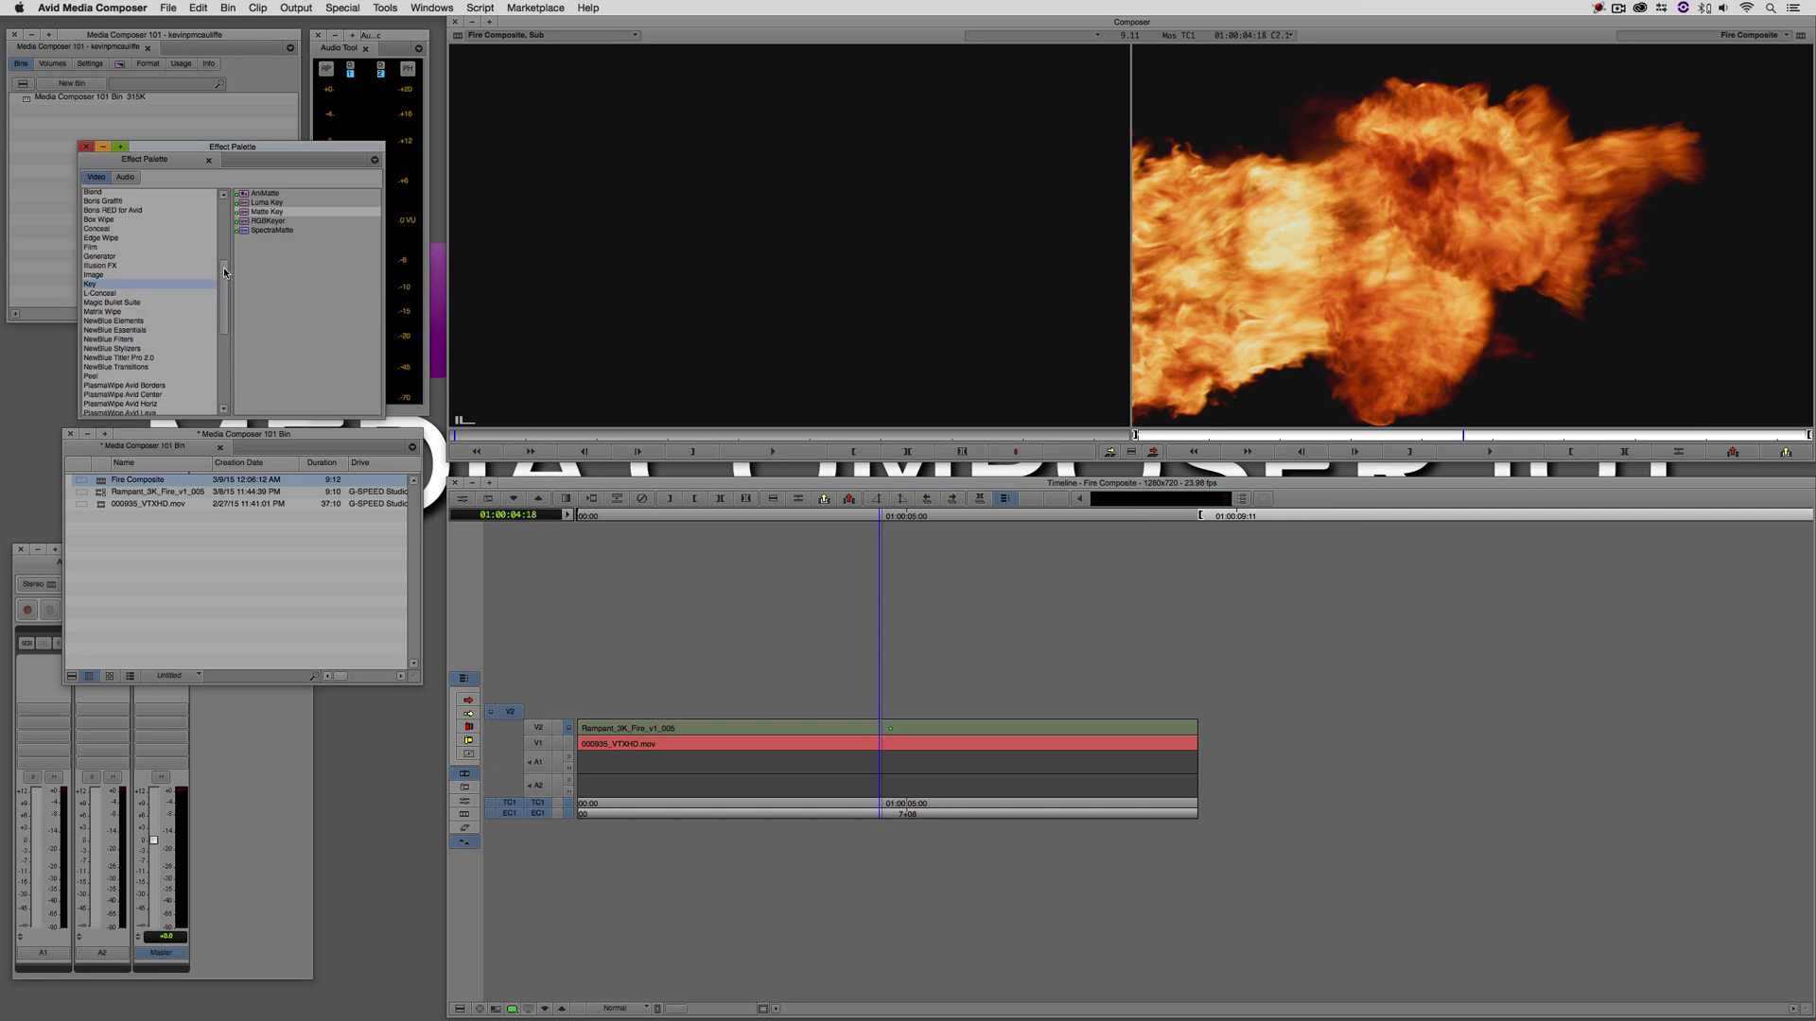
pyautogui.scroll(-3)
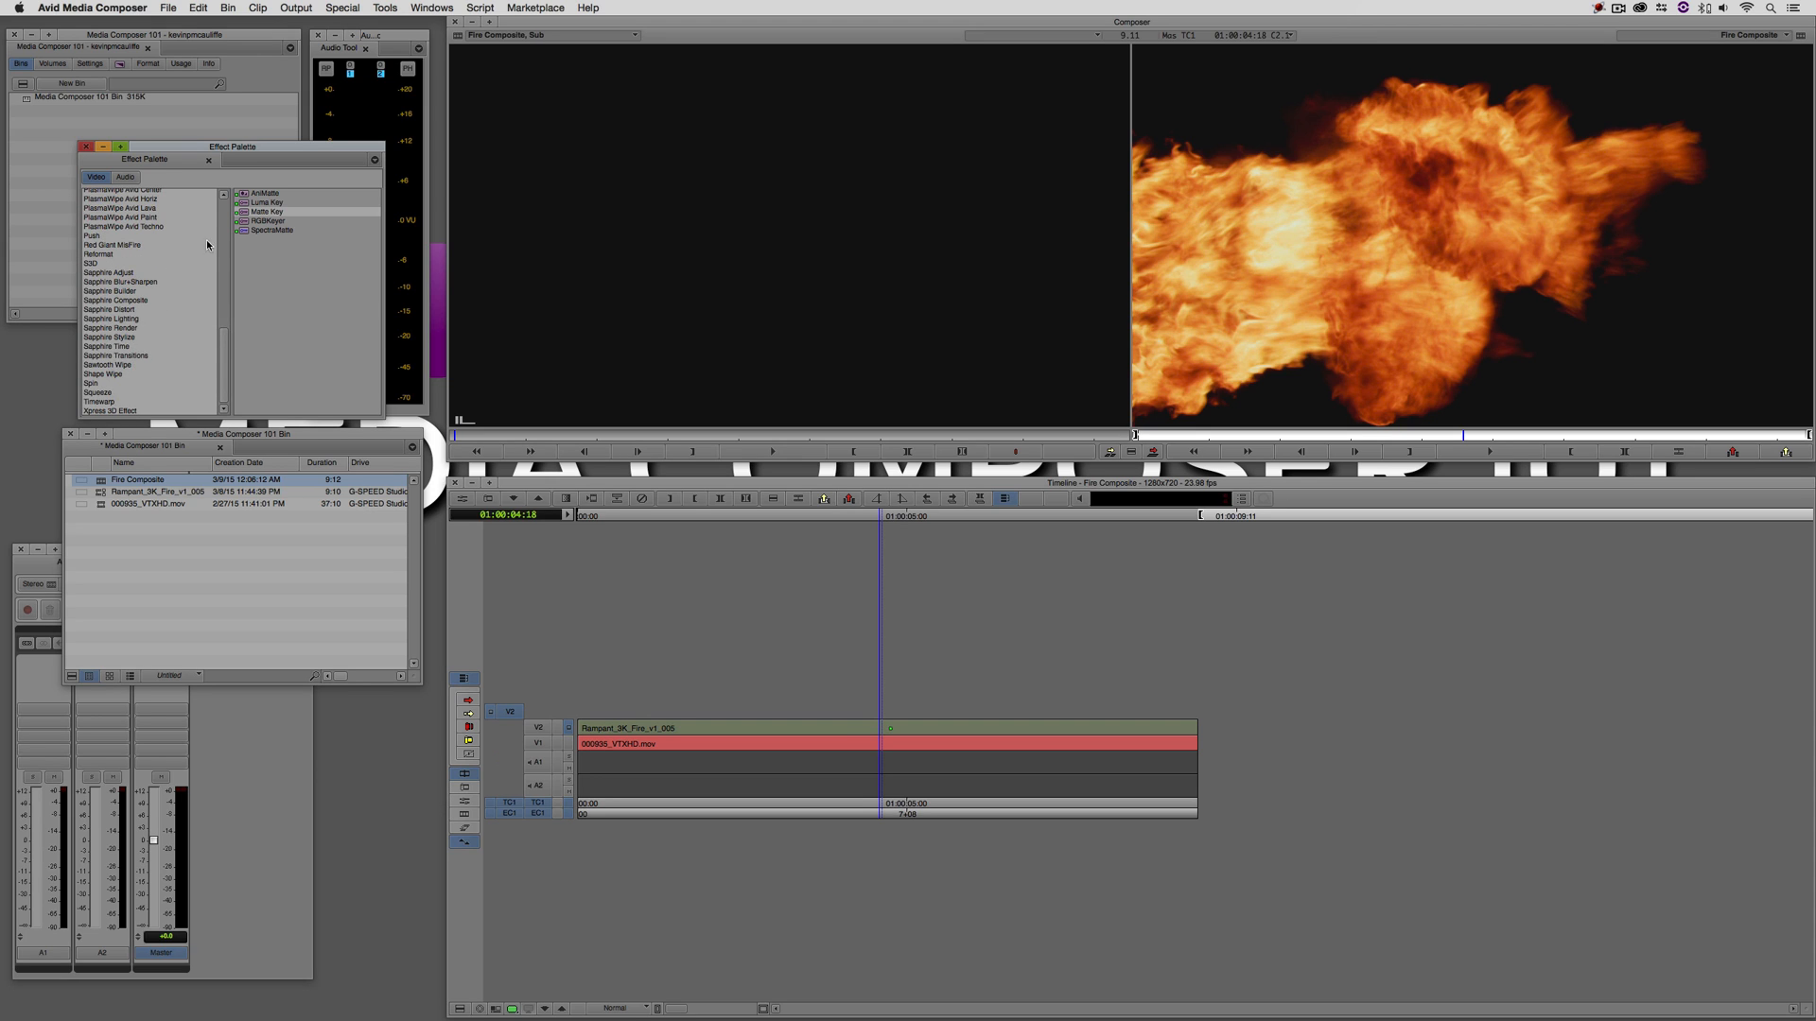
pyautogui.moveTo(208, 246)
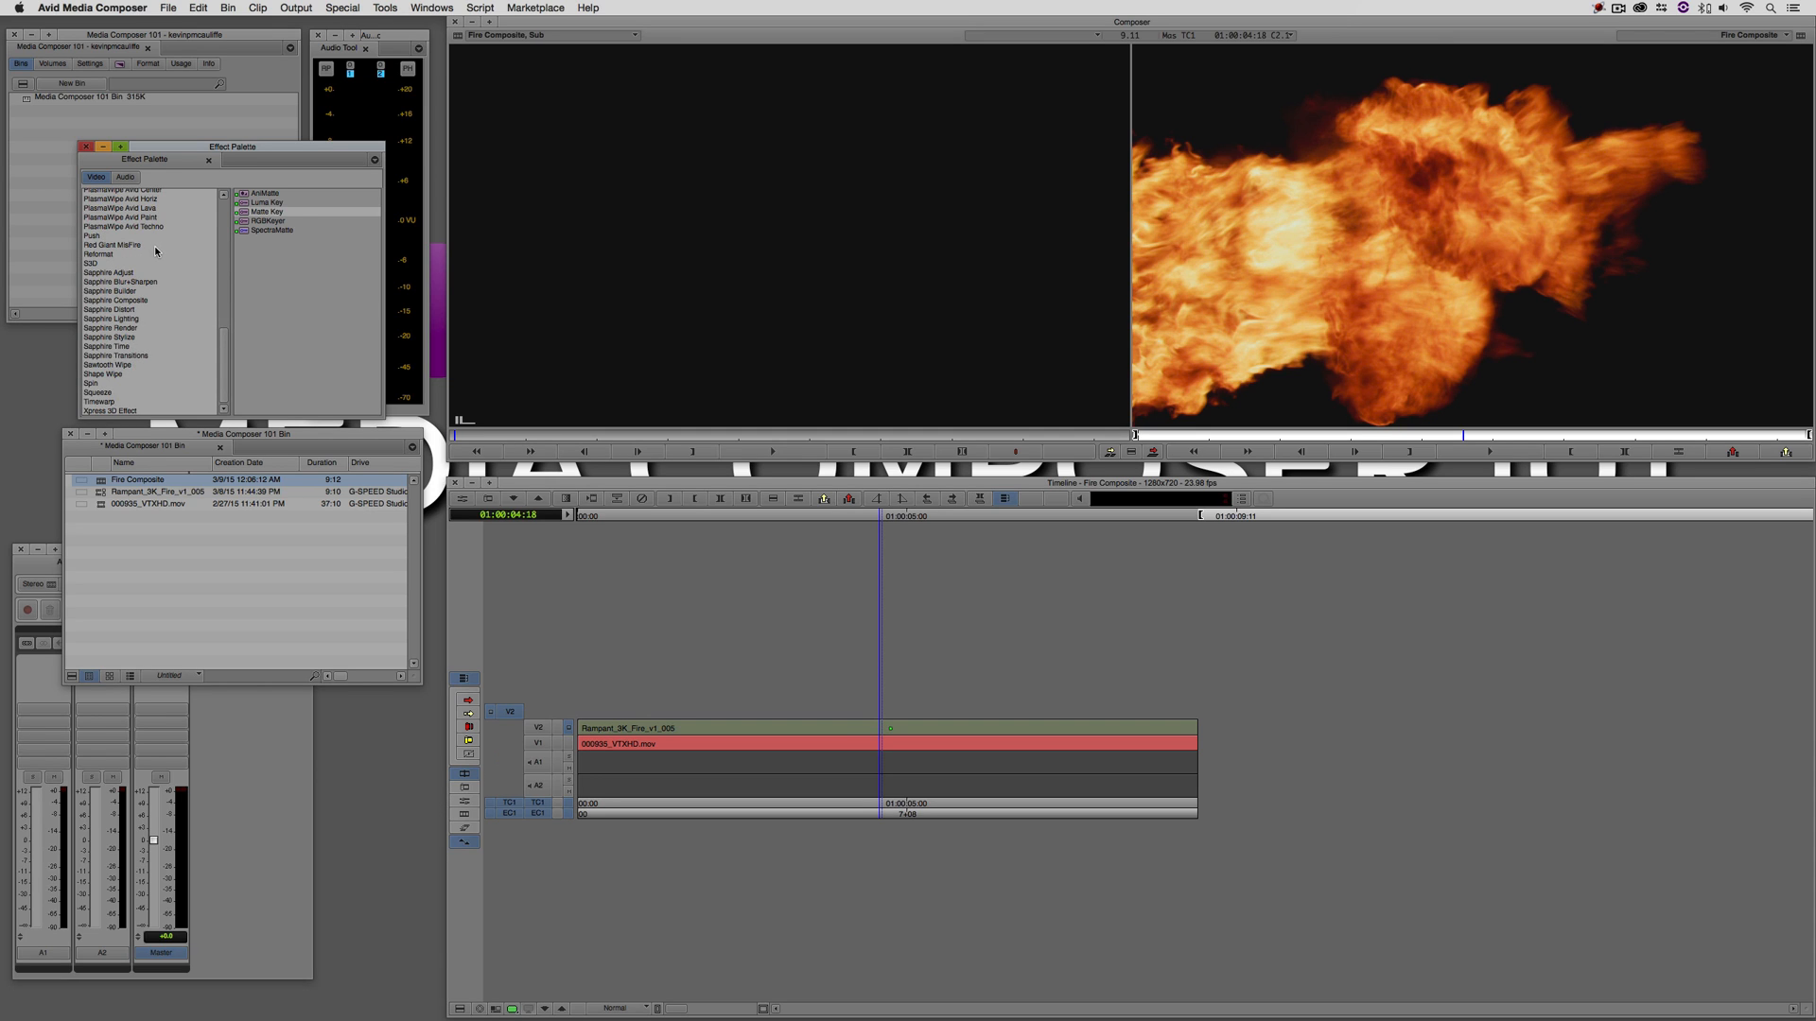
pyautogui.click(113, 300)
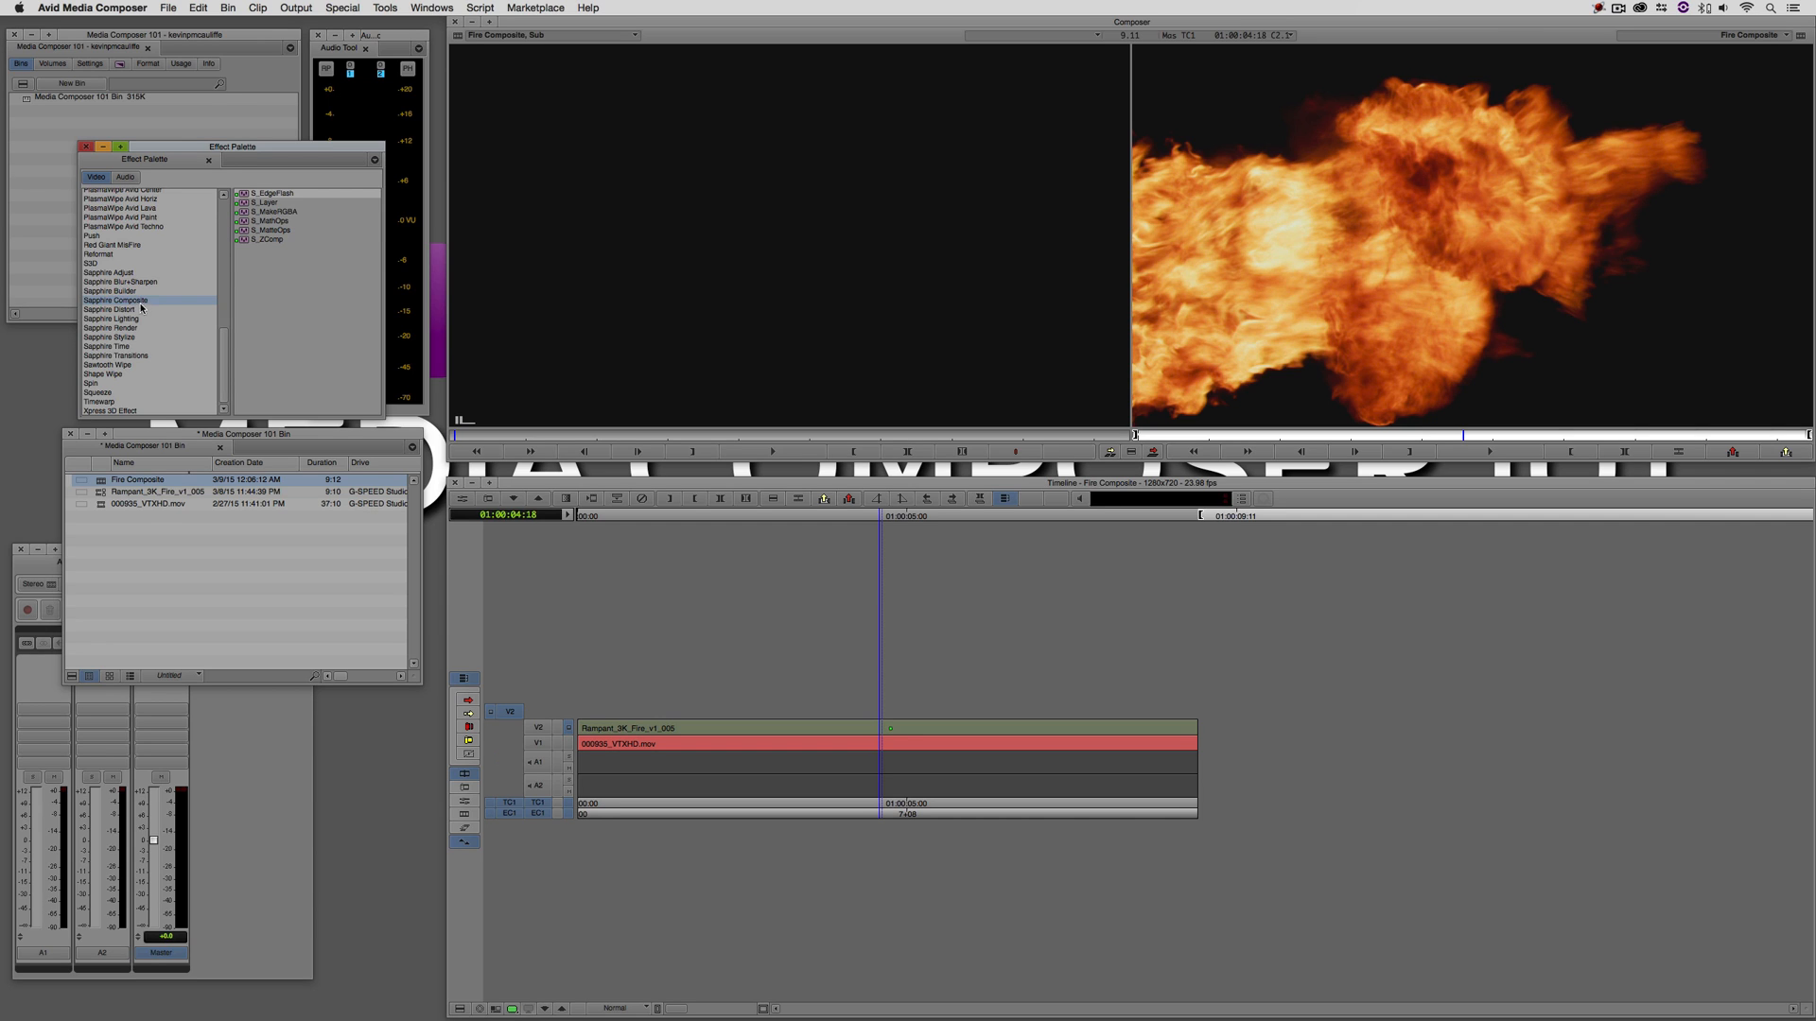
pyautogui.click(273, 220)
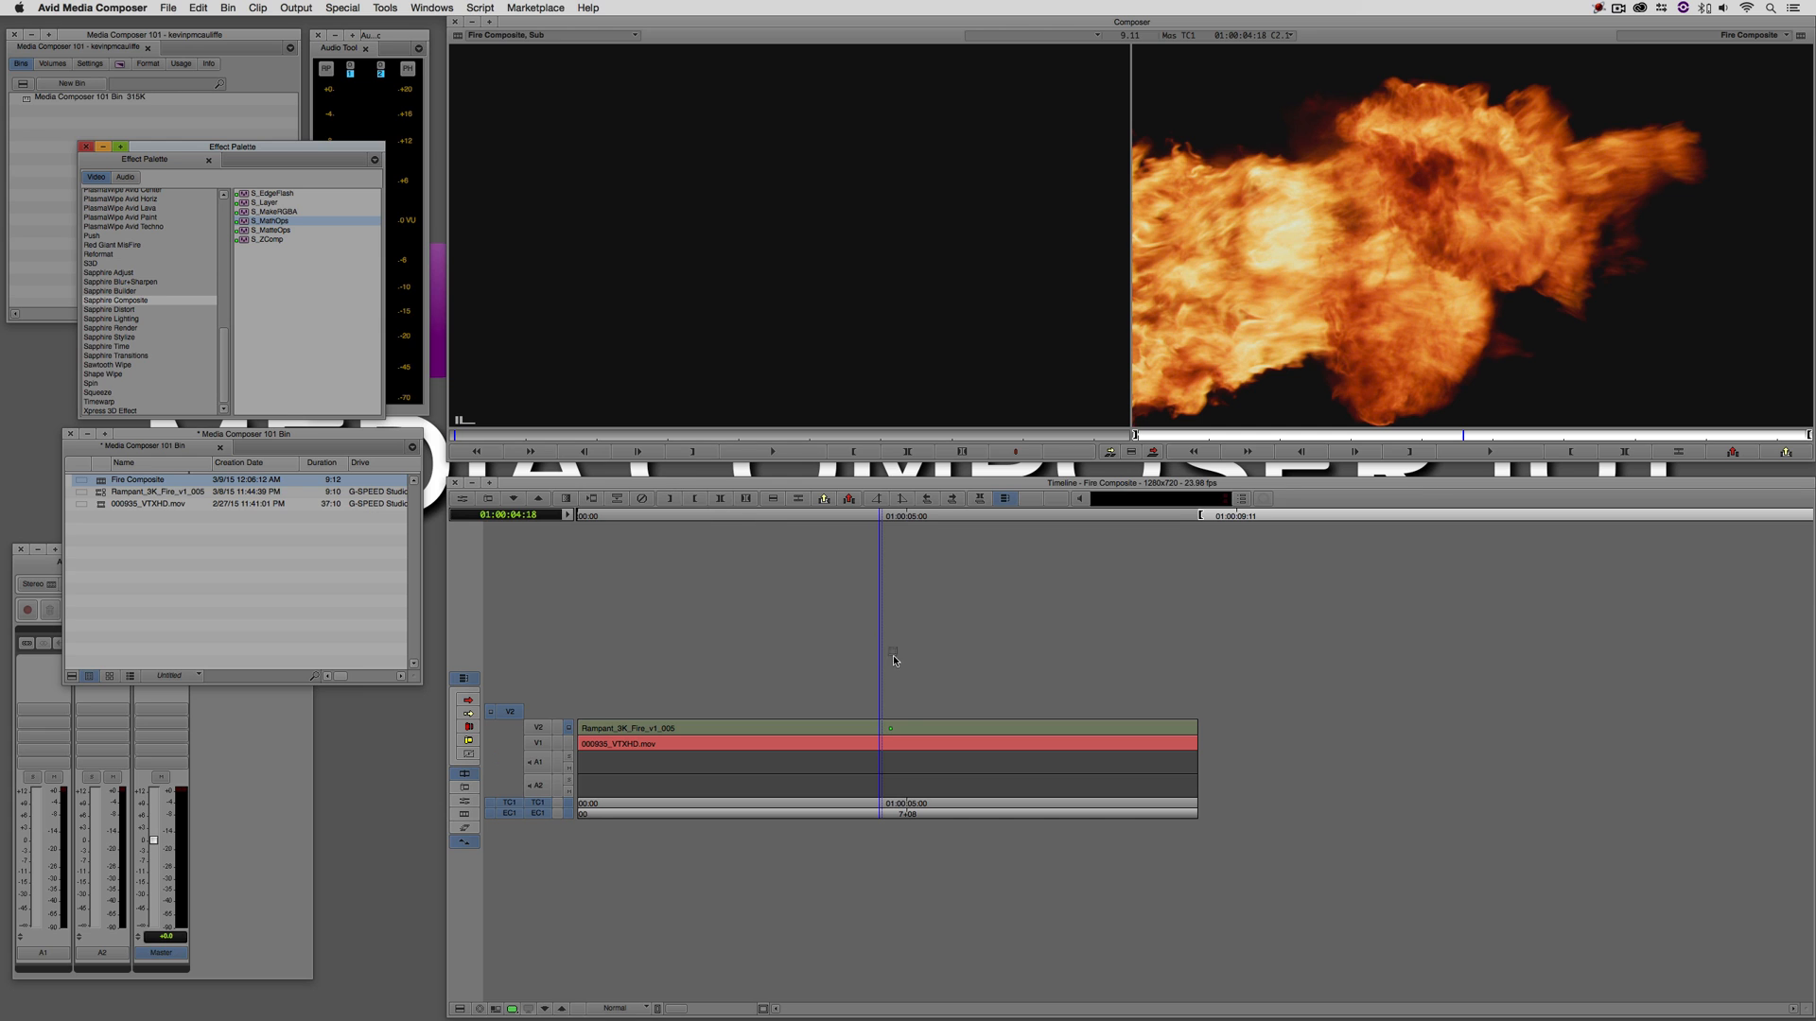
# - Apply S_MathOps to the V2 fire clip with Operation set to Add
pyautogui.click(877, 727)
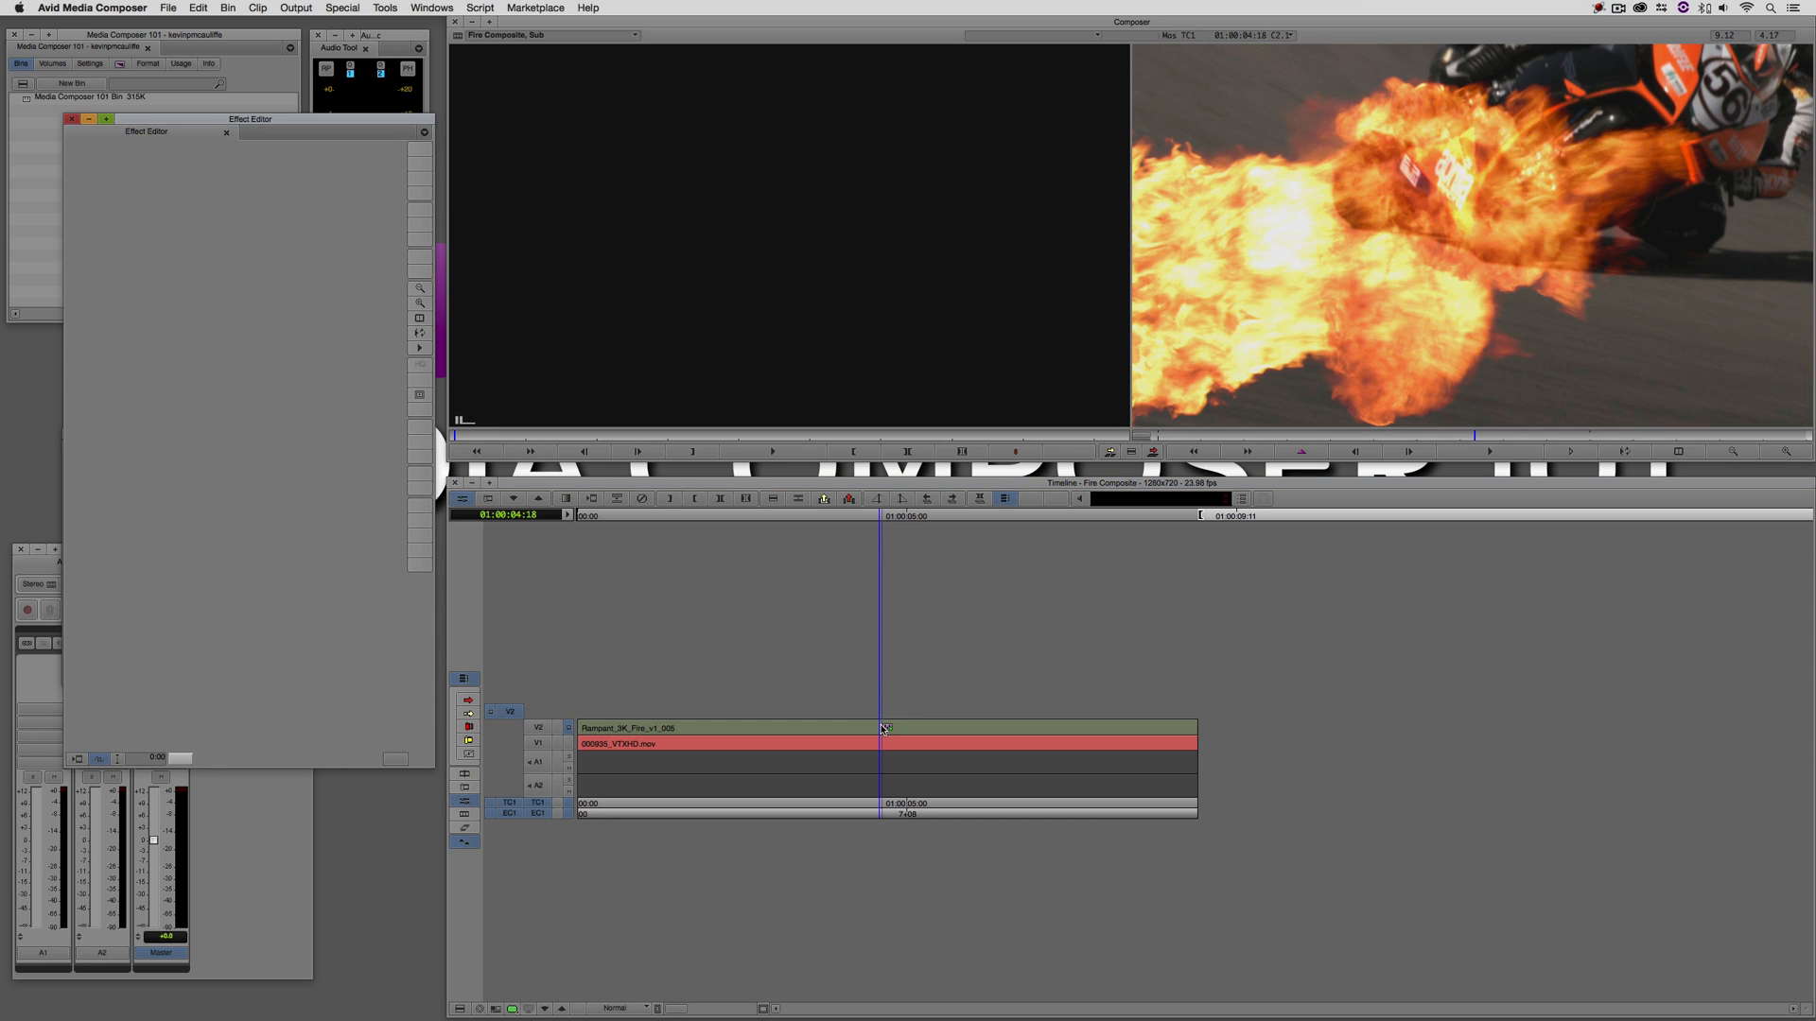
pyautogui.click(730, 726)
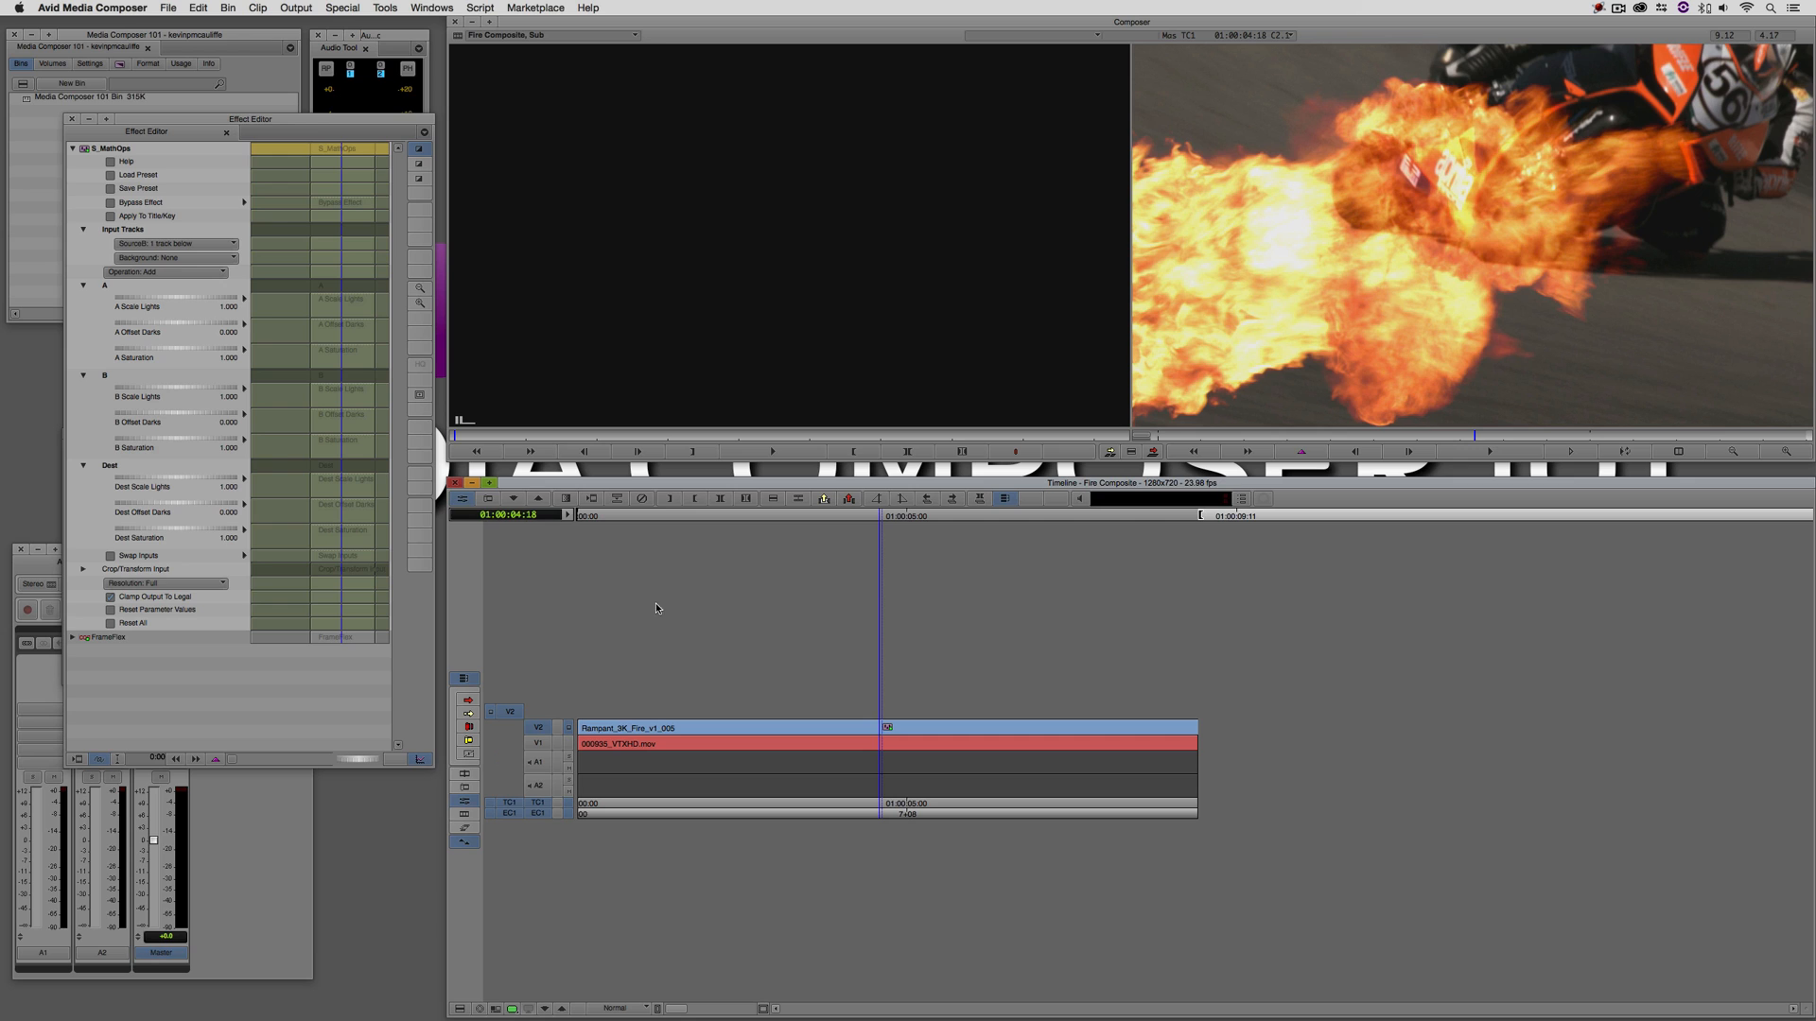
pyautogui.moveTo(198, 249)
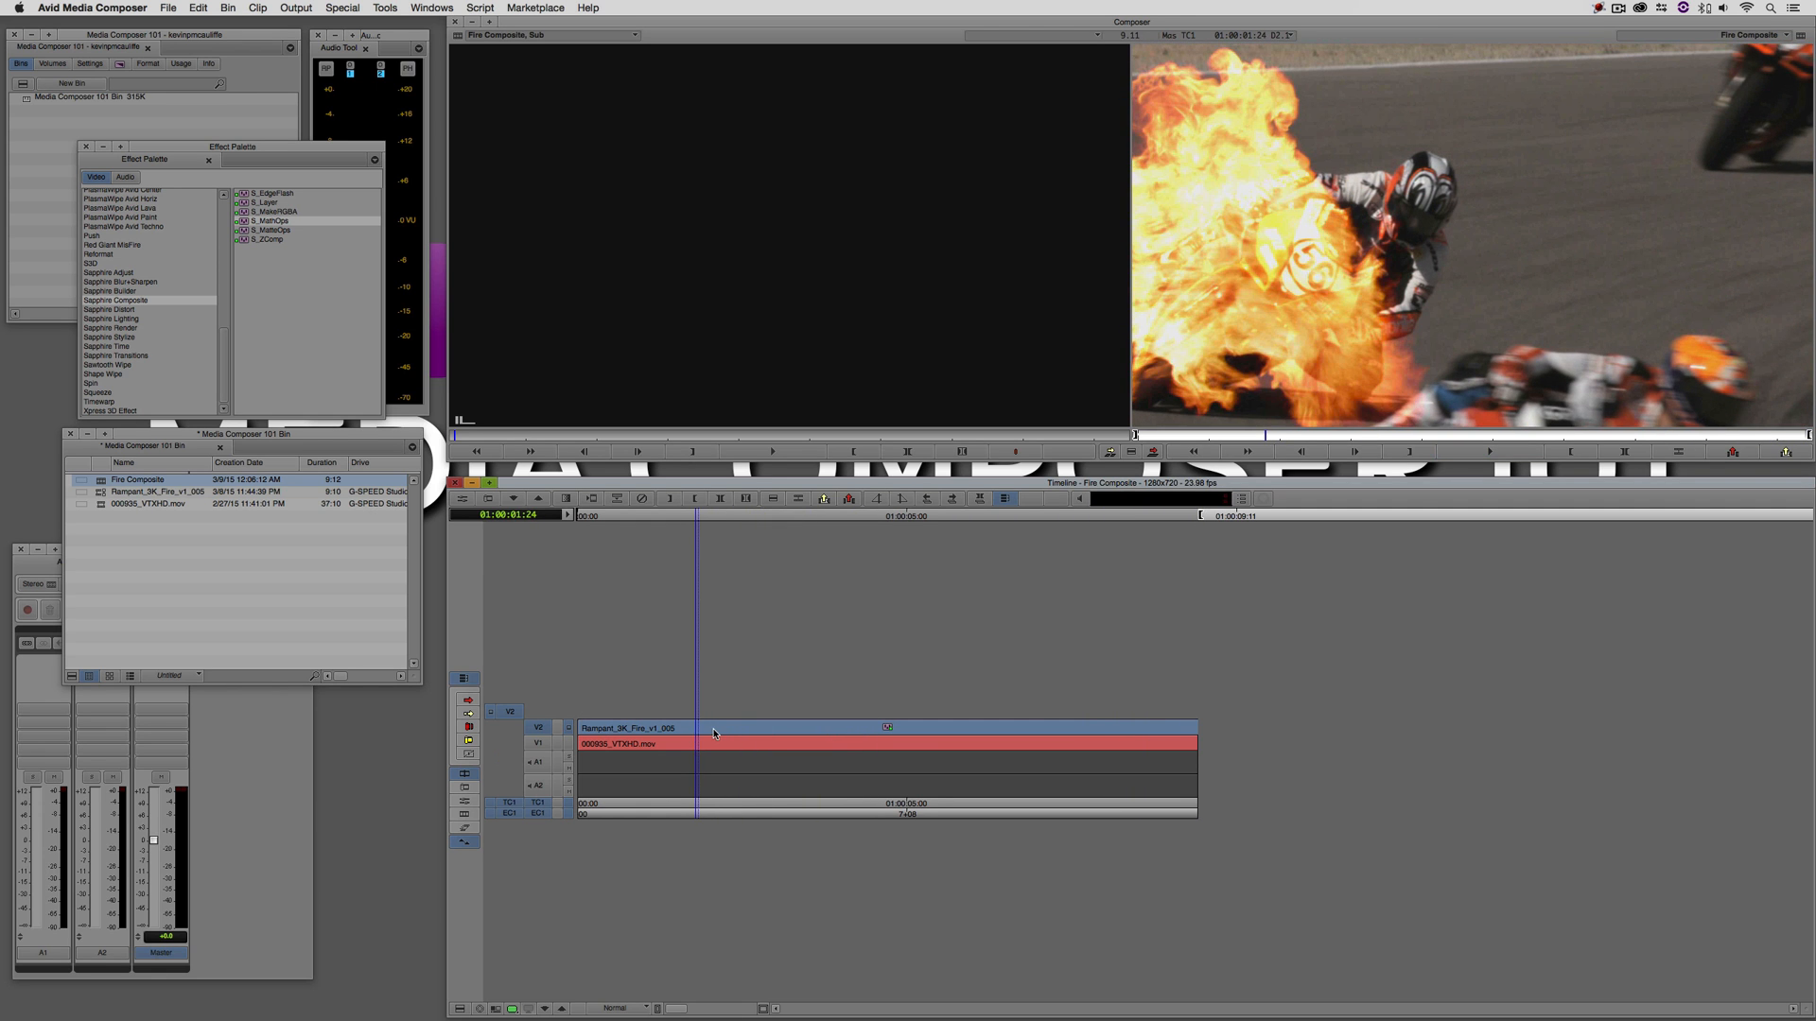
pyautogui.moveTo(752, 741)
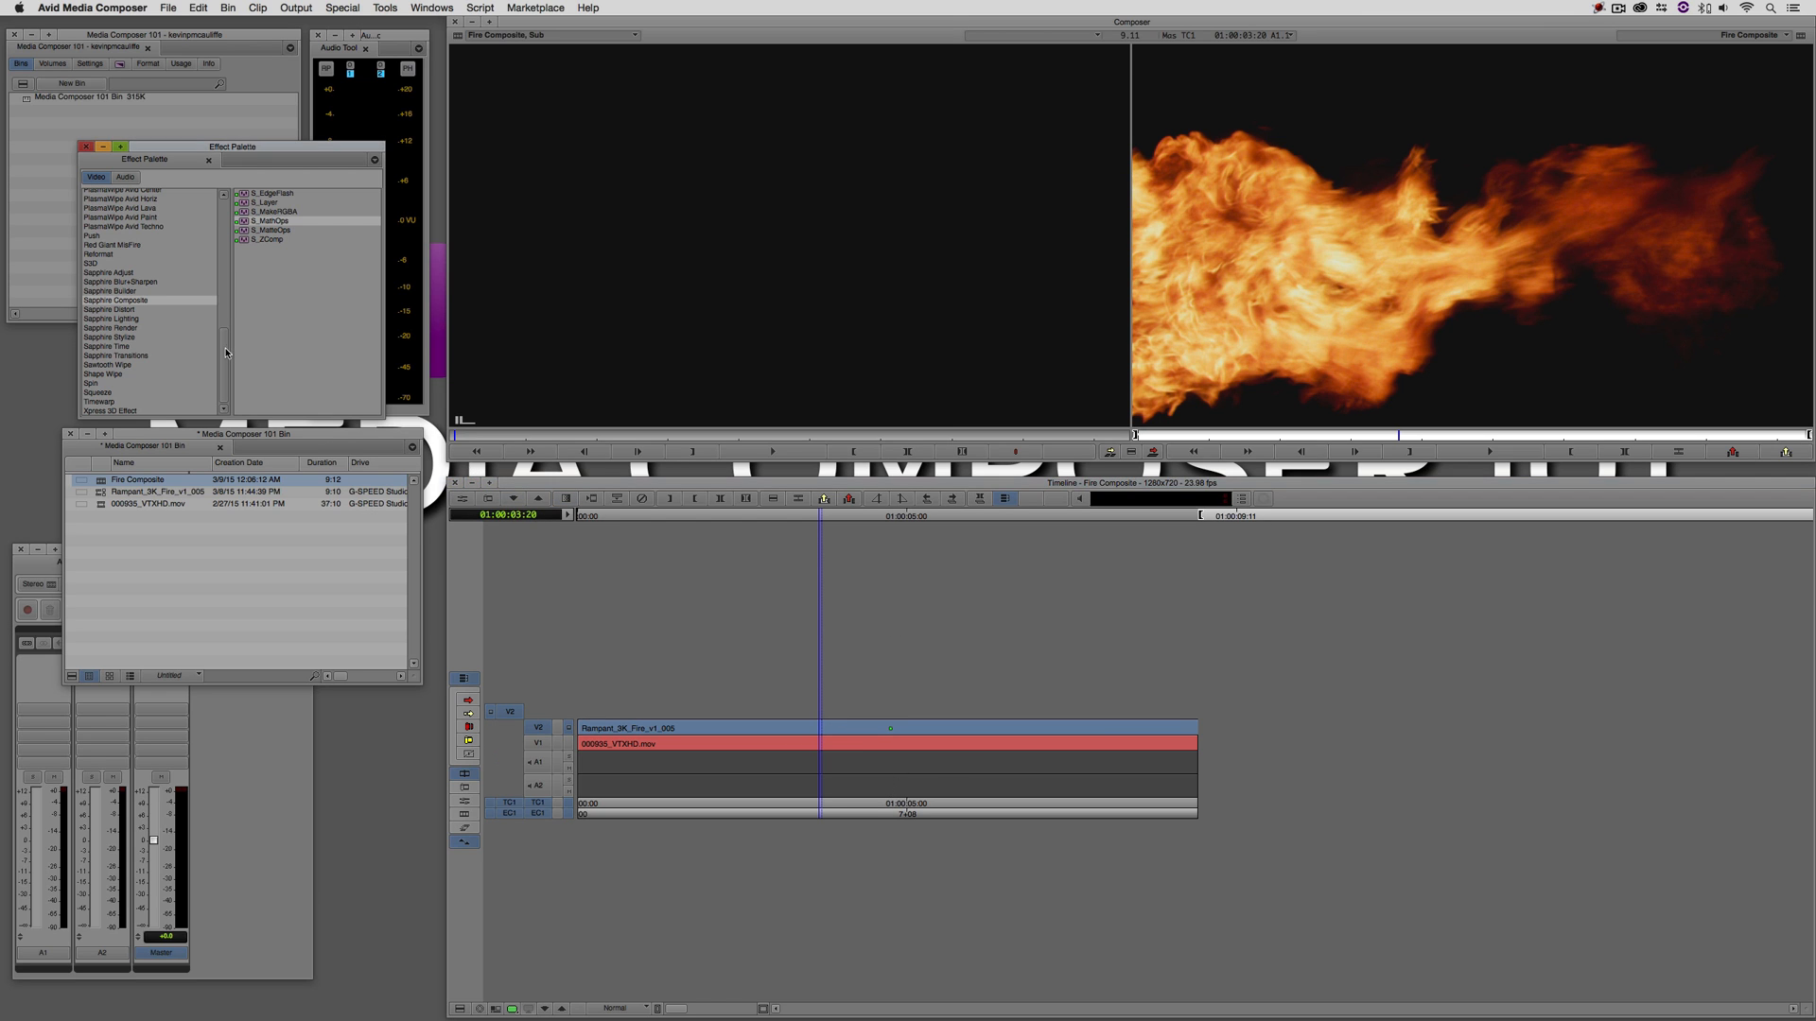
pyautogui.scroll(3)
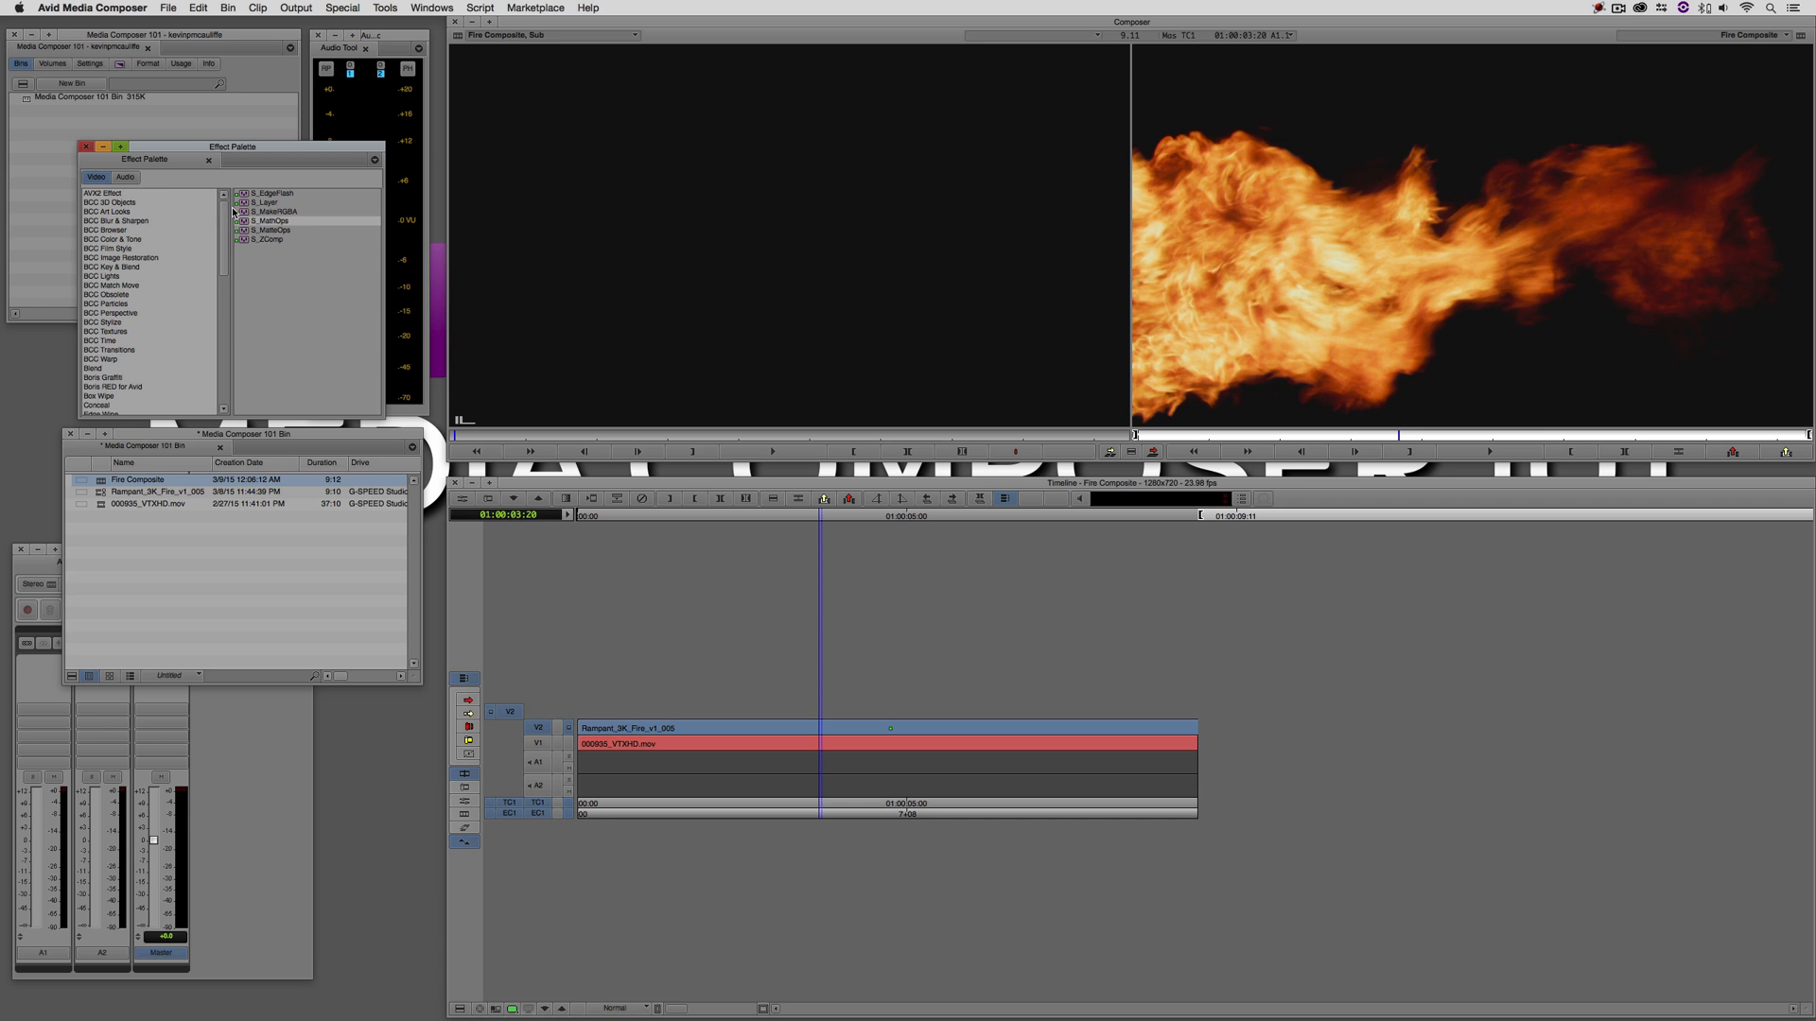
pyautogui.click(112, 267)
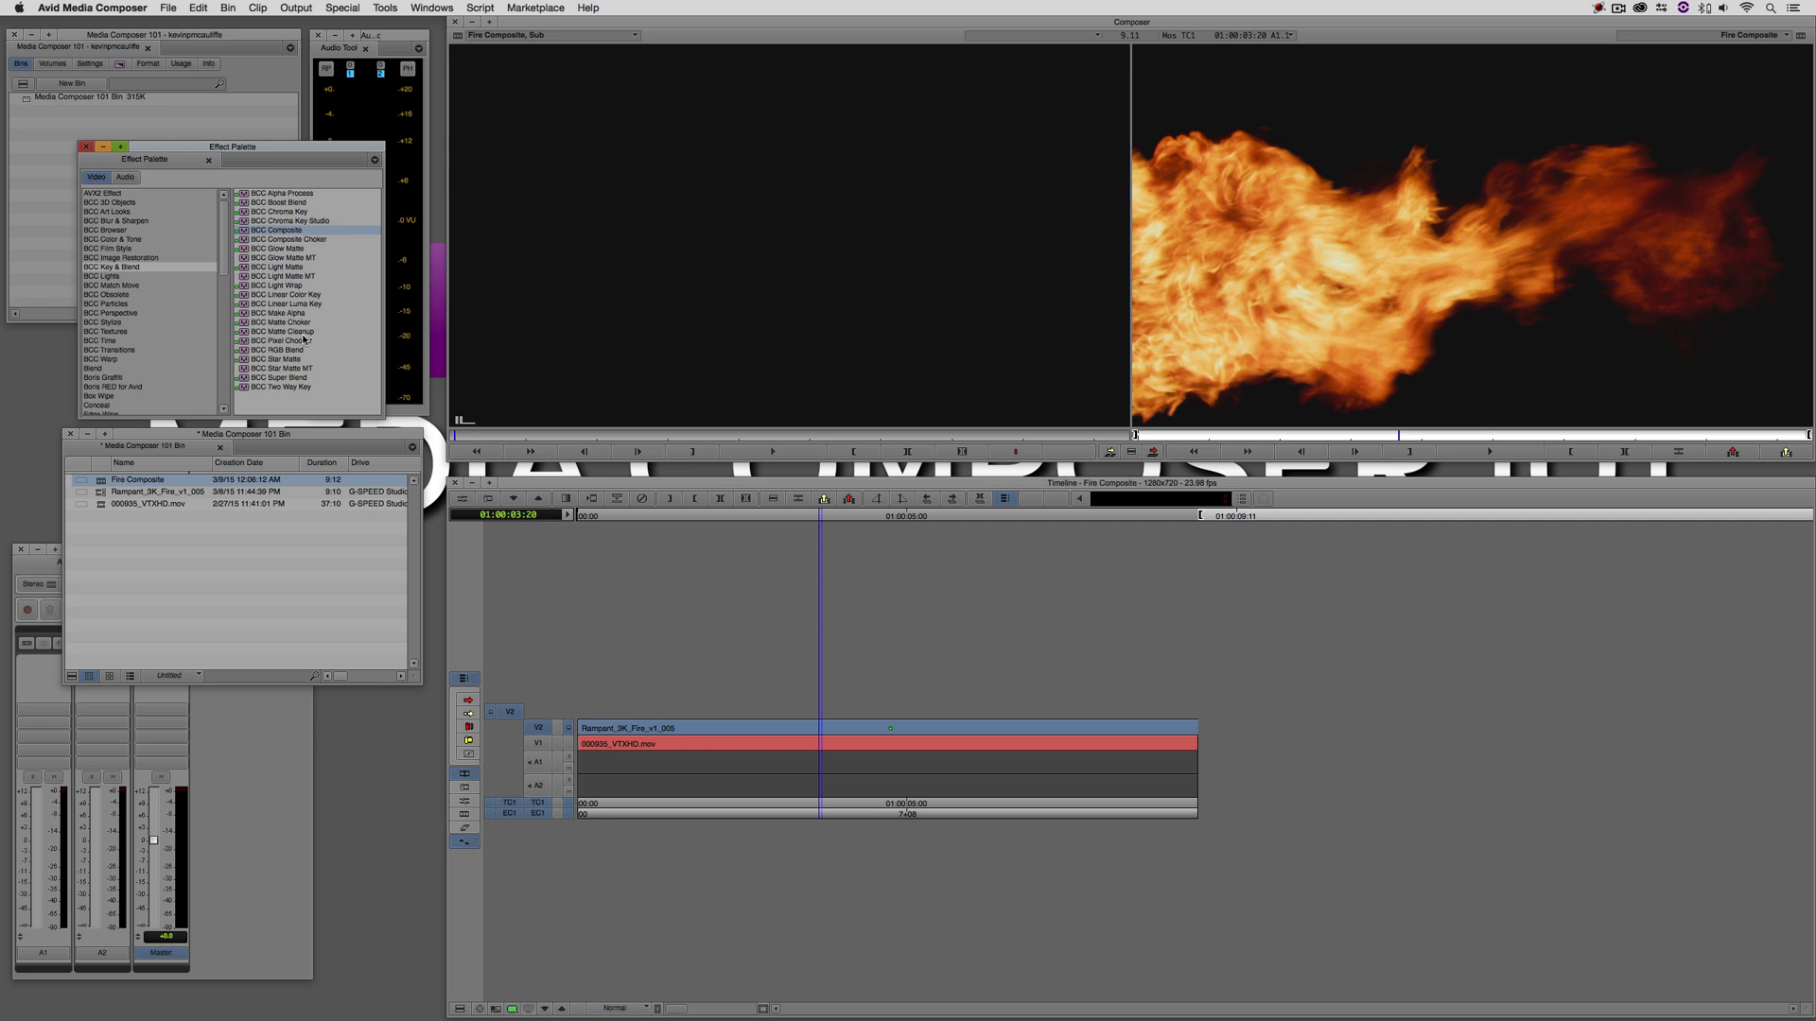
pyautogui.moveTo(616, 450)
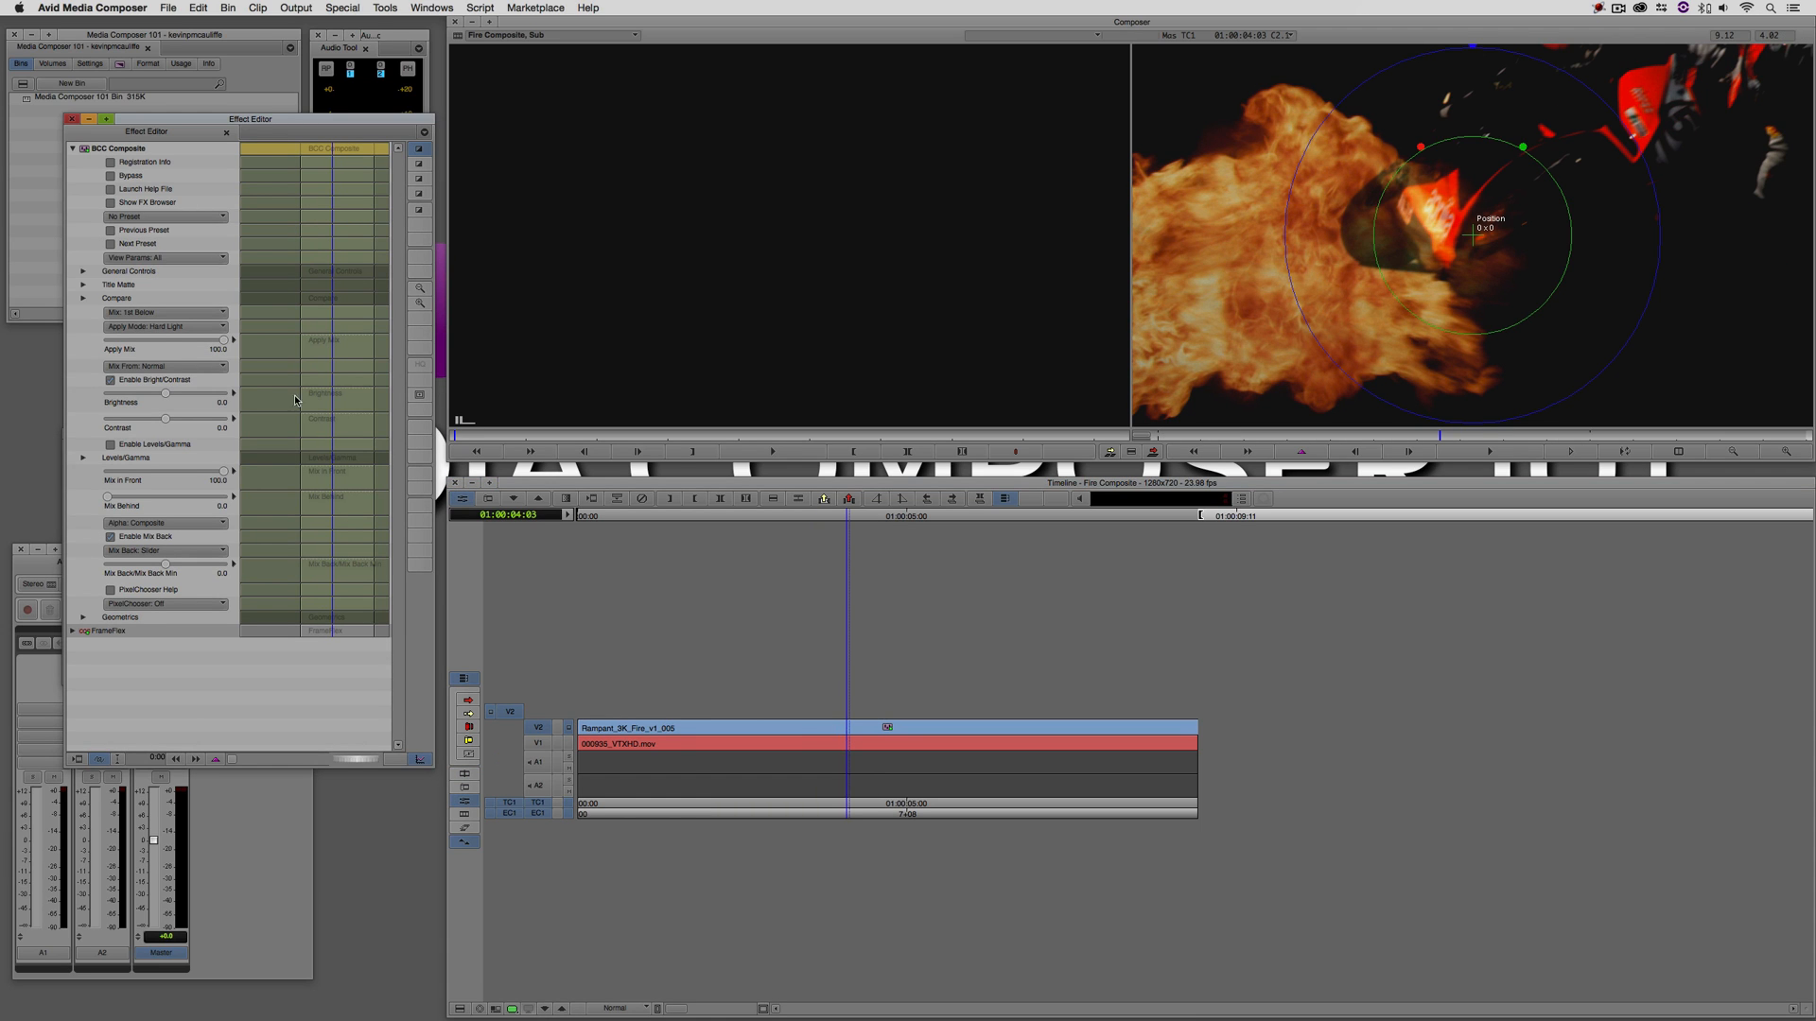
pyautogui.click(163, 325)
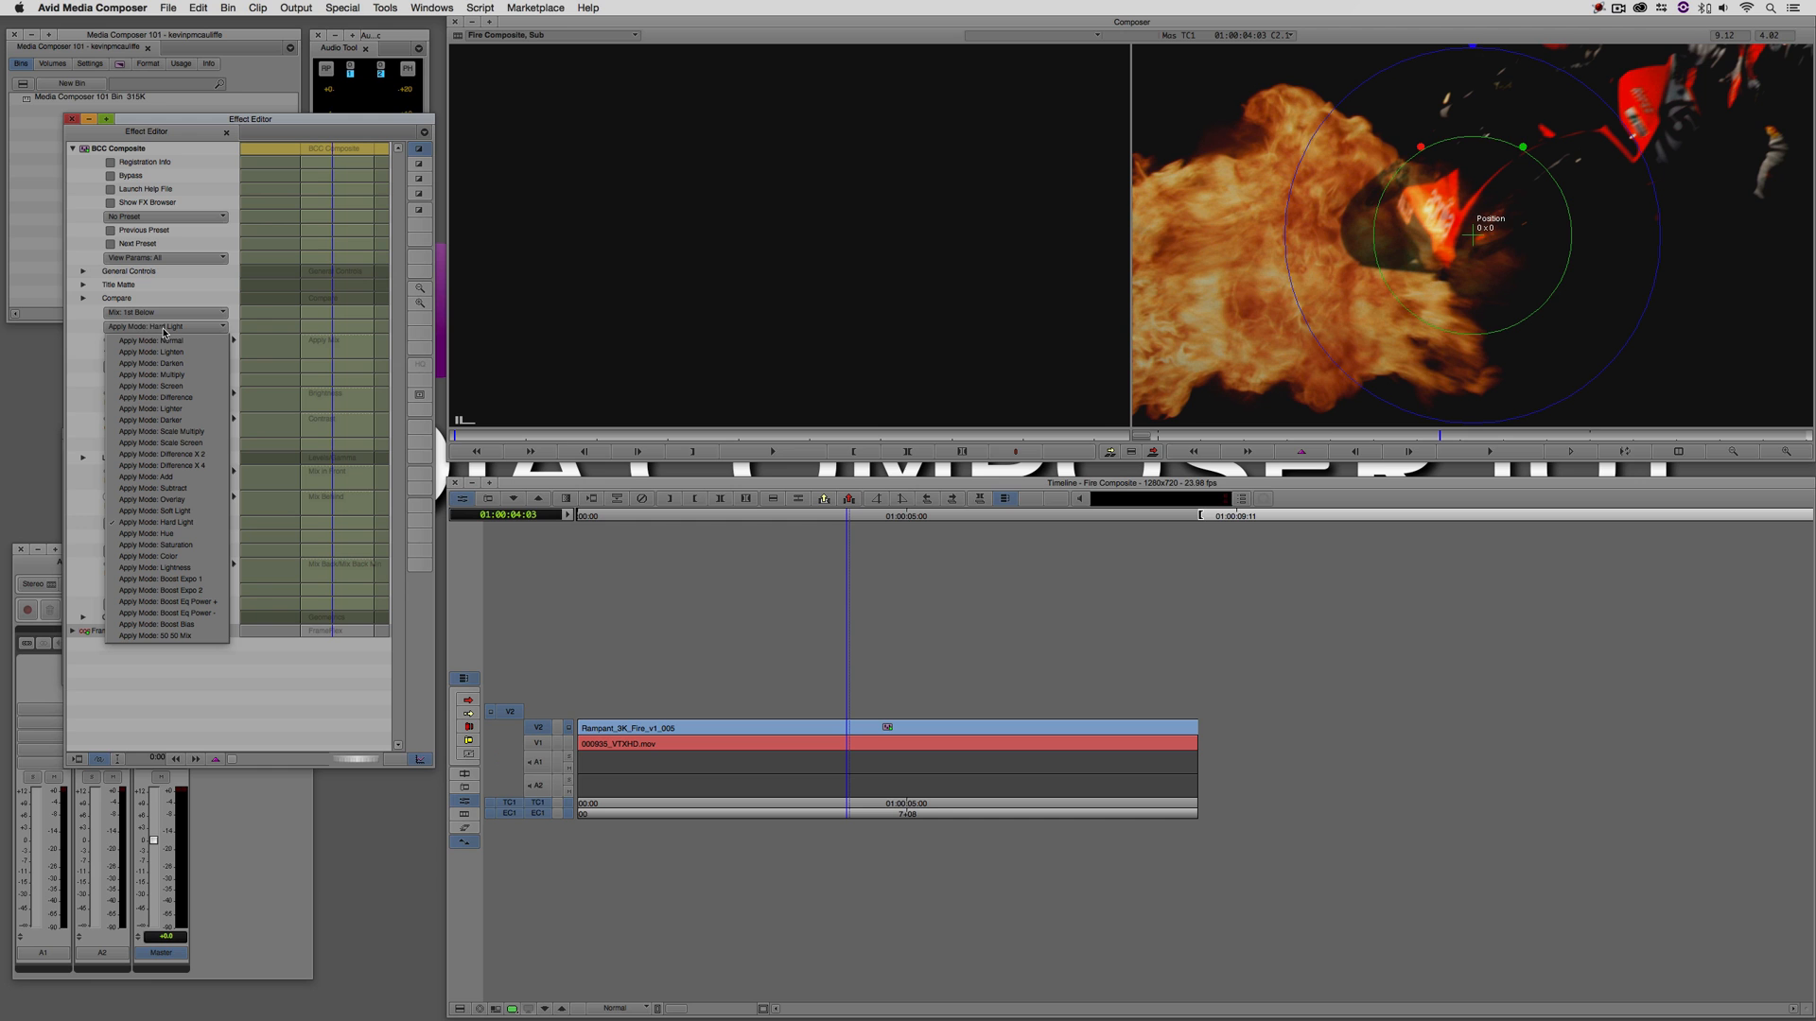
pyautogui.moveTo(164, 477)
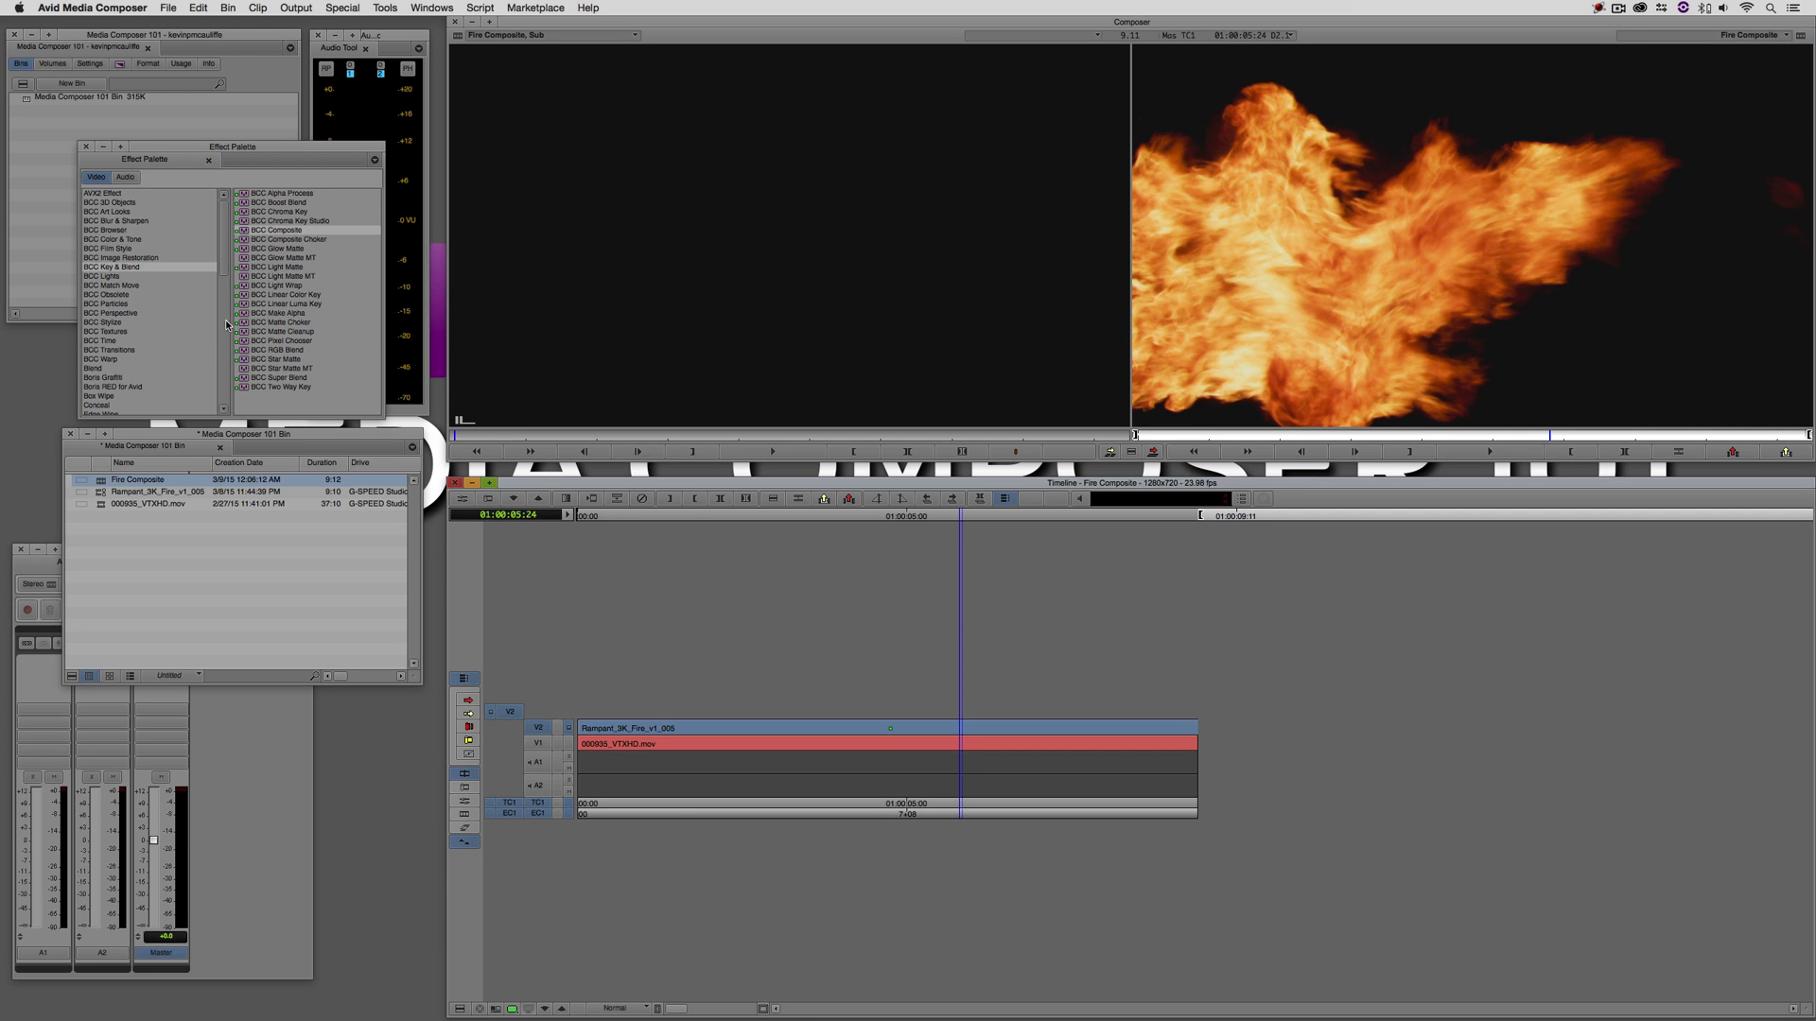
# - Apply Boris RED for Avid-RT Filter to the V2 fire clip and expose its FrameFlex size and position controls
pyautogui.click(111, 267)
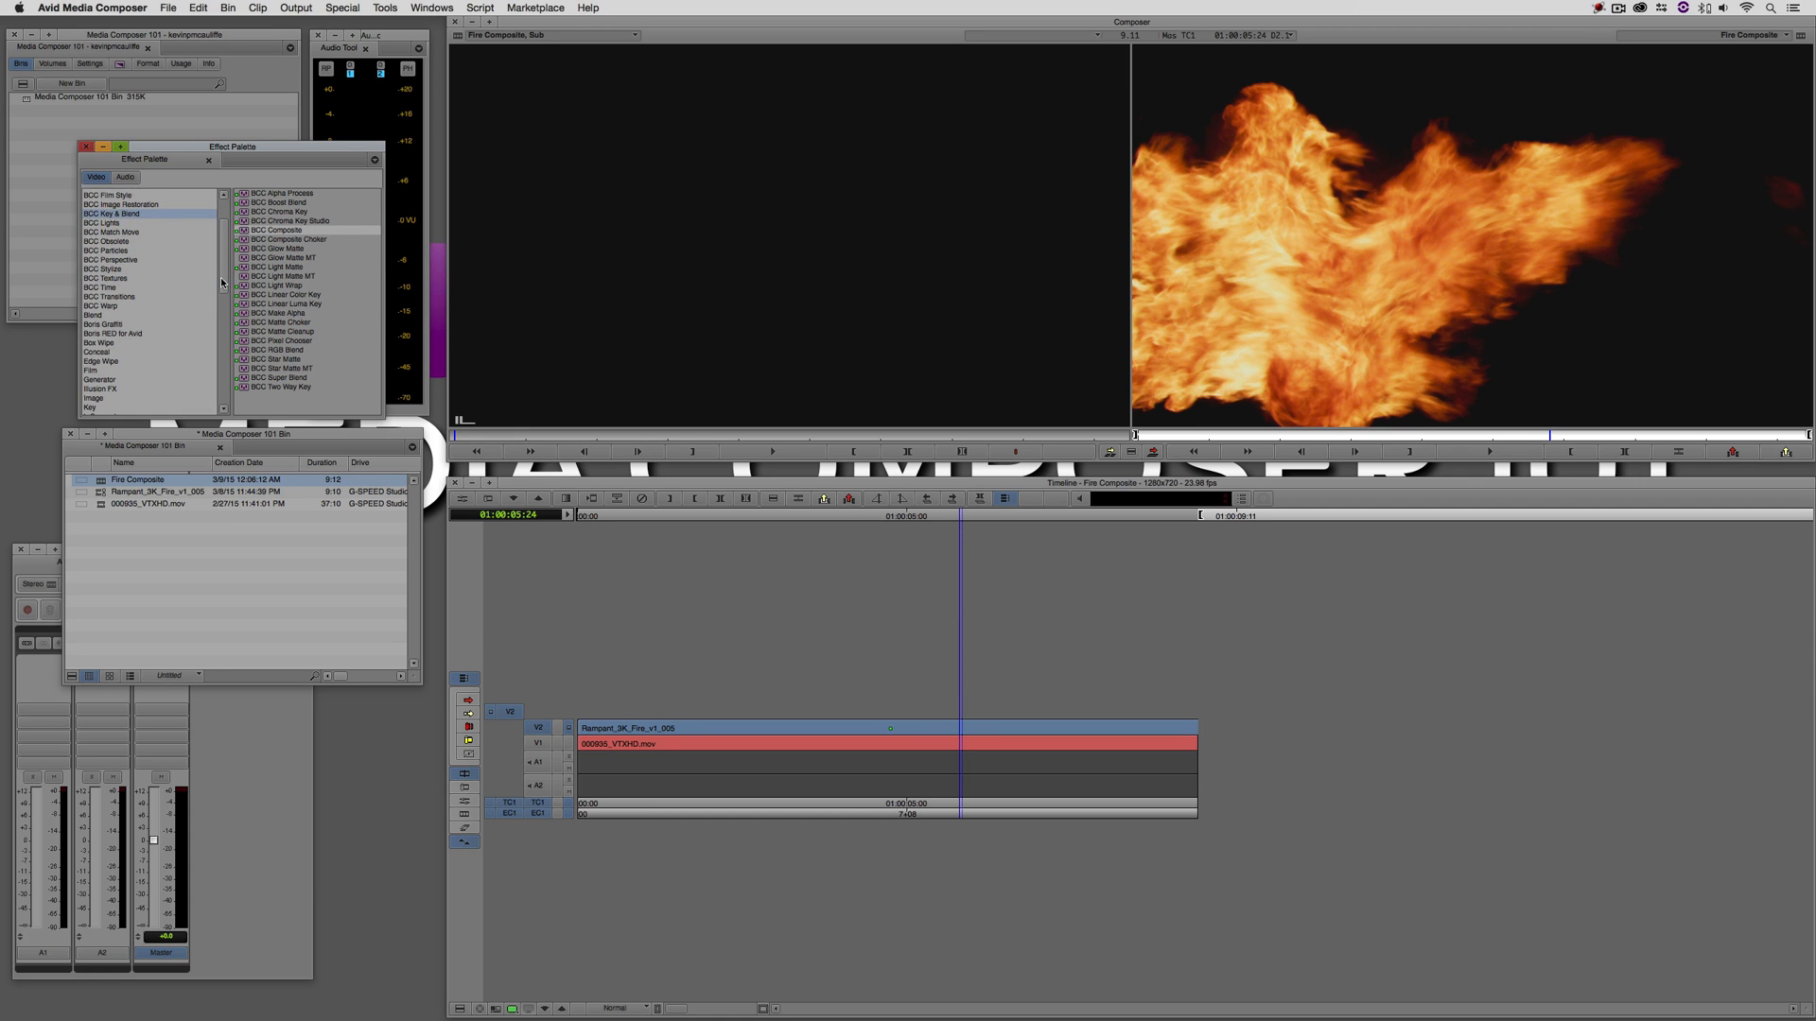
pyautogui.click(112, 333)
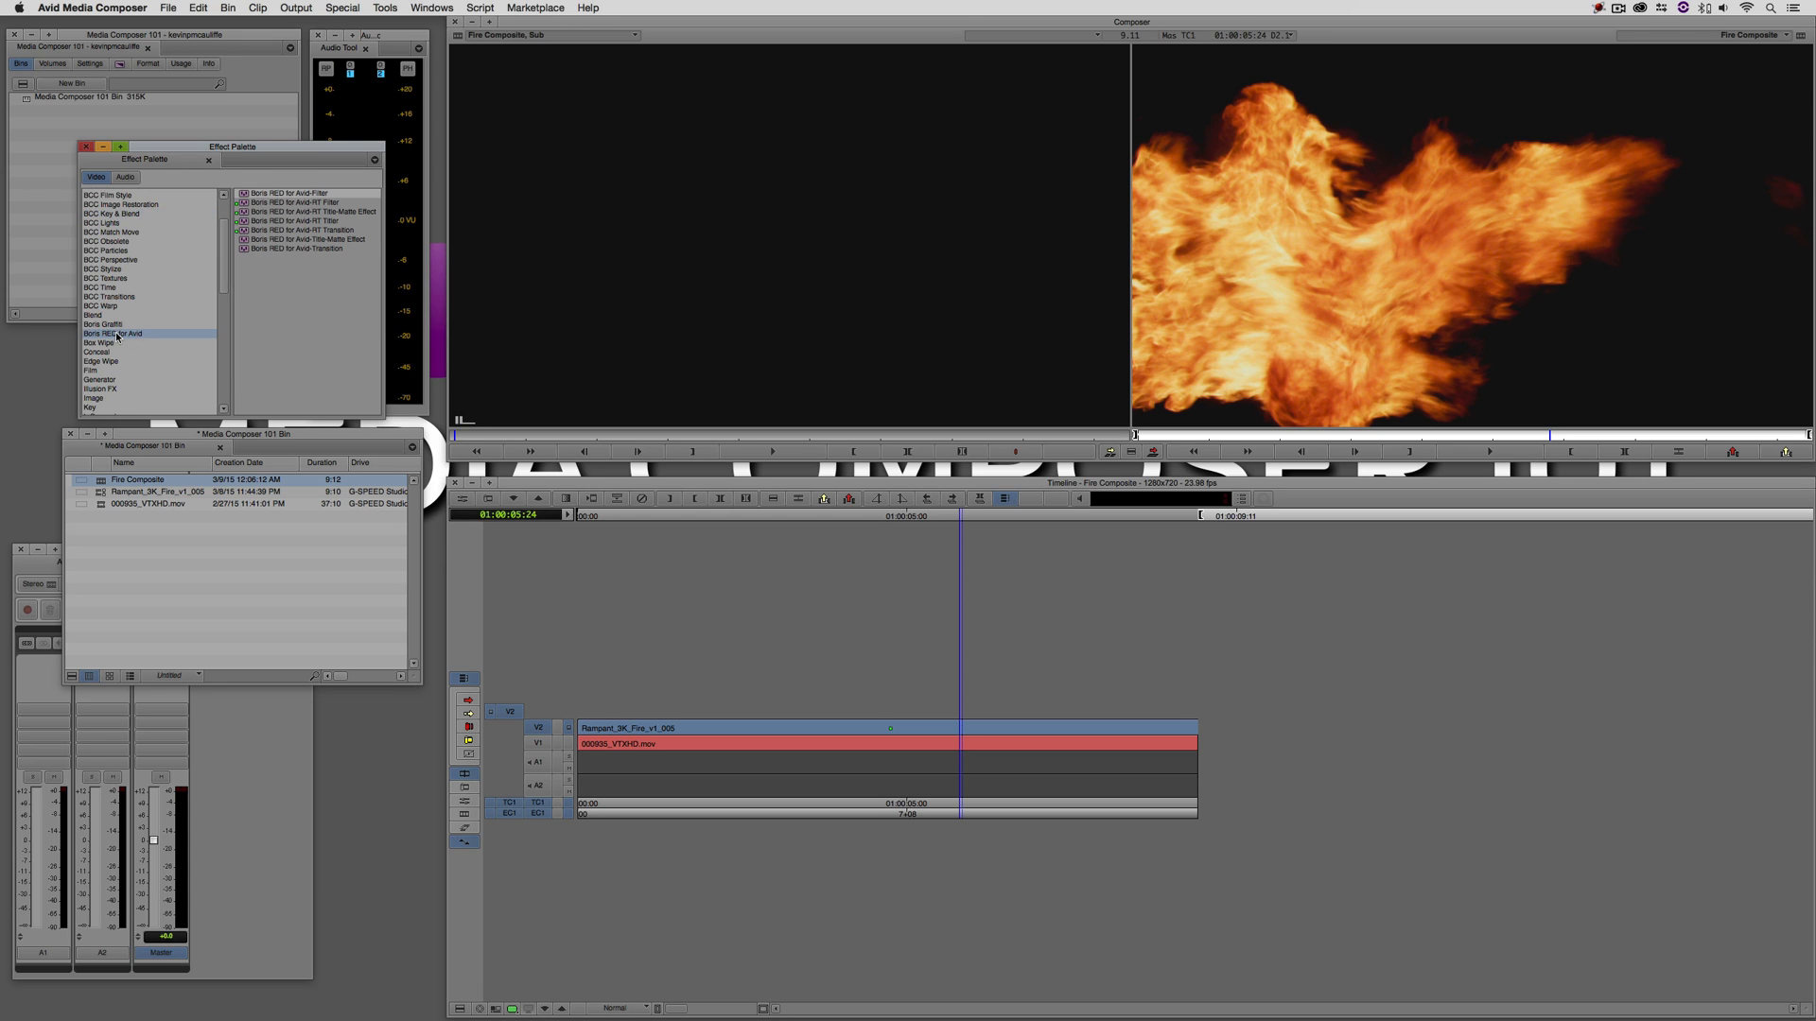
pyautogui.moveTo(148, 352)
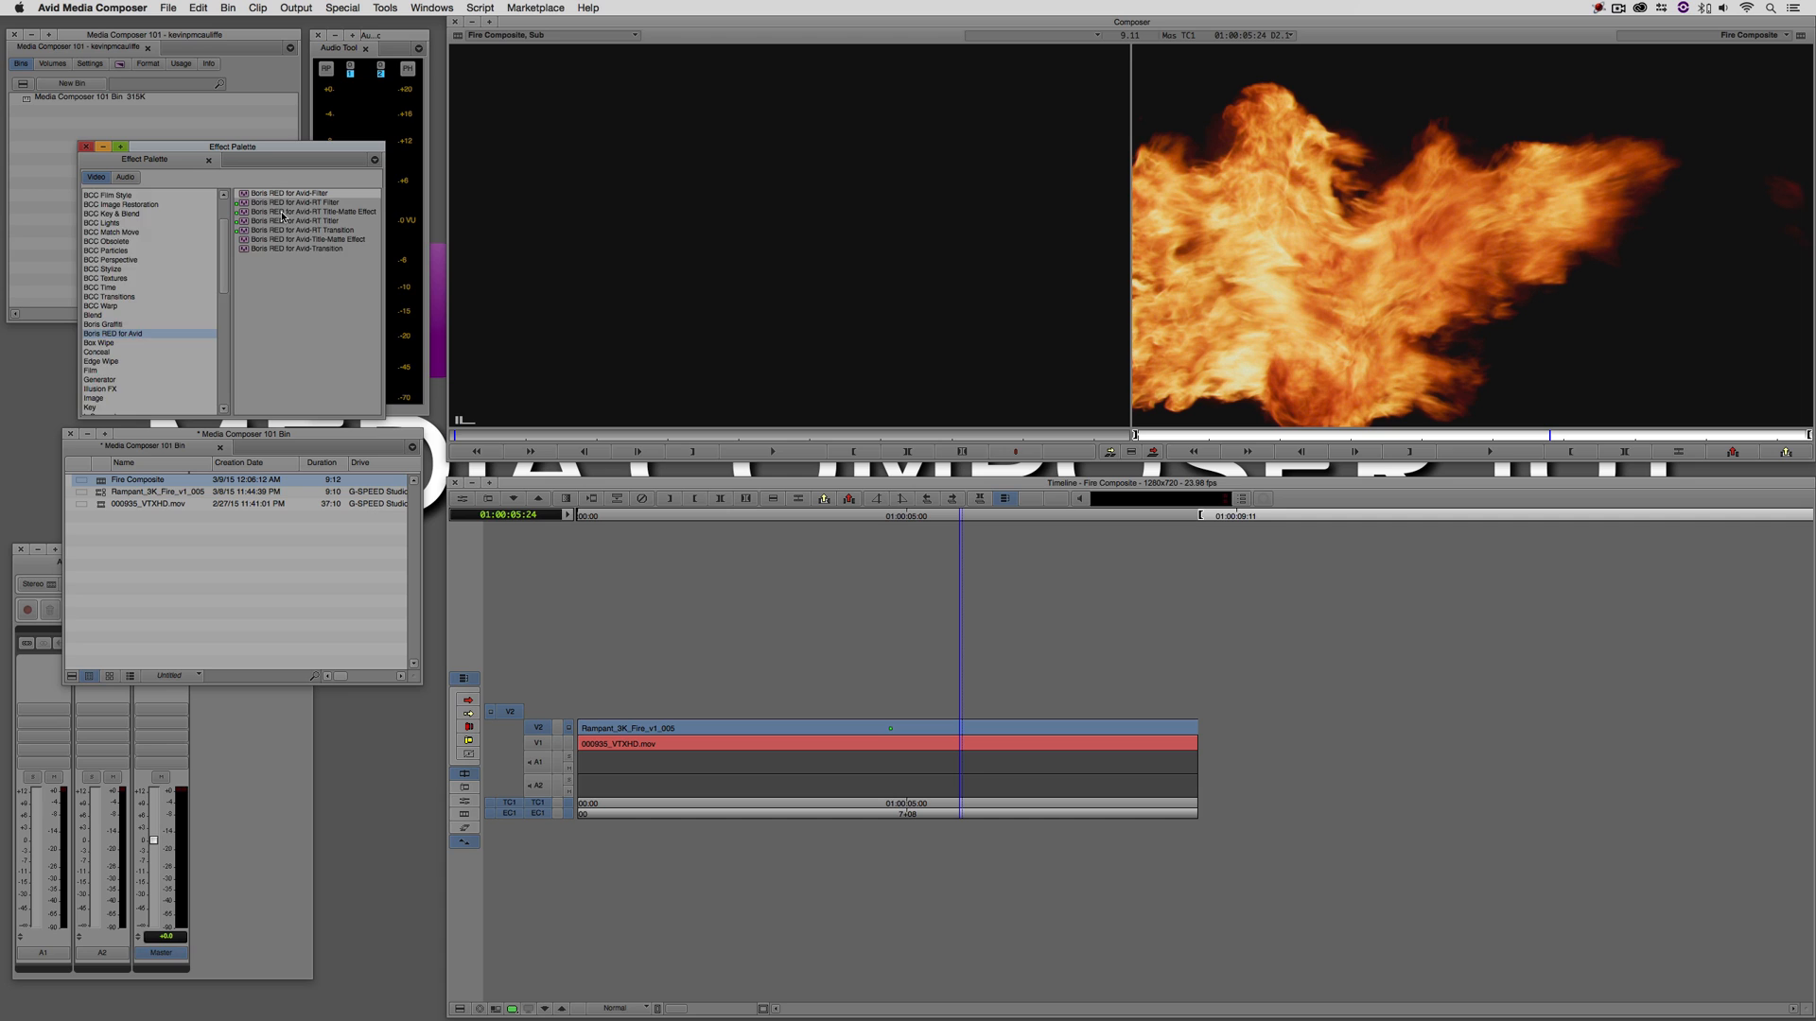
pyautogui.click(306, 203)
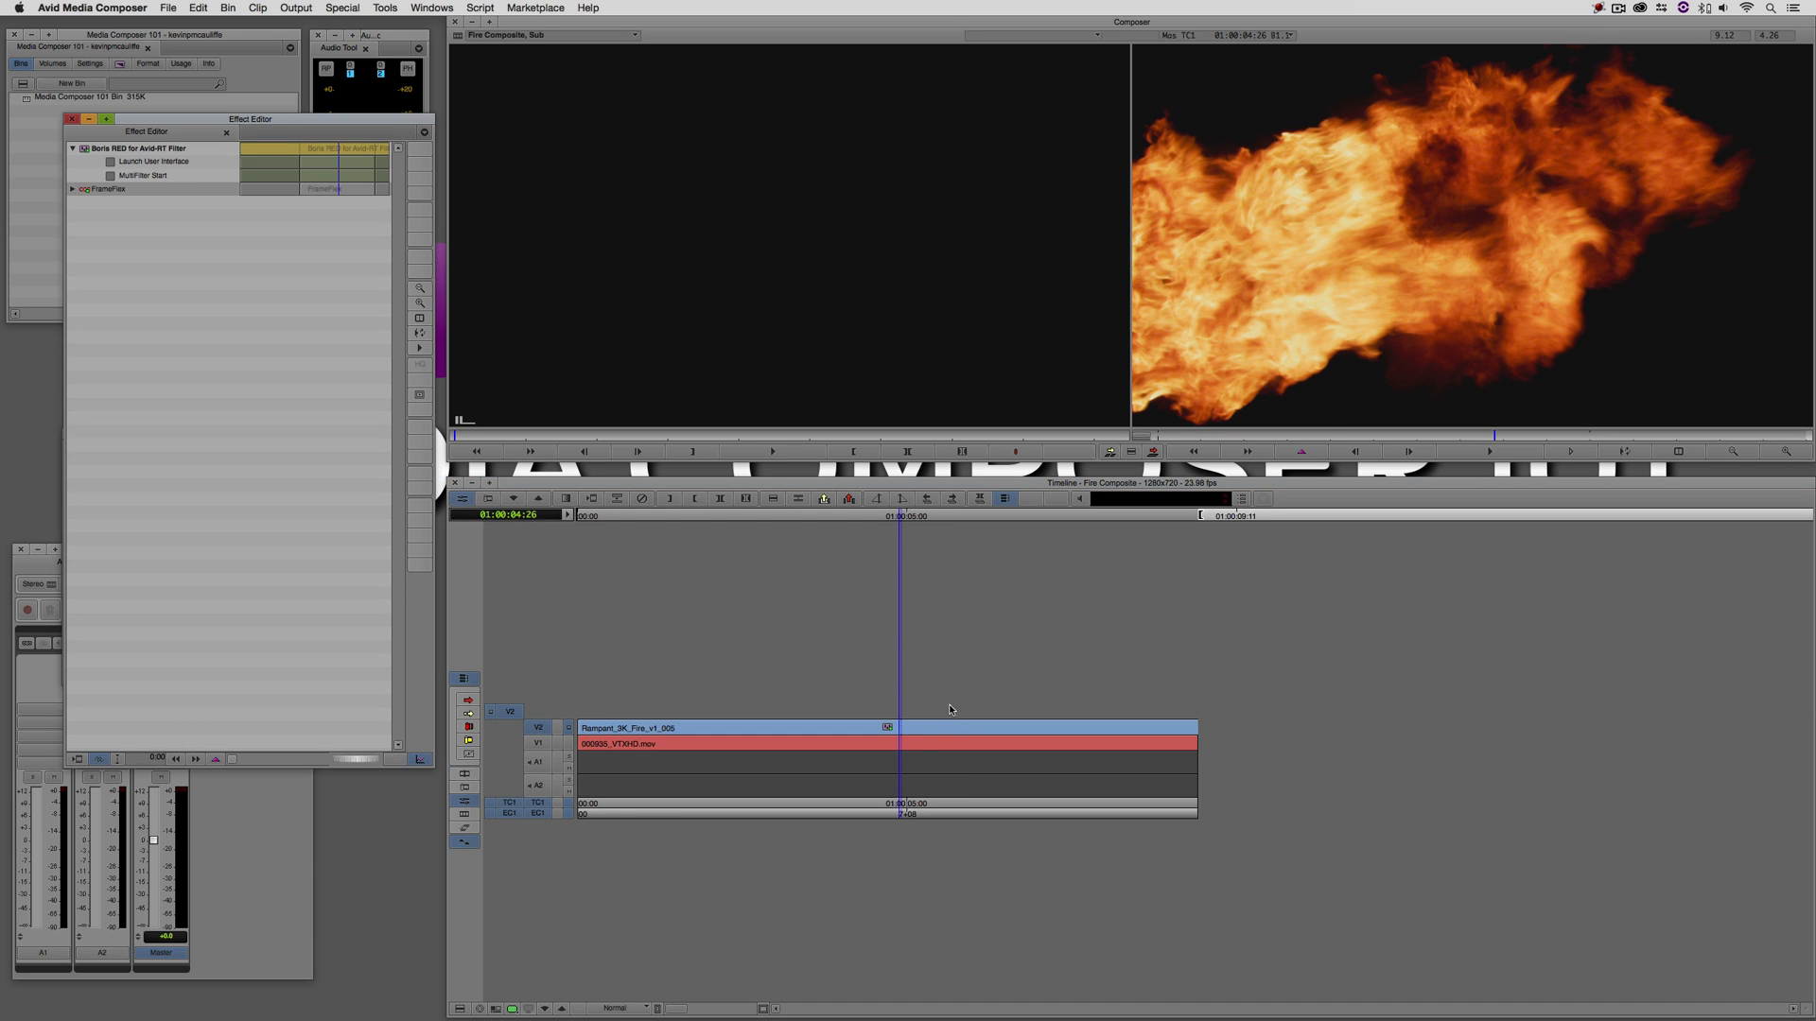
pyautogui.moveTo(148, 163)
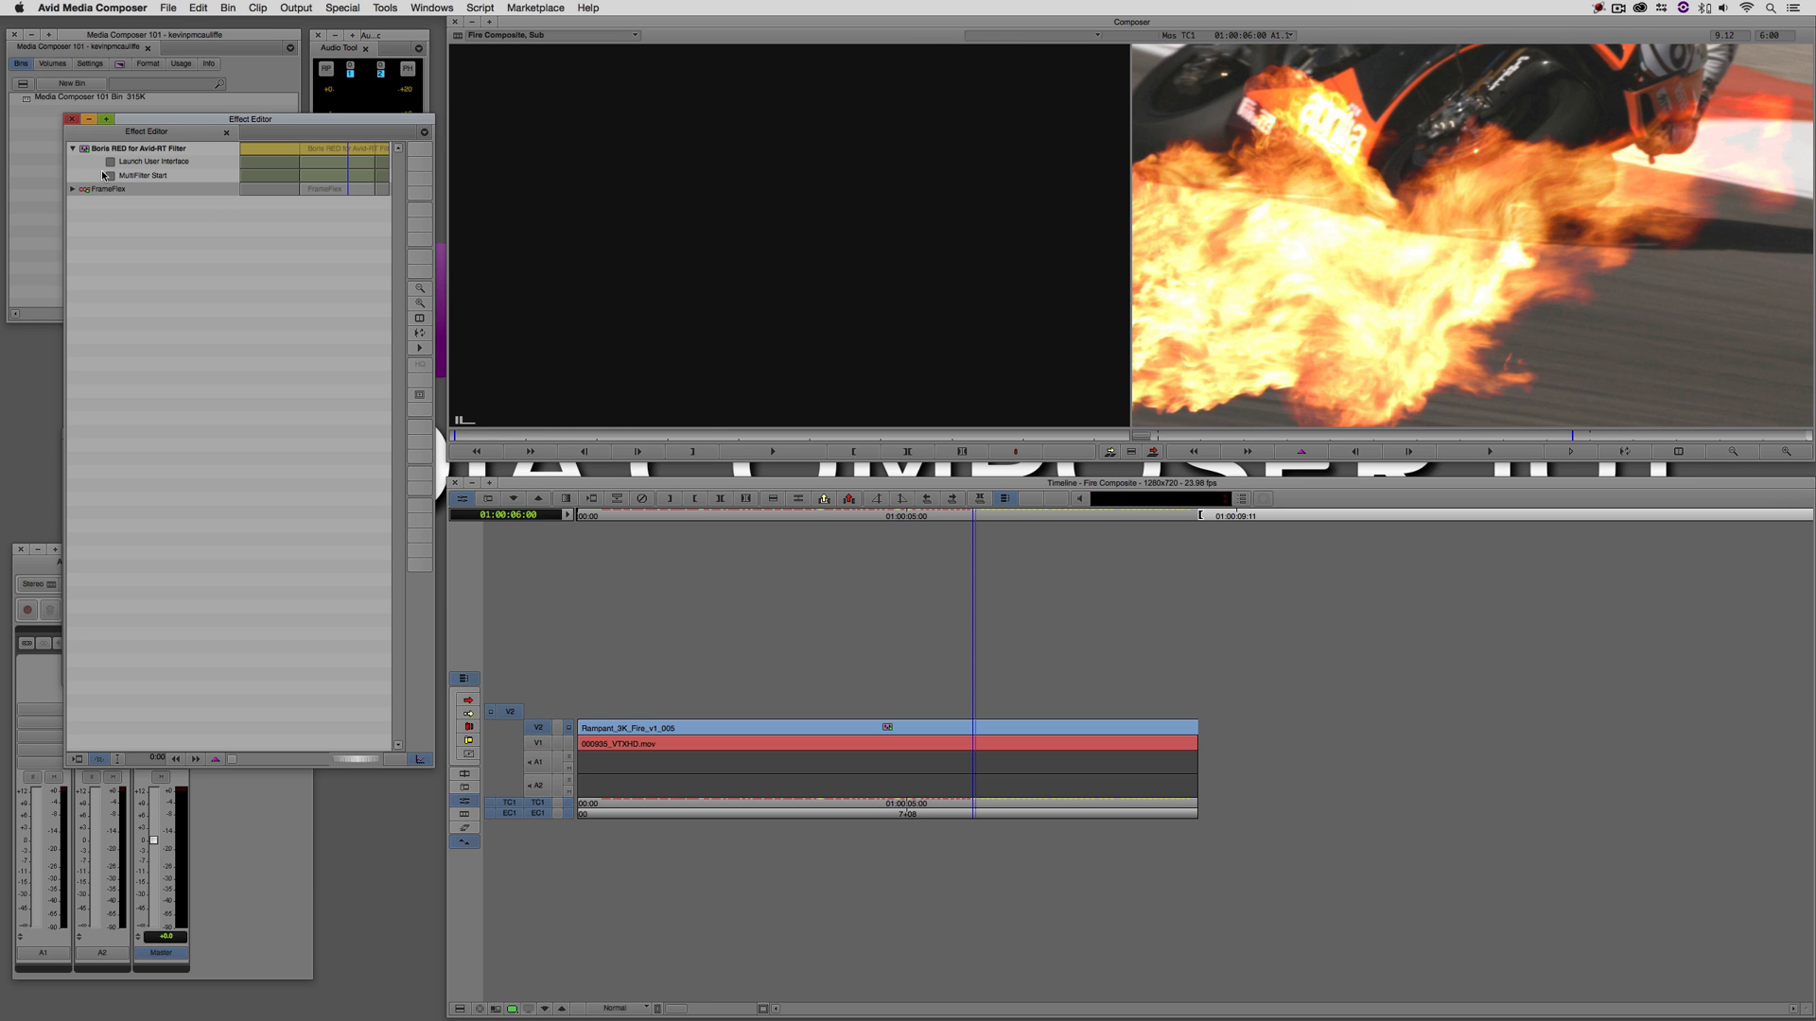
pyautogui.click(73, 189)
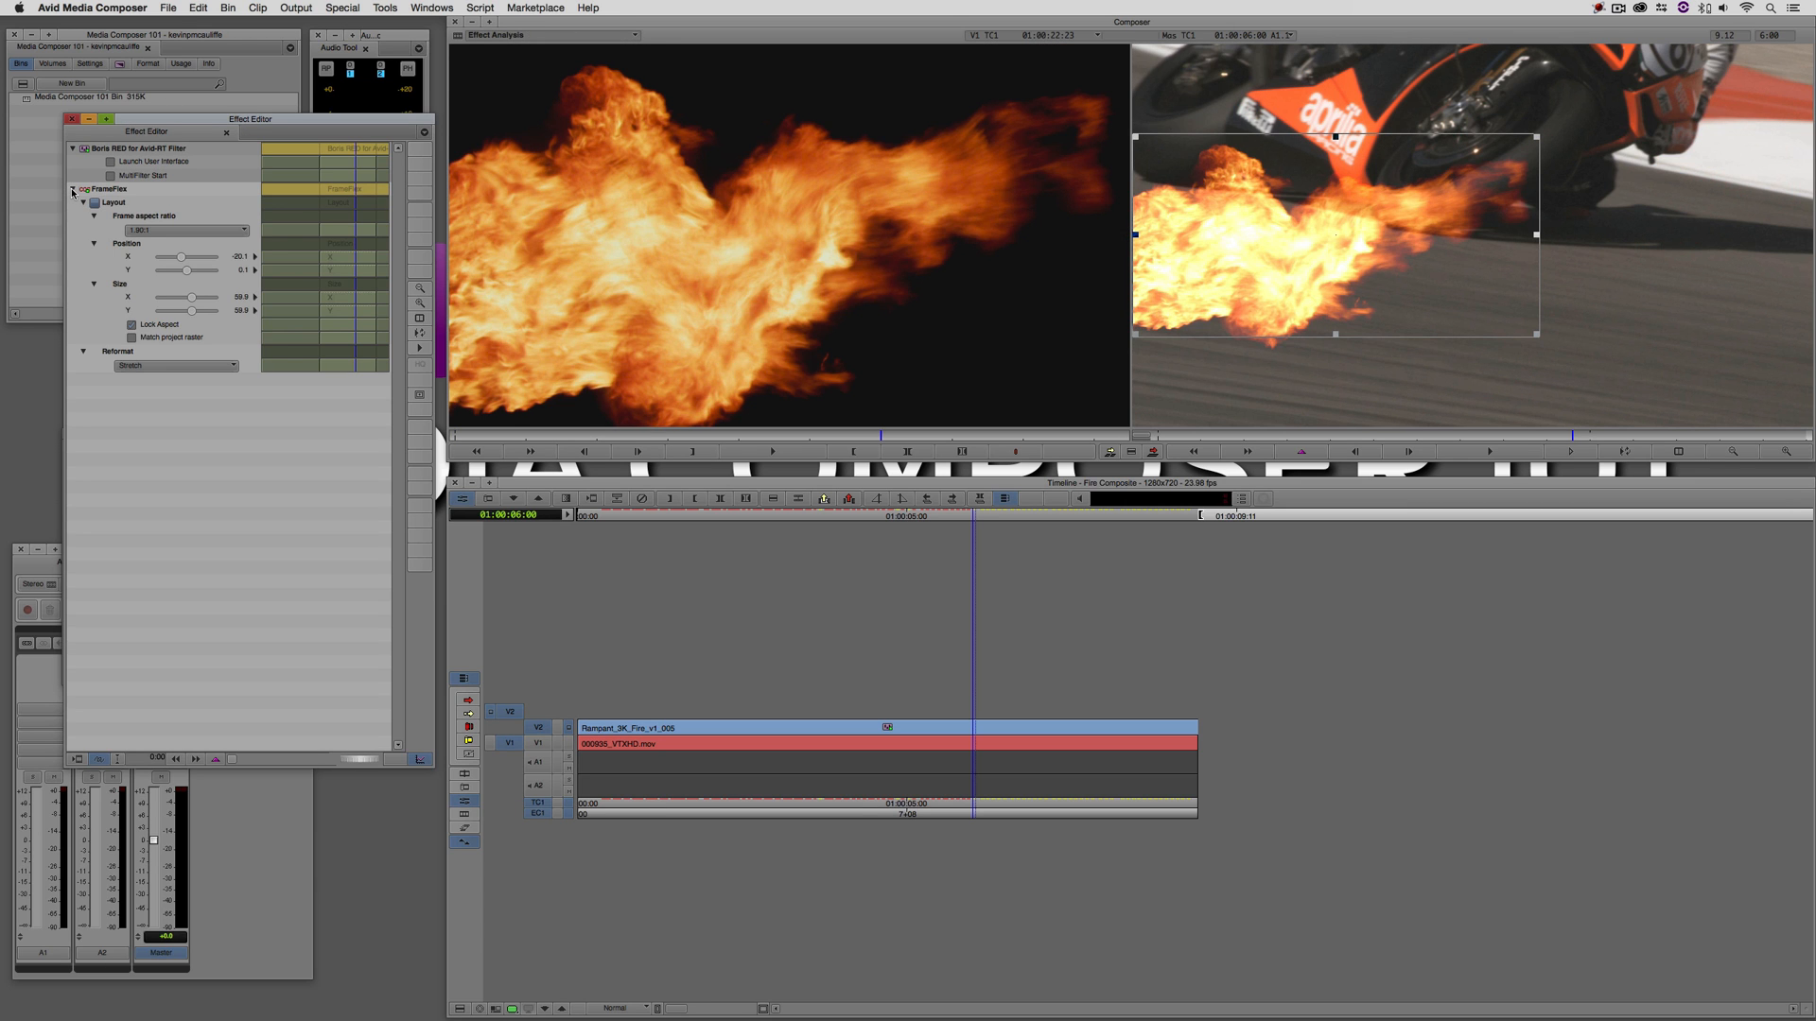